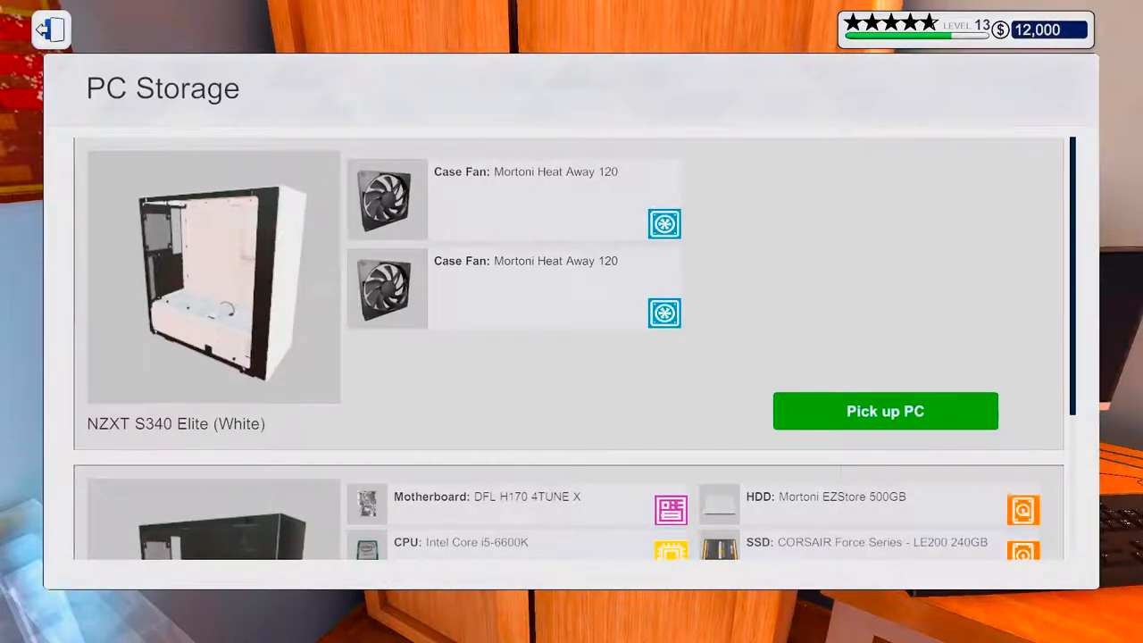
Step: Pick up the customer's purple NZXT PC from storage and bring it to the workbench
{"action": "scroll", "scroll_direction": "down", "scroll_amount": 3}
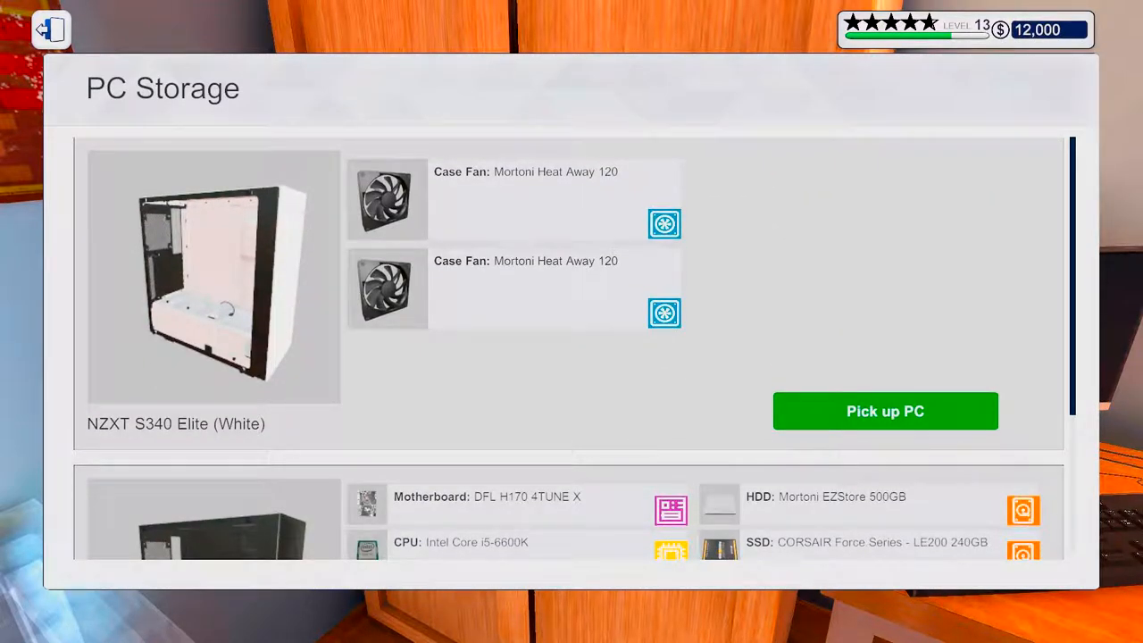
{"action": "left_click", "coordinate": [884, 411]}
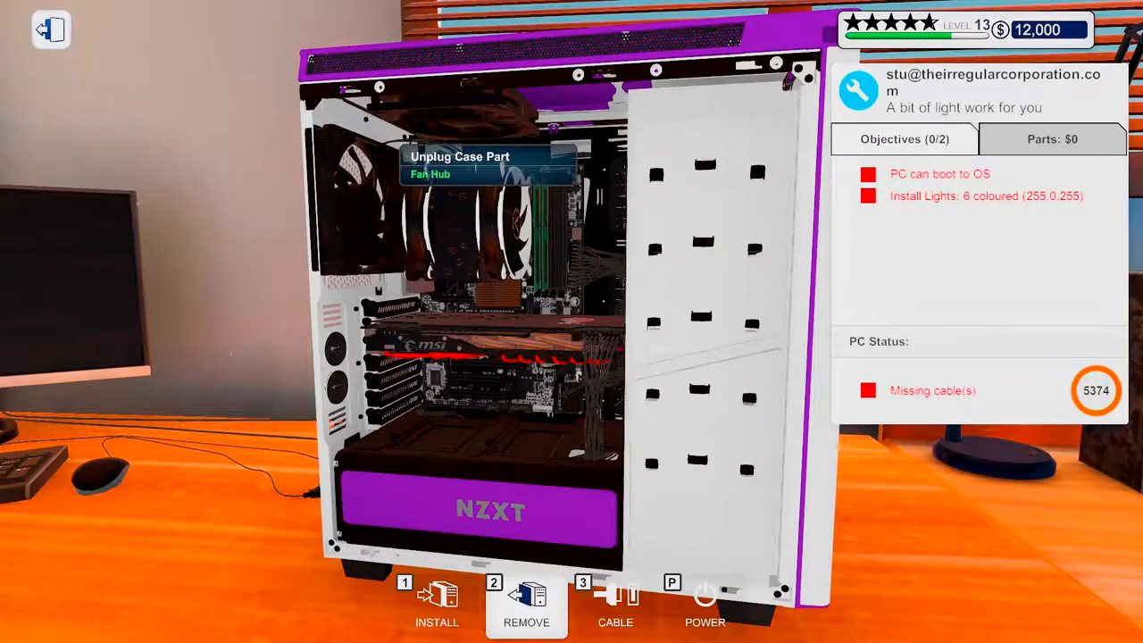
{"action": "mouse_move", "coordinate": [482, 205]}
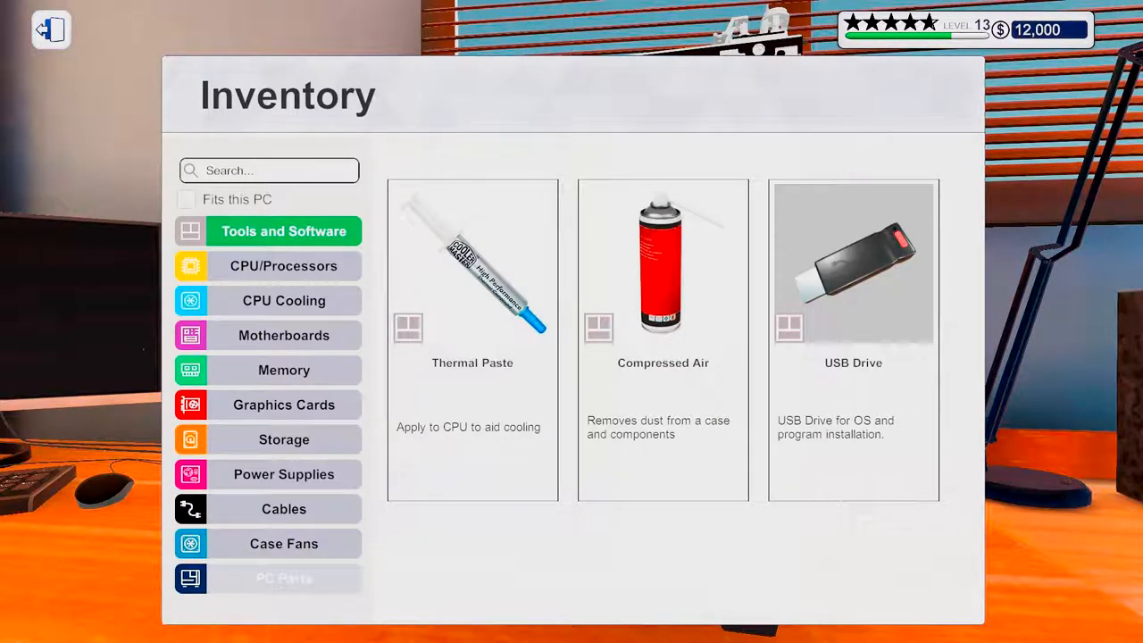
Step: Browse the inventory's Case Fans category down to the CORSAIR SP120 RGB LED fans
{"action": "left_click", "coordinate": [284, 543]}
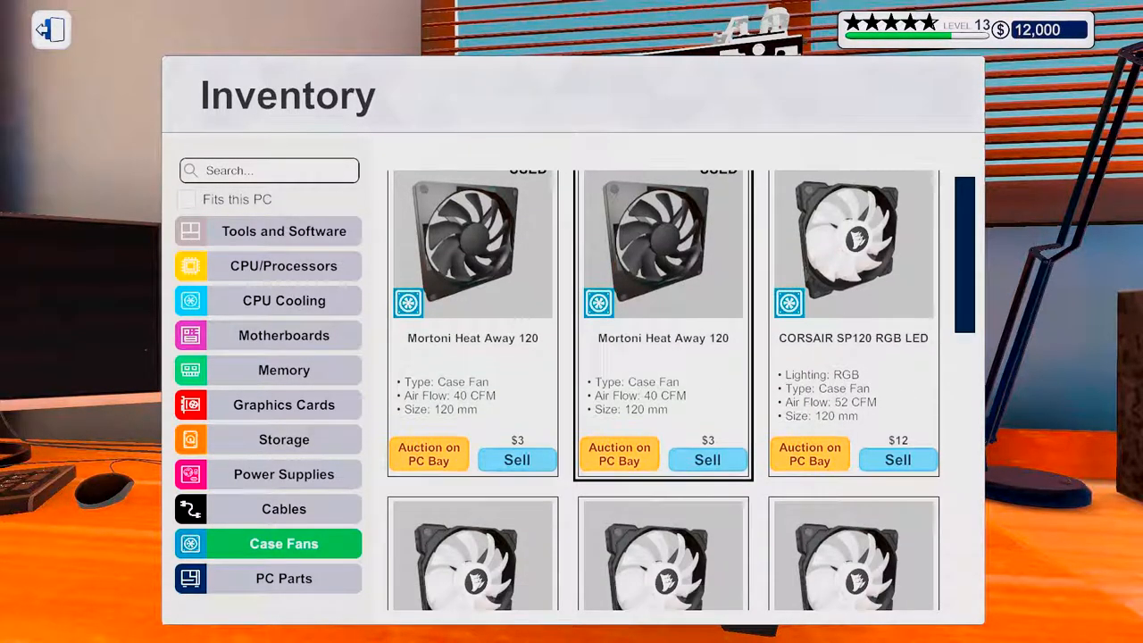
{"action": "scroll", "scroll_direction": "down", "scroll_amount": 3}
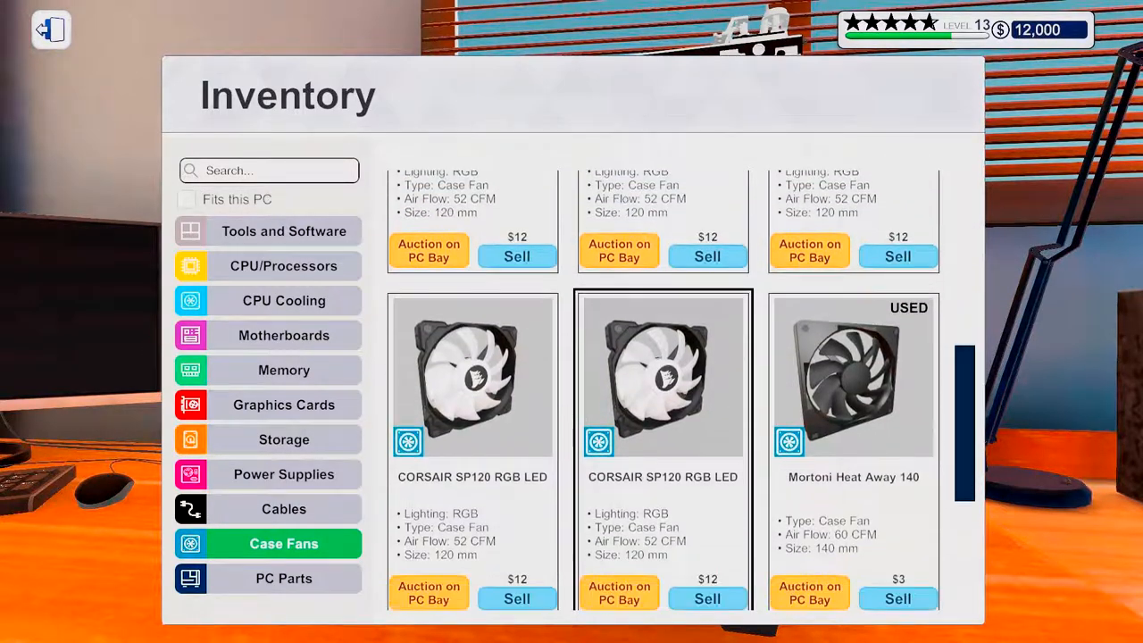
{"action": "scroll", "scroll_direction": "down", "scroll_amount": 3}
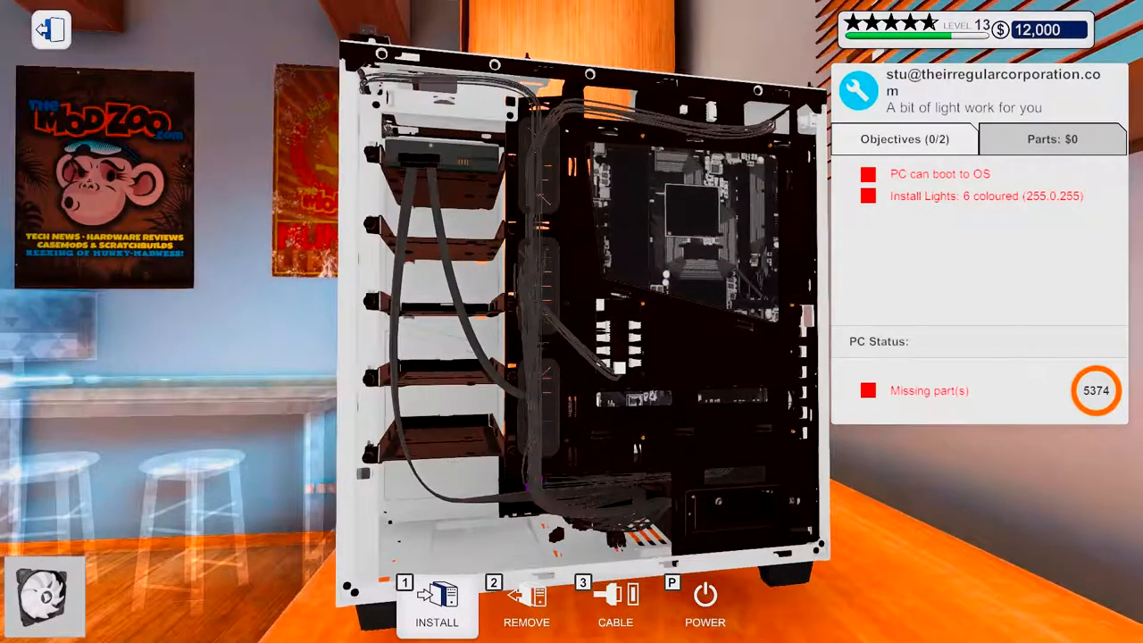
Step: Mount a CORSAIR SP120 RGB LED fan at the front bottom of the case
{"action": "left_click", "coordinate": [525, 607]}
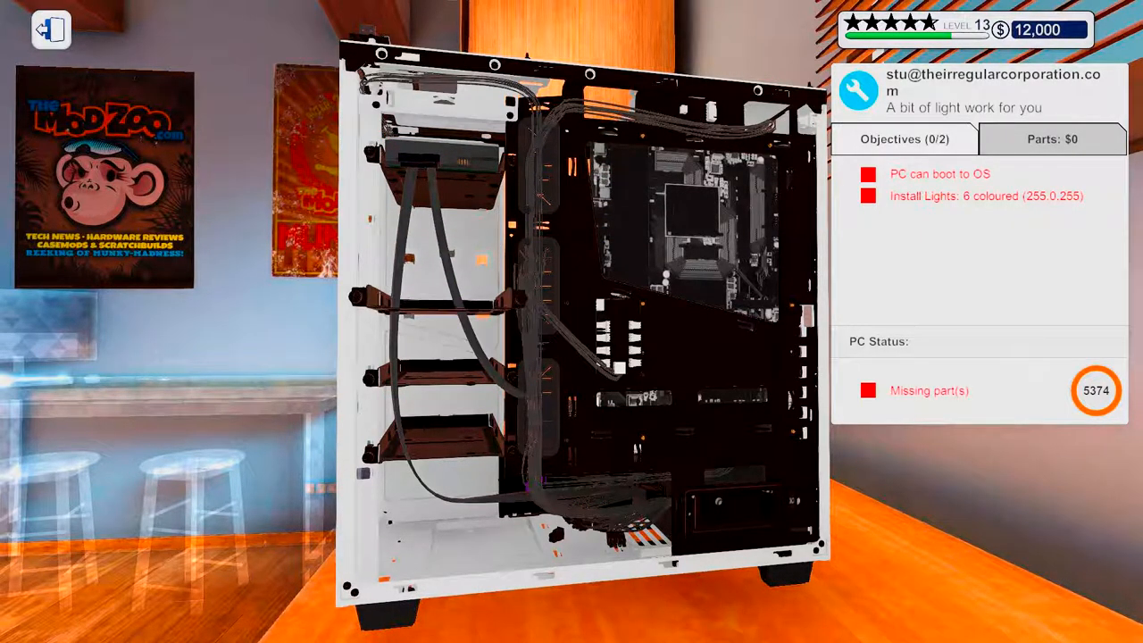
{"action": "mouse_move", "coordinate": [438, 443]}
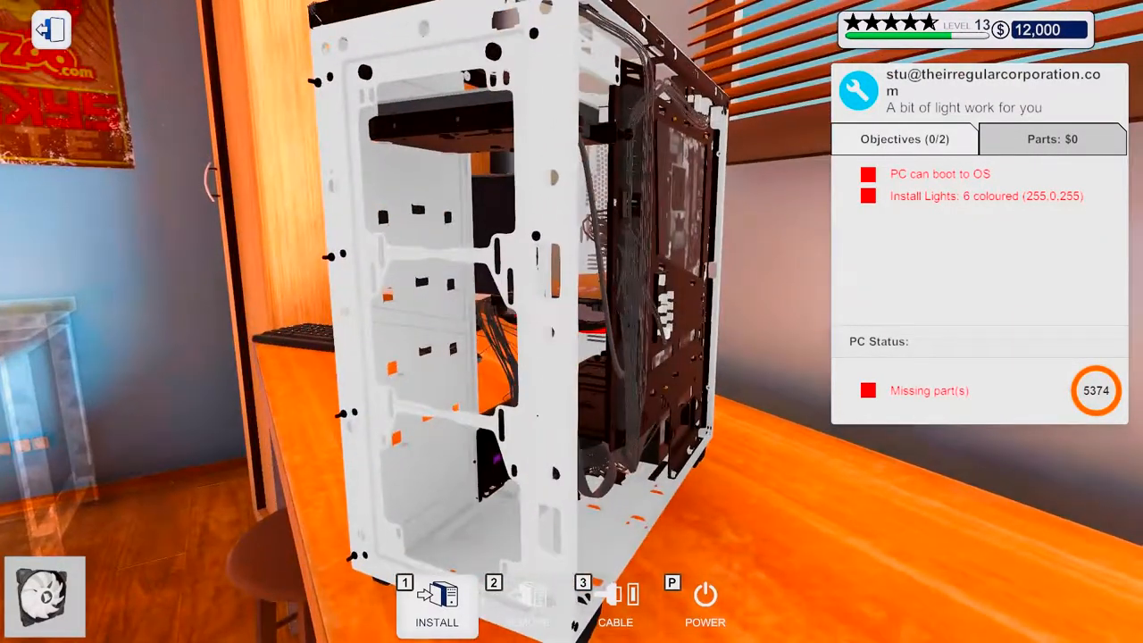
{"action": "left_click", "coordinate": [435, 604]}
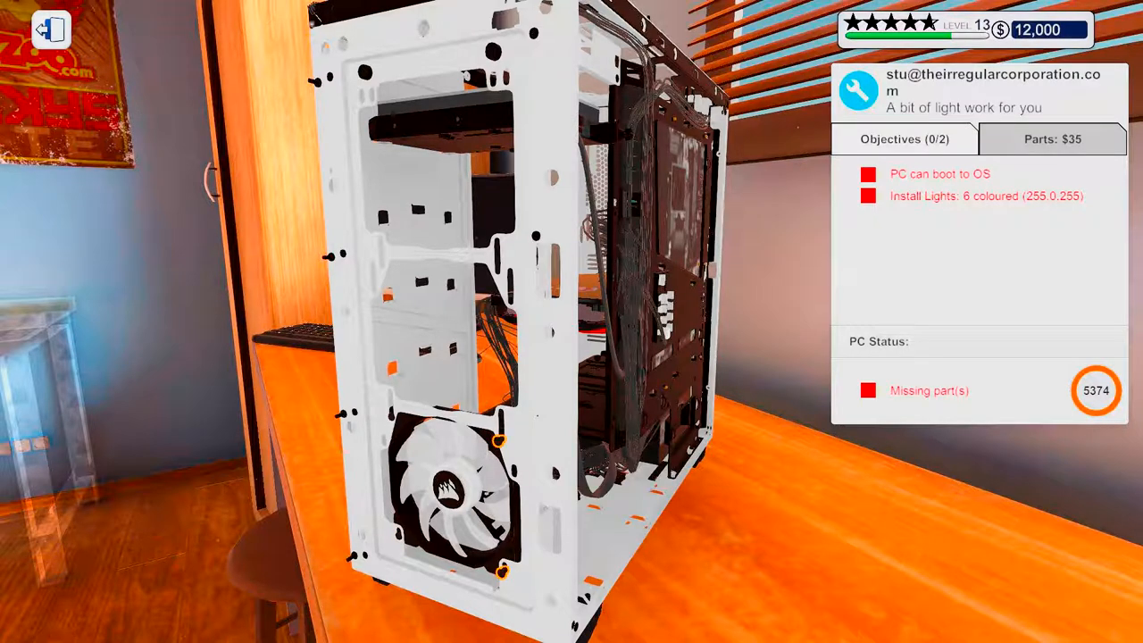
{"action": "mouse_move", "coordinate": [456, 482]}
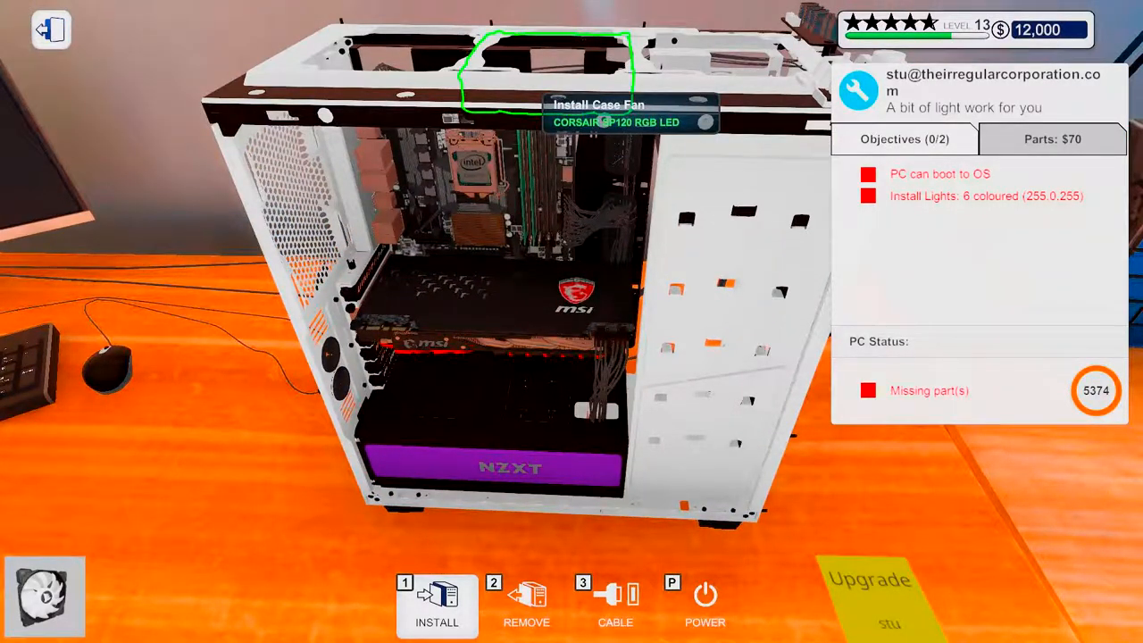
Step: Mount the remaining CORSAIR SP120 RGB LED fans in the top and front slots, reaching $210 in parts
{"action": "left_click", "coordinate": [436, 604]}
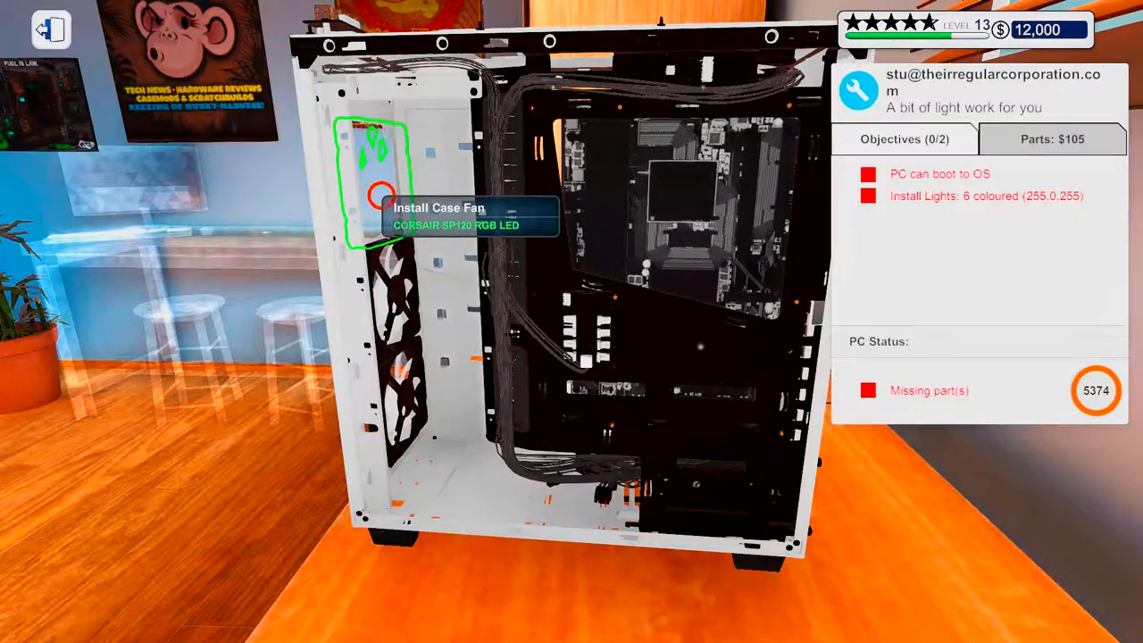
{"action": "left_click", "coordinate": [375, 197]}
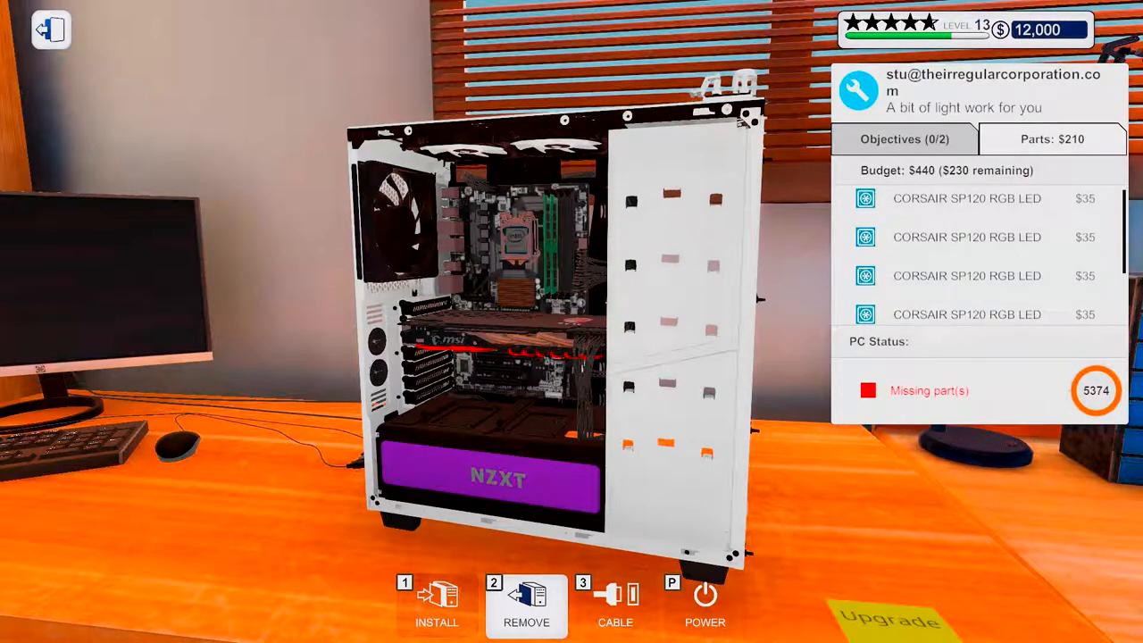
Step: Pull the stored drive-bay case part from the inventory's PC Parts list
{"action": "scroll", "scroll_direction": "down", "scroll_amount": 3}
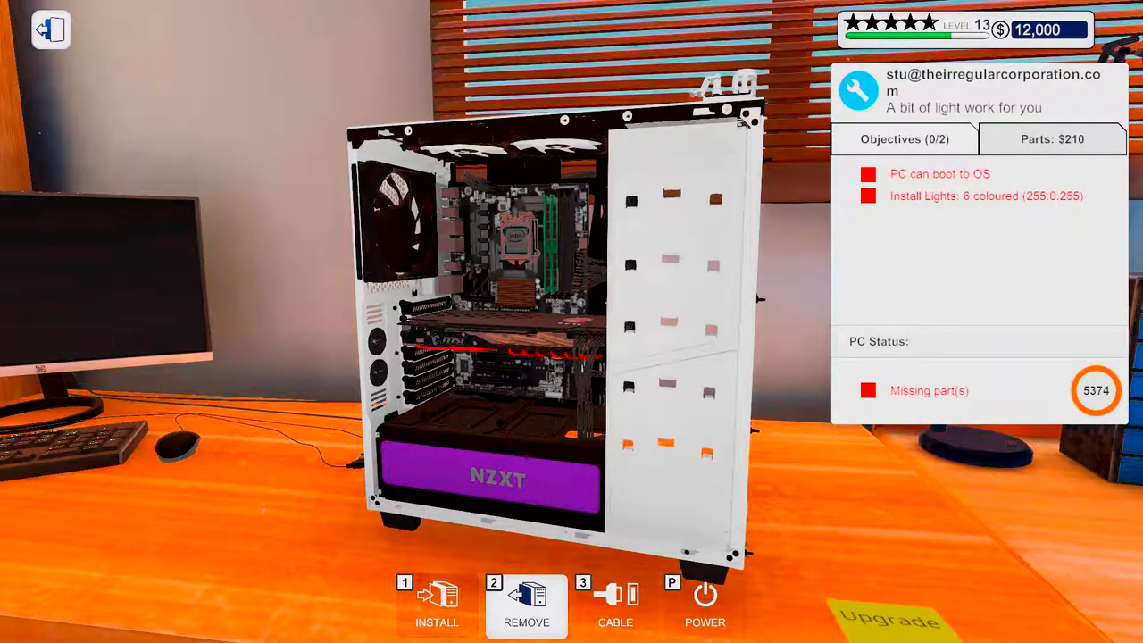
{"action": "left_click", "coordinate": [1052, 139]}
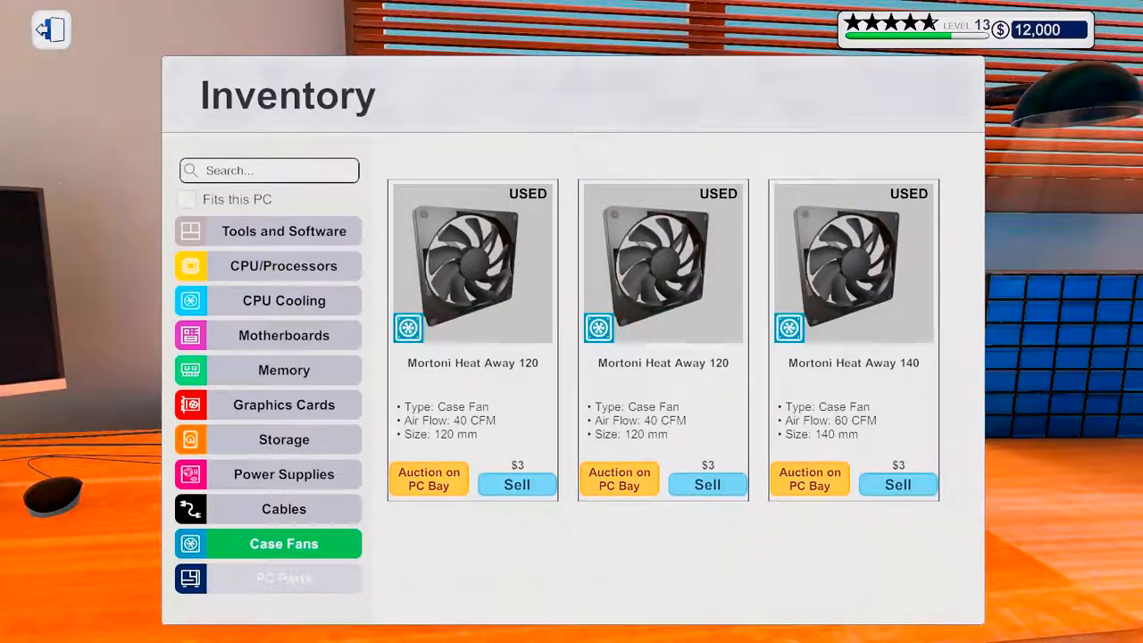
{"action": "left_click", "coordinate": [284, 579]}
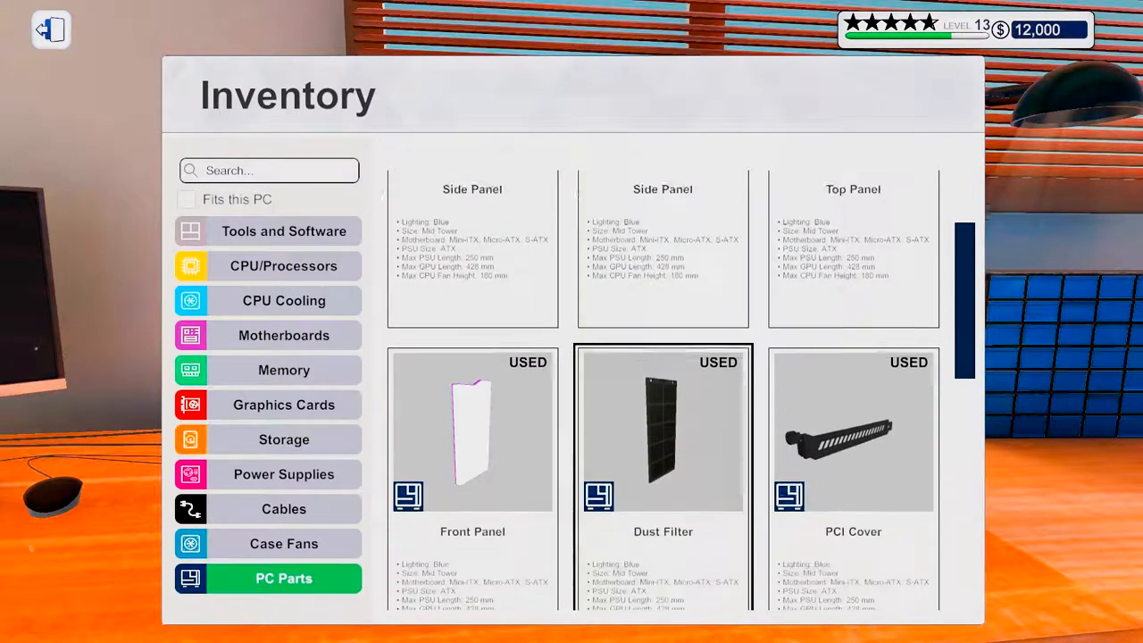
{"action": "scroll", "scroll_direction": "down", "scroll_amount": 3}
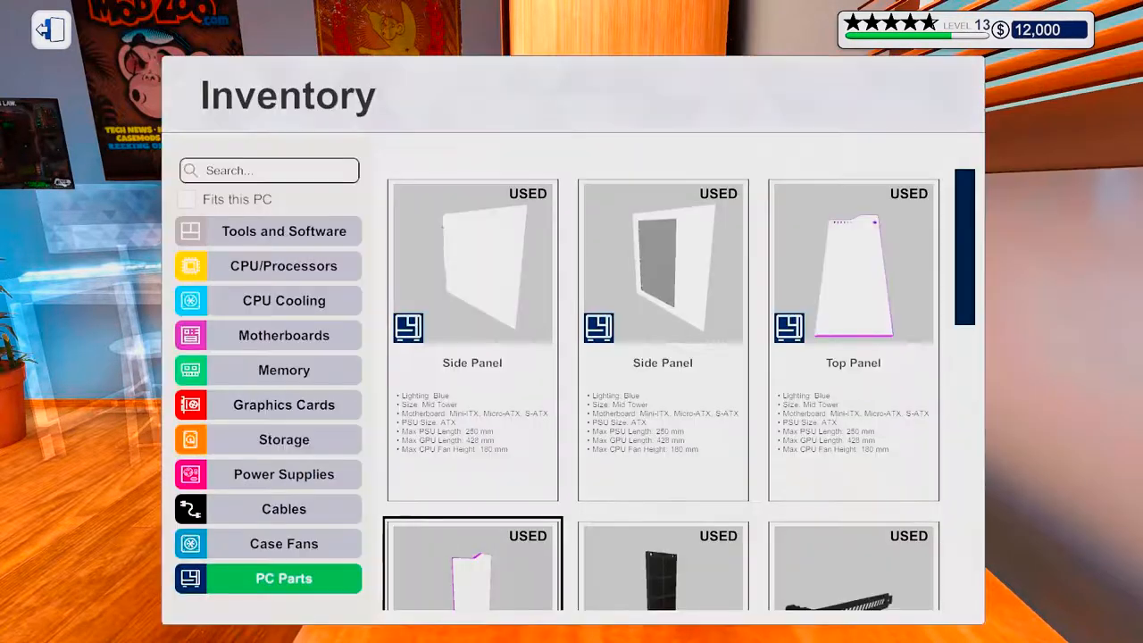
{"action": "scroll", "scroll_direction": "down", "scroll_amount": 3}
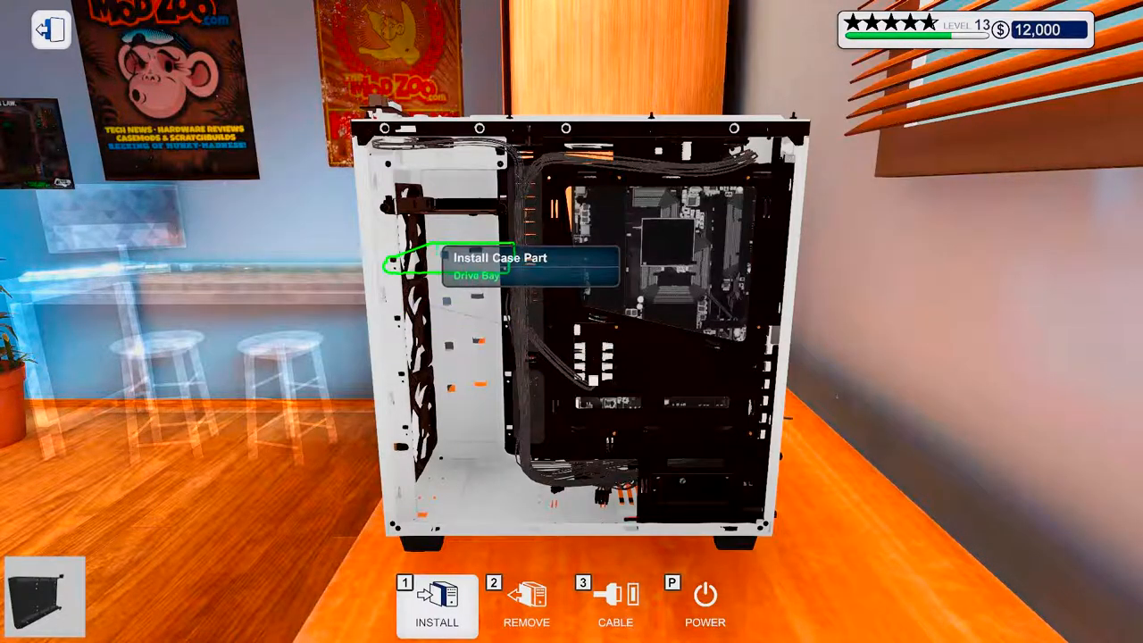
Step: Fit the held panel onto the case and take another stored panel from PC Parts
{"action": "left_click", "coordinate": [525, 607]}
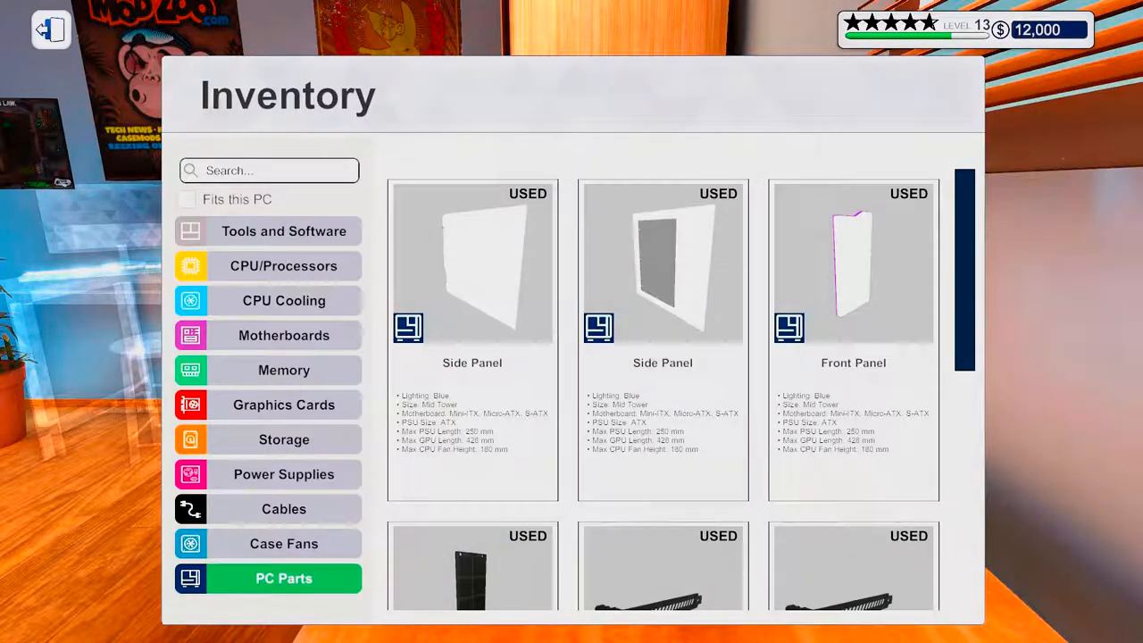
{"action": "left_click", "coordinate": [853, 568]}
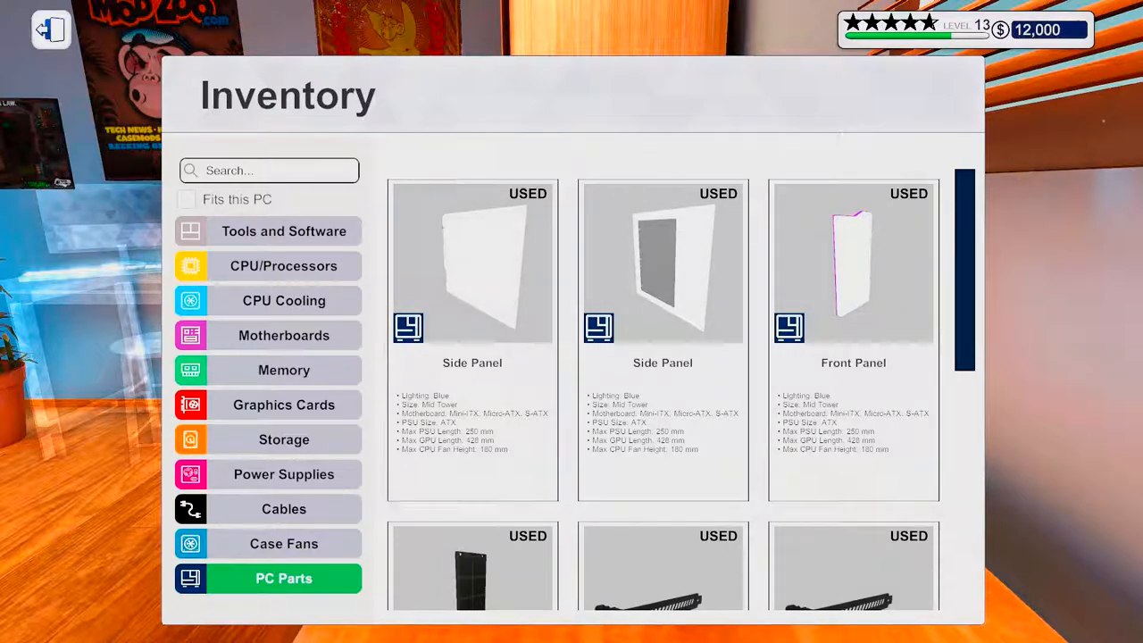
{"action": "scroll", "scroll_direction": "down", "scroll_amount": 3}
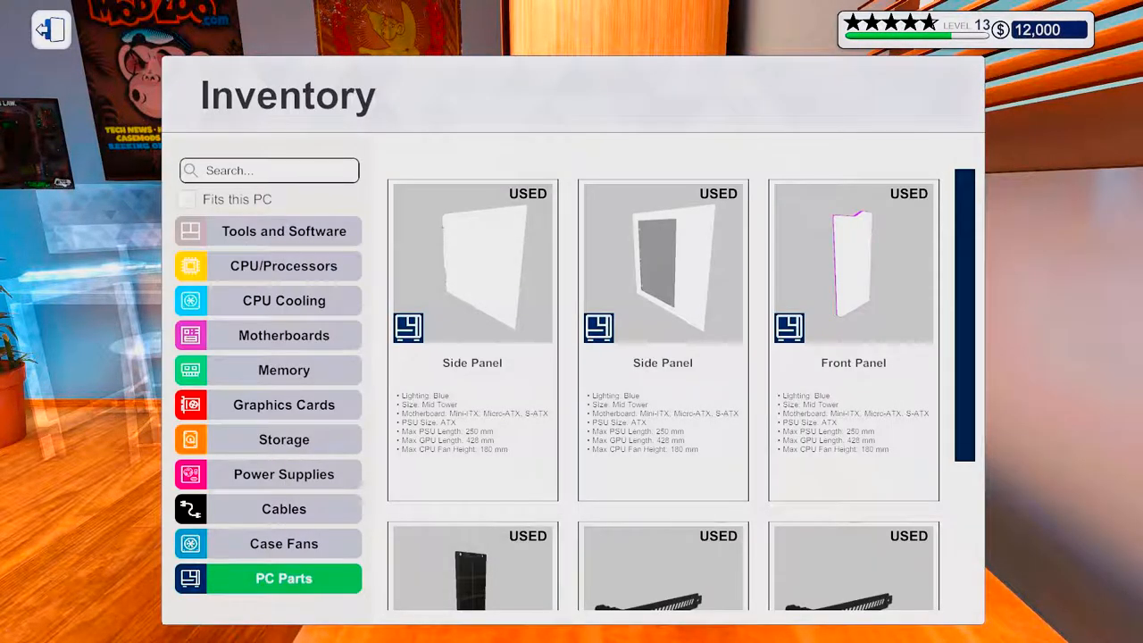
{"action": "left_click", "coordinate": [284, 439]}
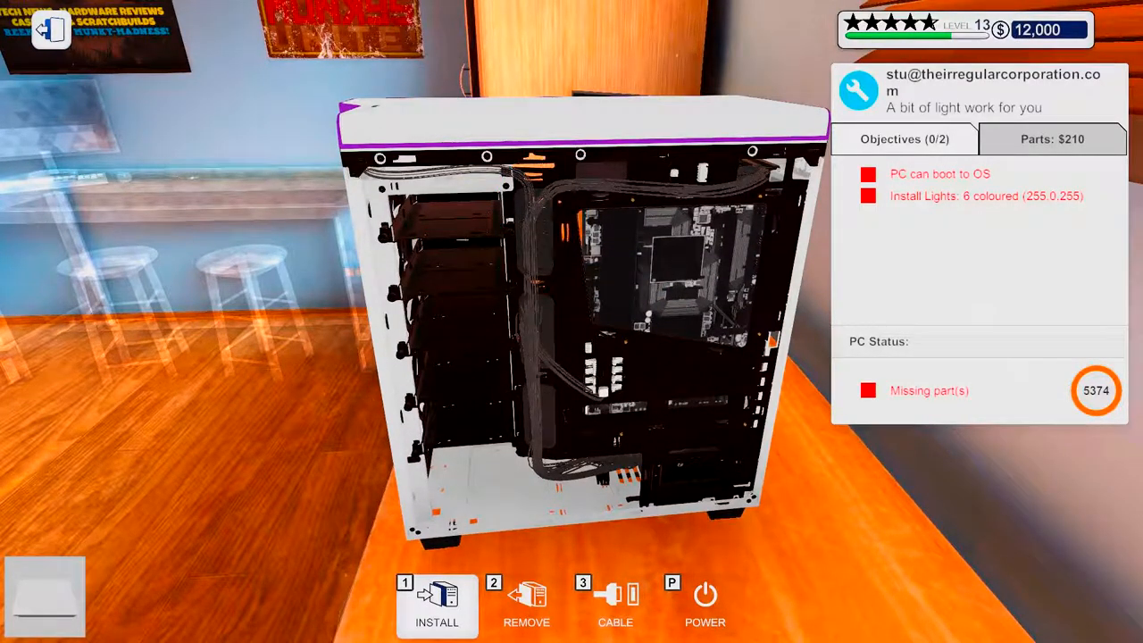
Step: Switch to removing parts and check the two used PCI covers left in PC Parts
{"action": "left_click", "coordinate": [525, 605]}
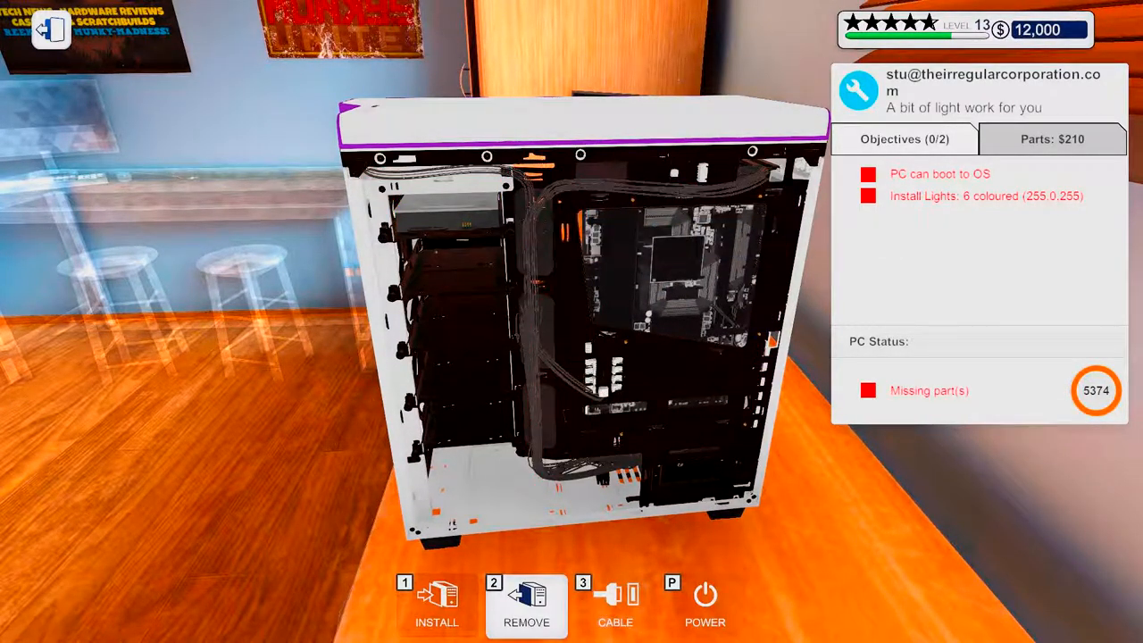
{"action": "left_click", "coordinate": [615, 604]}
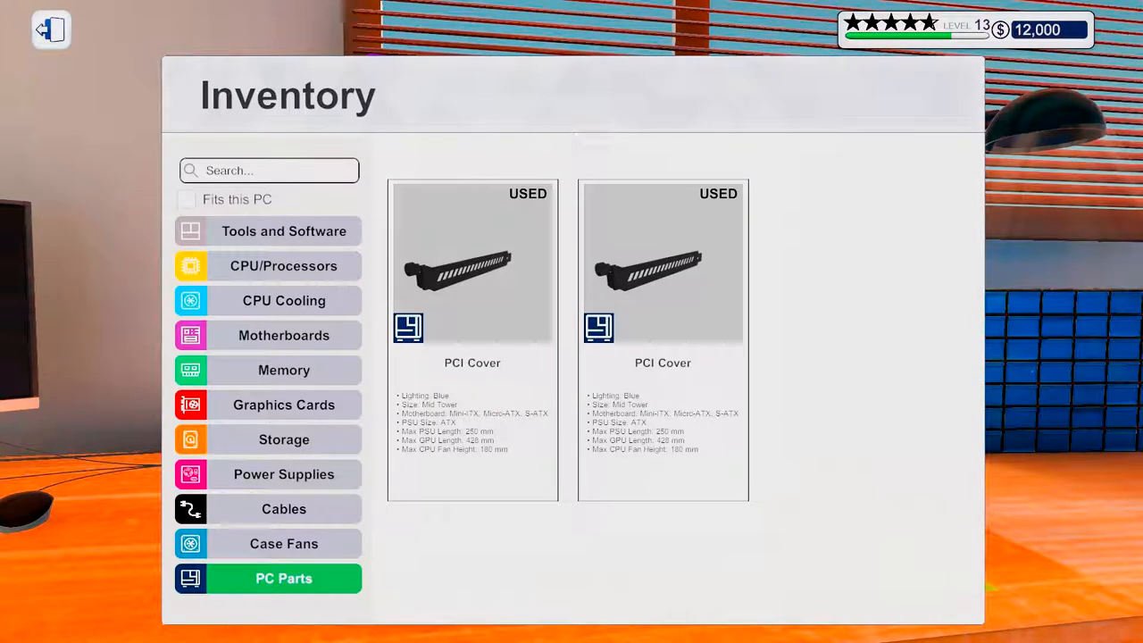
{"action": "left_click", "coordinate": [284, 231]}
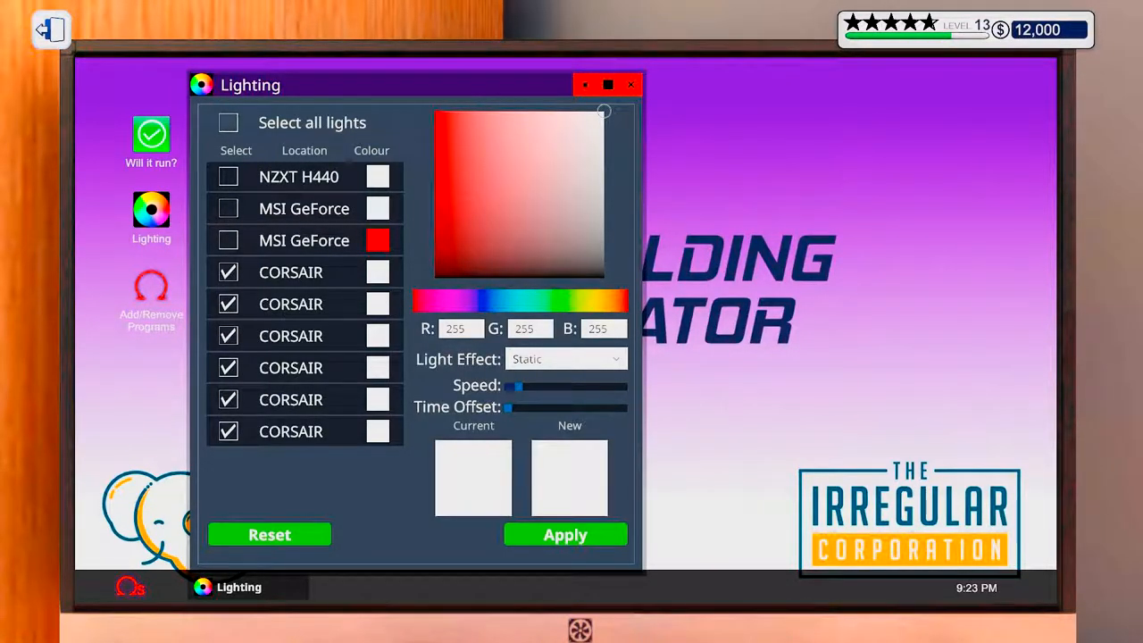
Step: Select the NZXT H440 and CORSAIR lights and set them to magenta (255, 0, 255)
{"action": "left_click", "coordinate": [229, 177]}
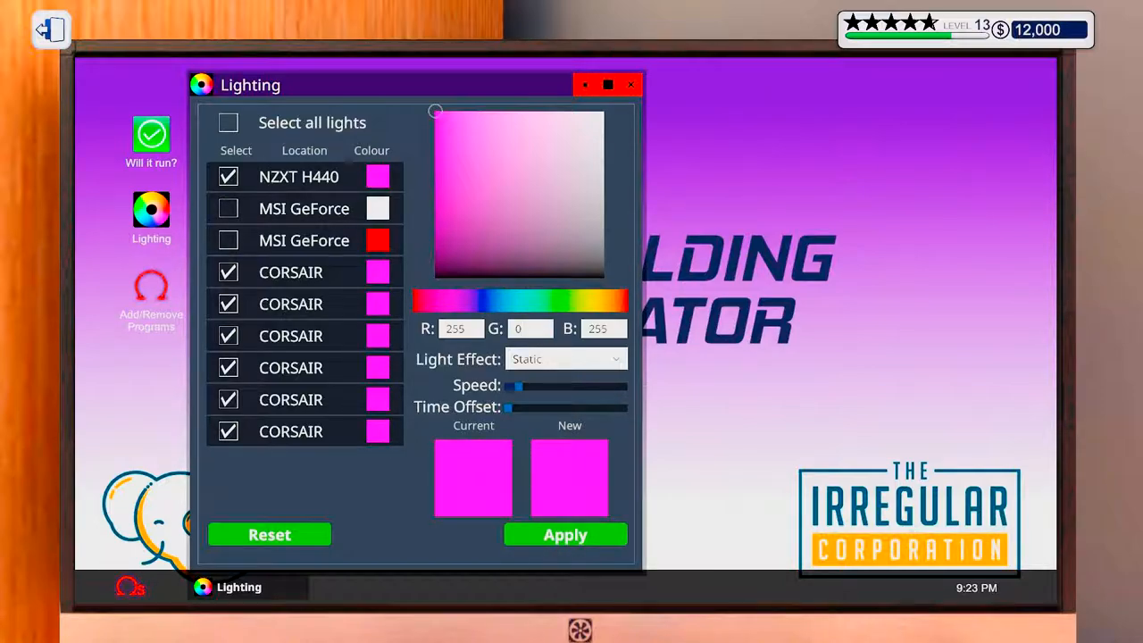
{"action": "left_click", "coordinate": [228, 122]}
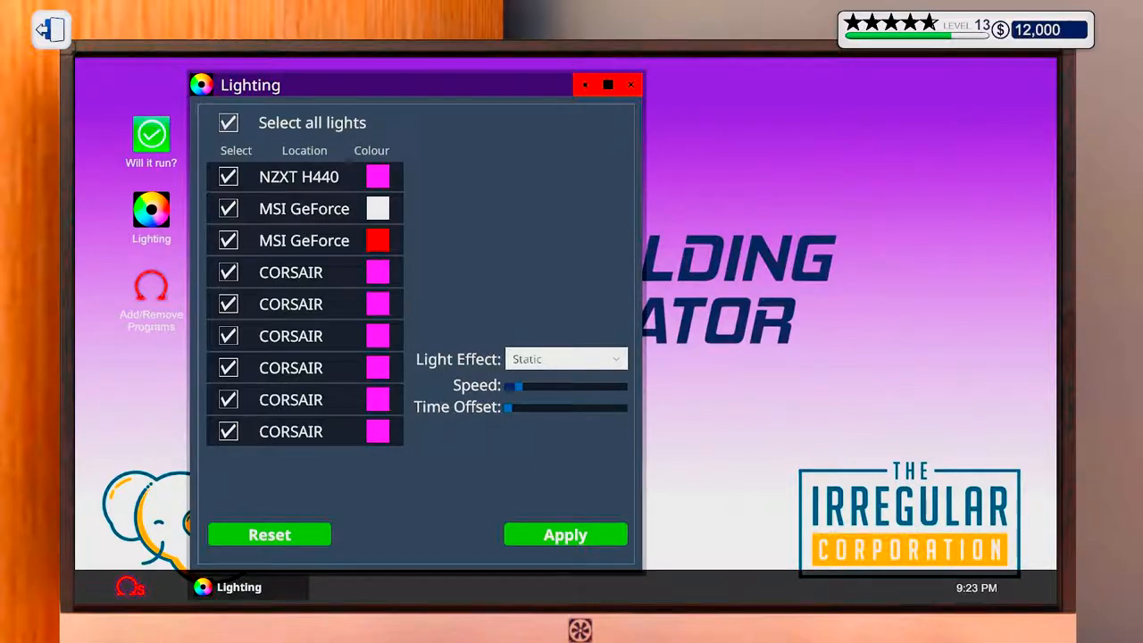
{"action": "left_click", "coordinate": [228, 122]}
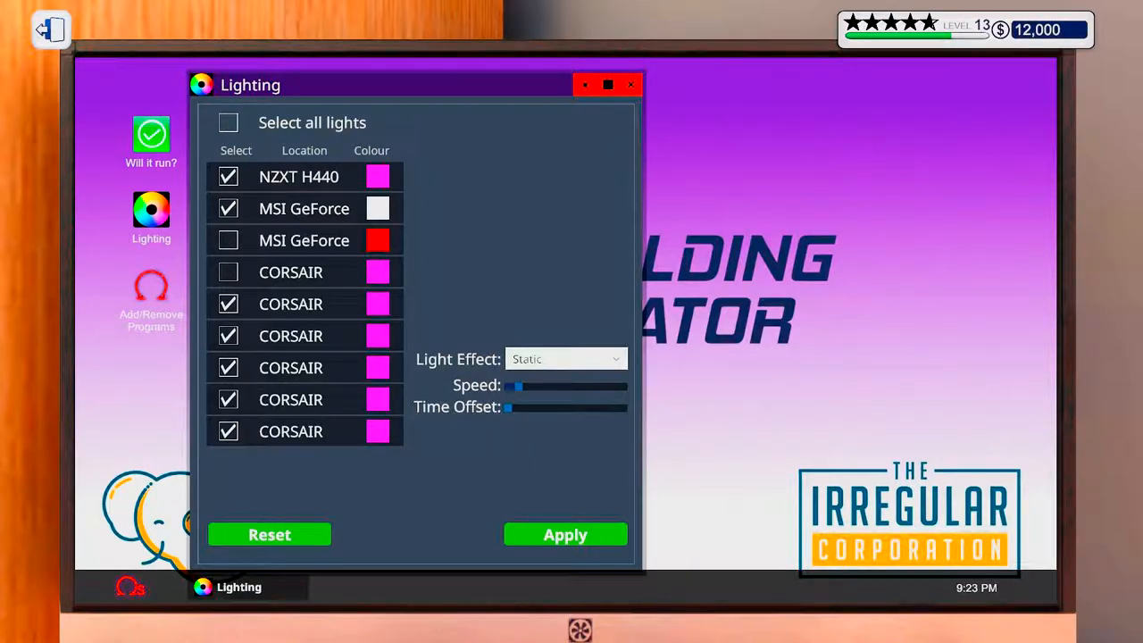
{"action": "left_click", "coordinate": [228, 207]}
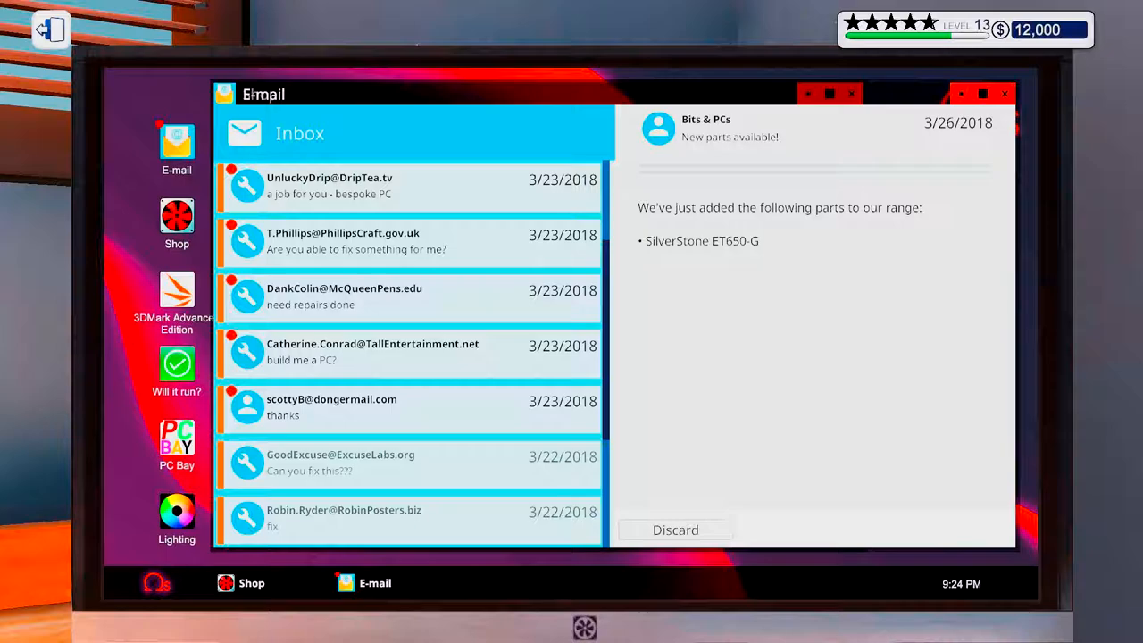
Step: Scroll the inbox down to the 'A bit of light work for you' purple-lighting email
{"action": "scroll", "scroll_direction": "down", "scroll_amount": 3}
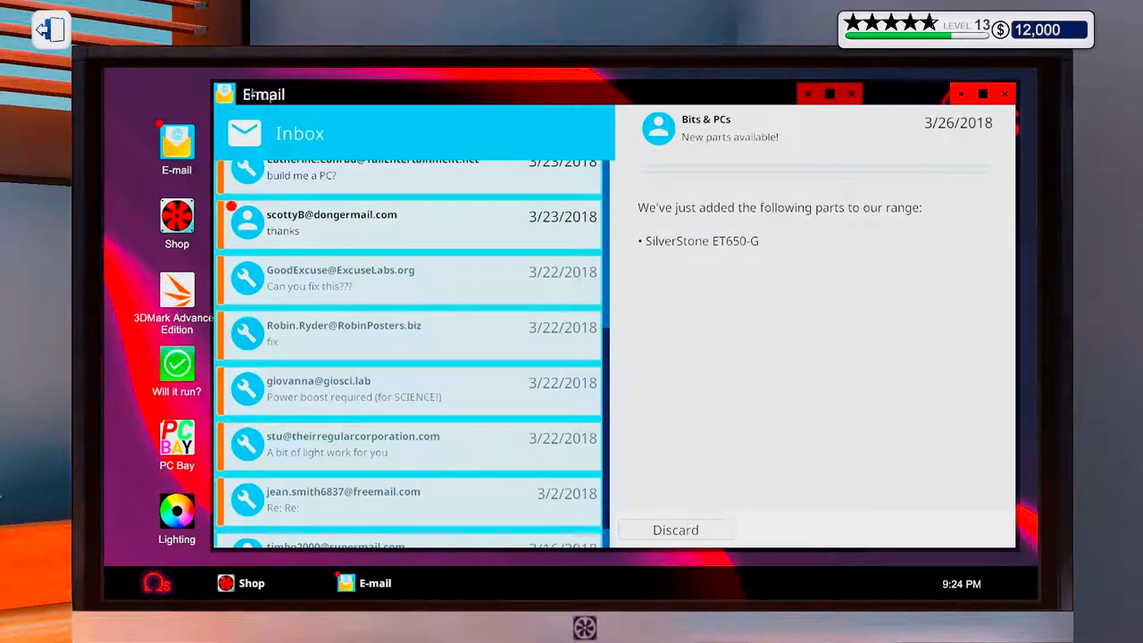
{"action": "scroll", "scroll_direction": "down", "scroll_amount": 3}
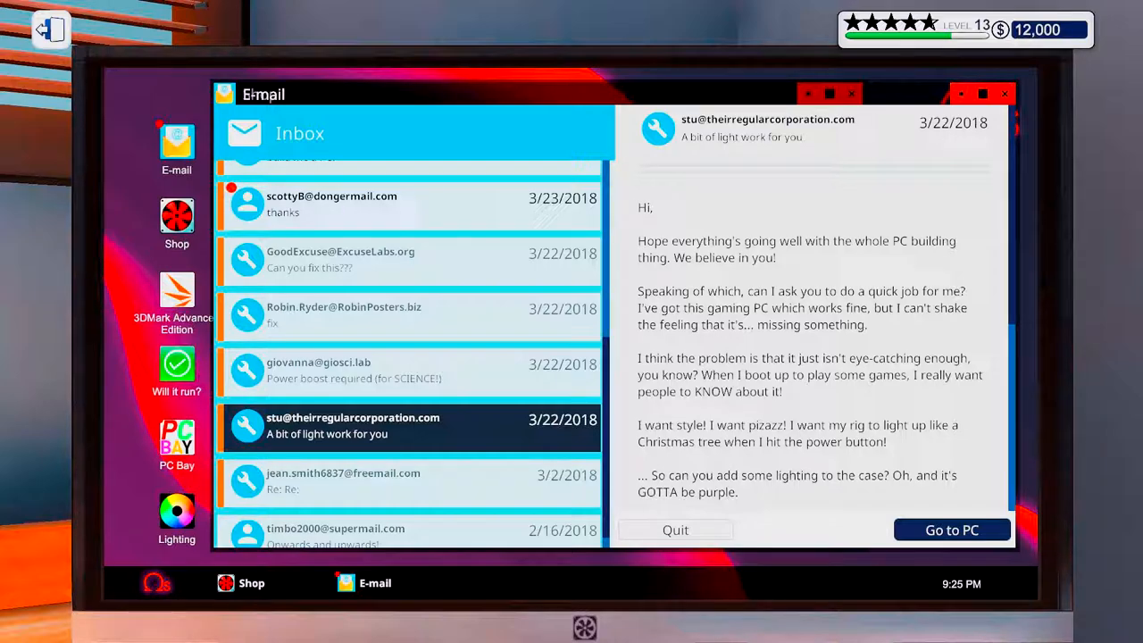
{"action": "scroll", "scroll_direction": "down", "scroll_amount": 3}
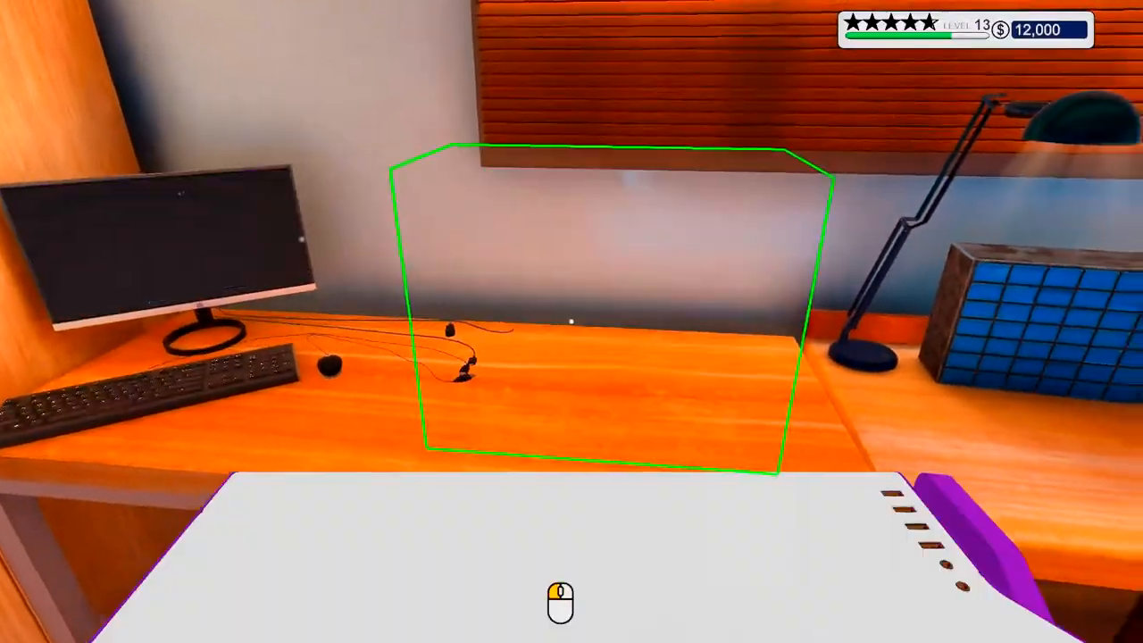
{"action": "mouse_move", "coordinate": [572, 322]}
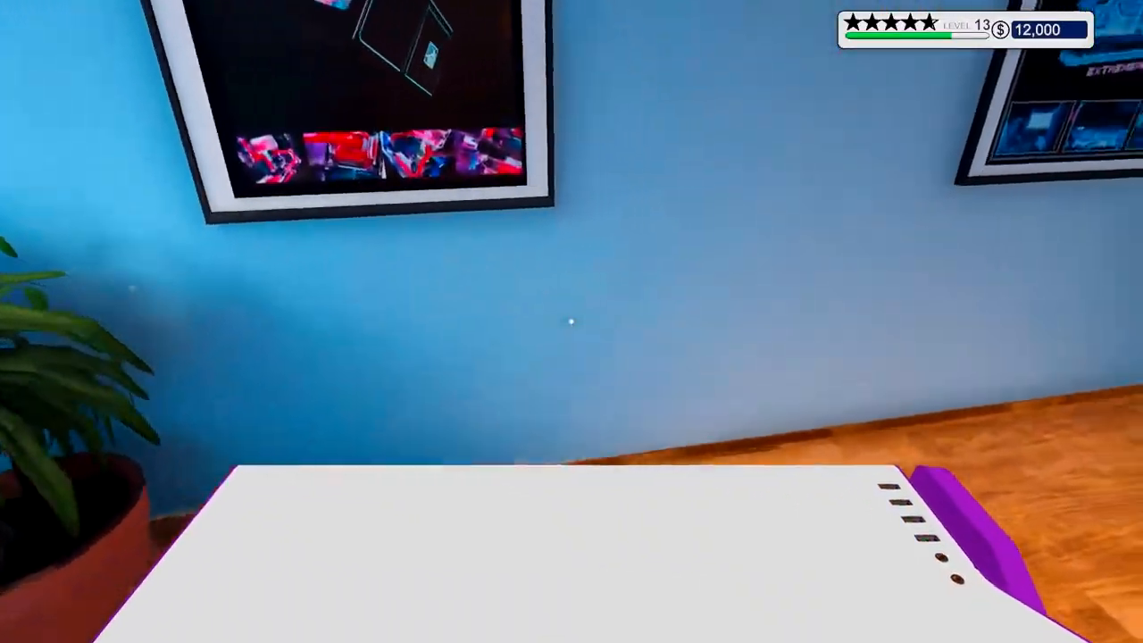
{"action": "mouse_move", "coordinate": [572, 321]}
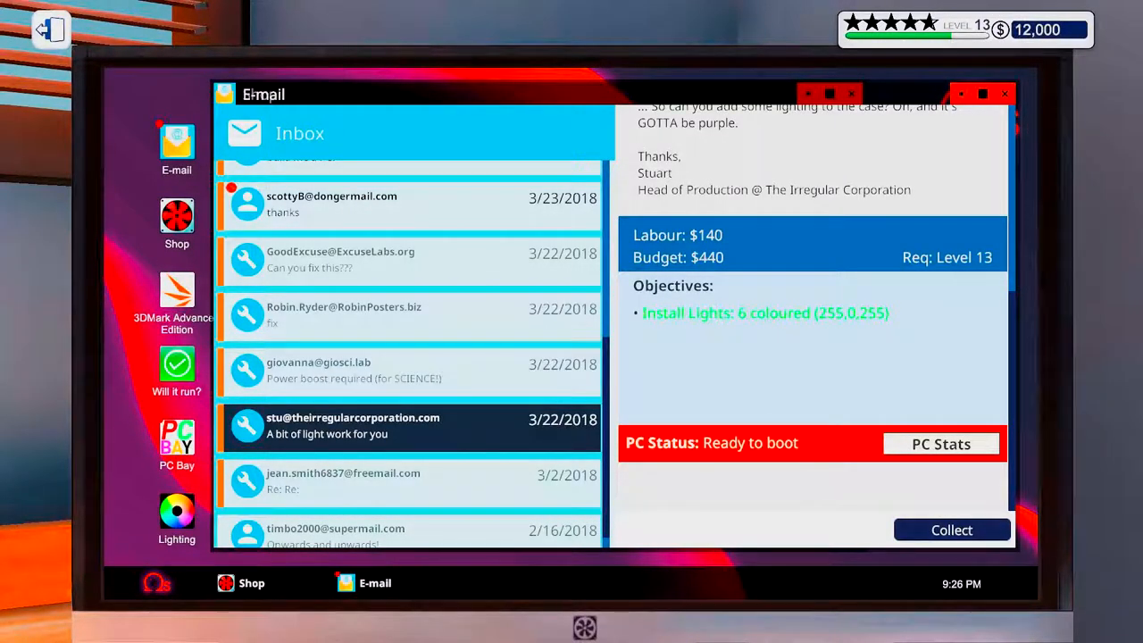
Step: Collect the lighting job payment with a five-star review, raising funds to $12,350
{"action": "left_click", "coordinate": [950, 529]}
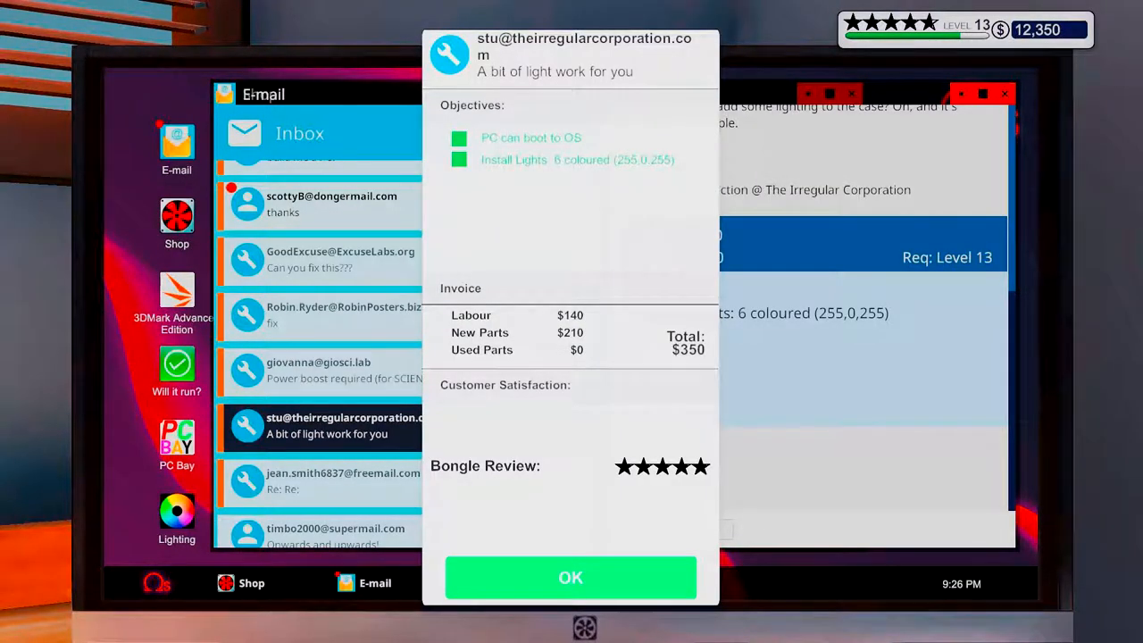
{"action": "left_click", "coordinate": [572, 577]}
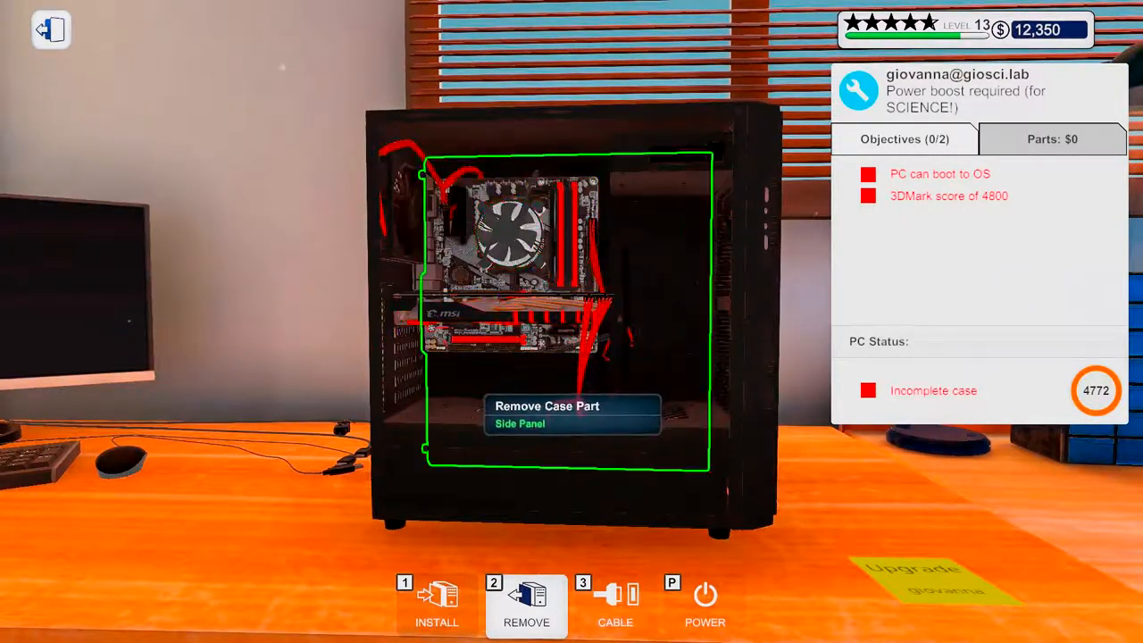
Step: Remove the side panel from giovanna's science PC on the bench
{"action": "left_click", "coordinate": [525, 603]}
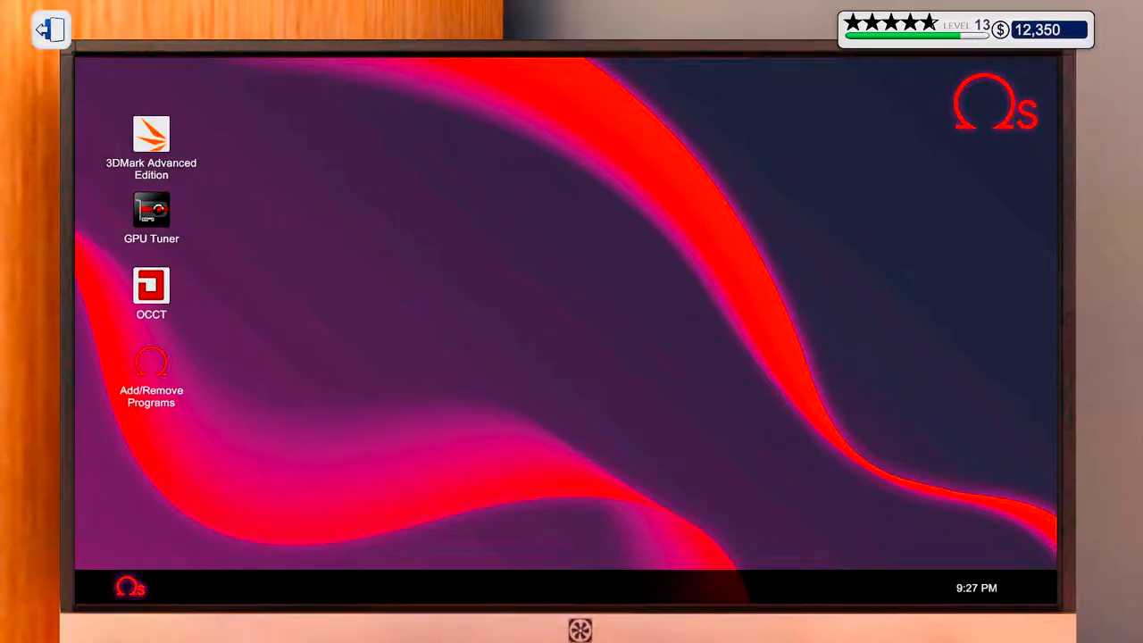
Step: In GPU Tuner, raise core voltage to 110% and boost the core and memory clocks
{"action": "double_click", "coordinate": [150, 209]}
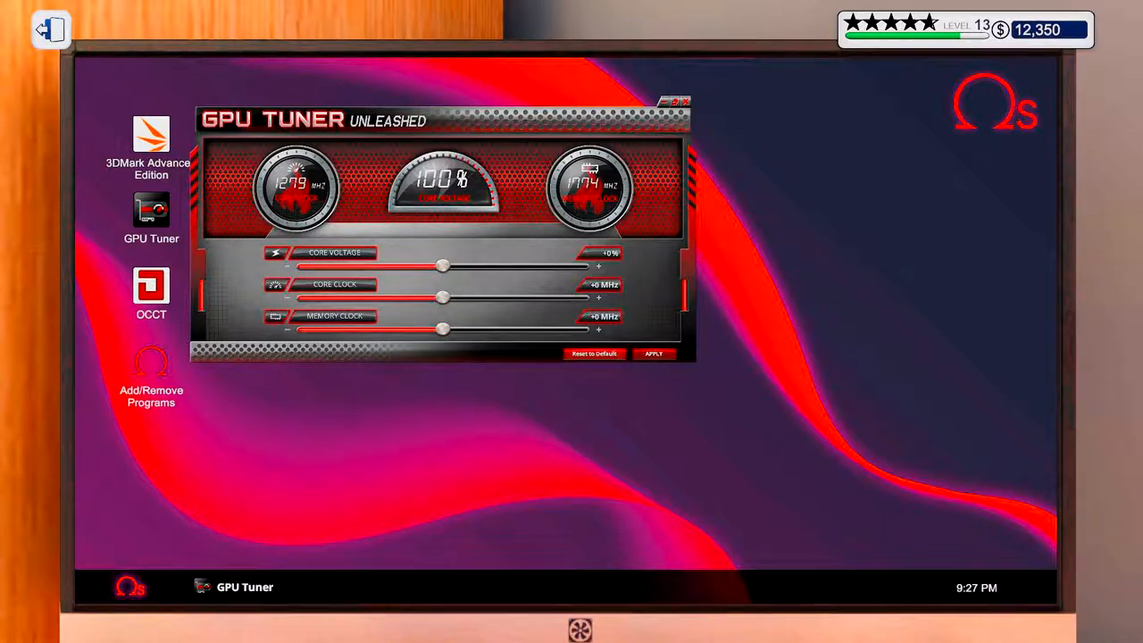
{"action": "left_click_drag", "start_coordinate": [437, 264], "coordinate": [486, 265]}
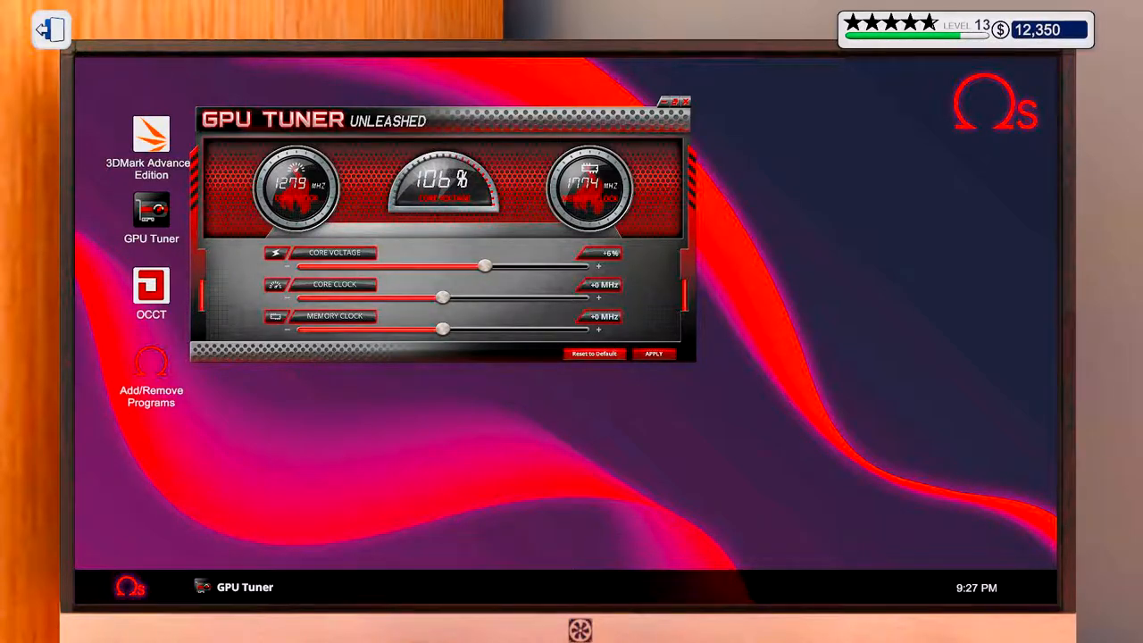
{"action": "left_click_drag", "start_coordinate": [486, 264], "coordinate": [510, 265]}
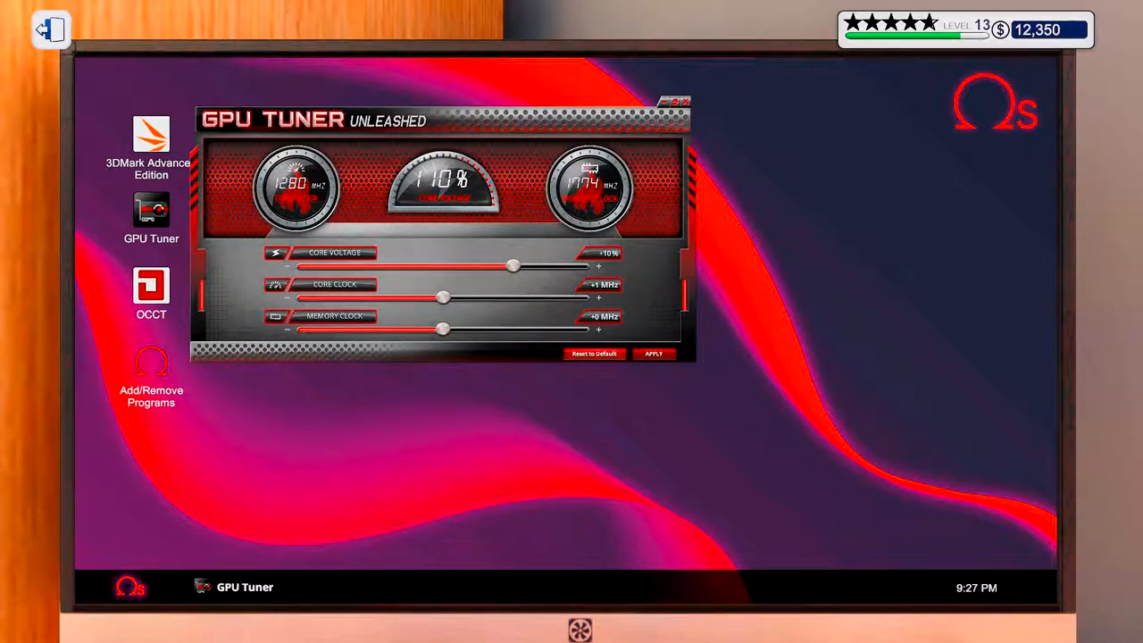
{"action": "left_click_drag", "start_coordinate": [445, 296], "coordinate": [459, 297]}
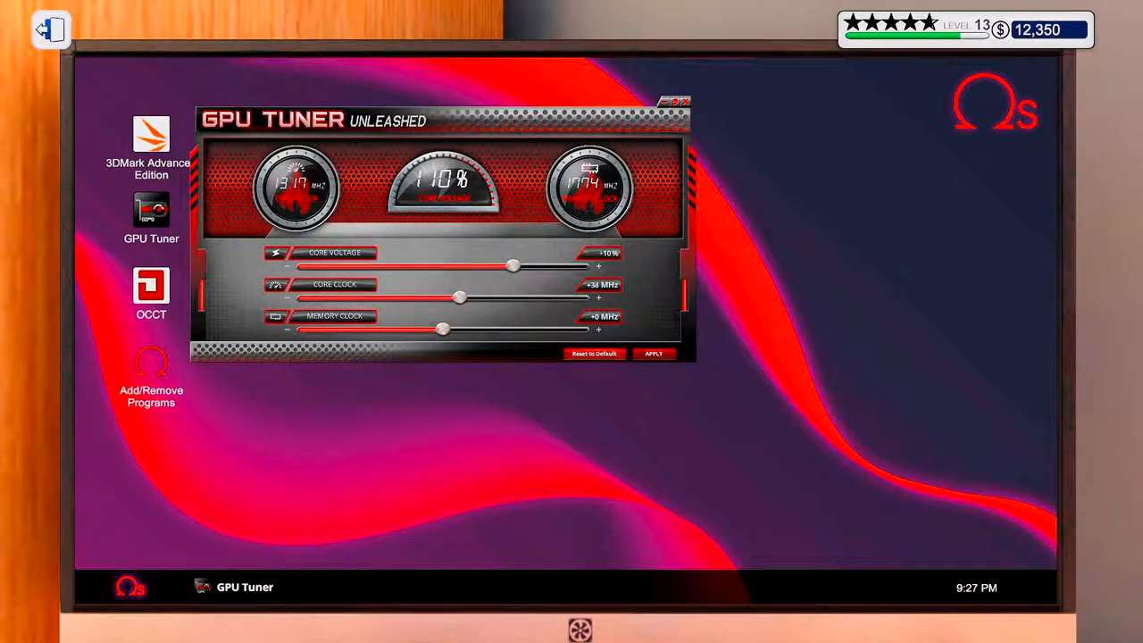
{"action": "left_click_drag", "start_coordinate": [460, 297], "coordinate": [485, 296]}
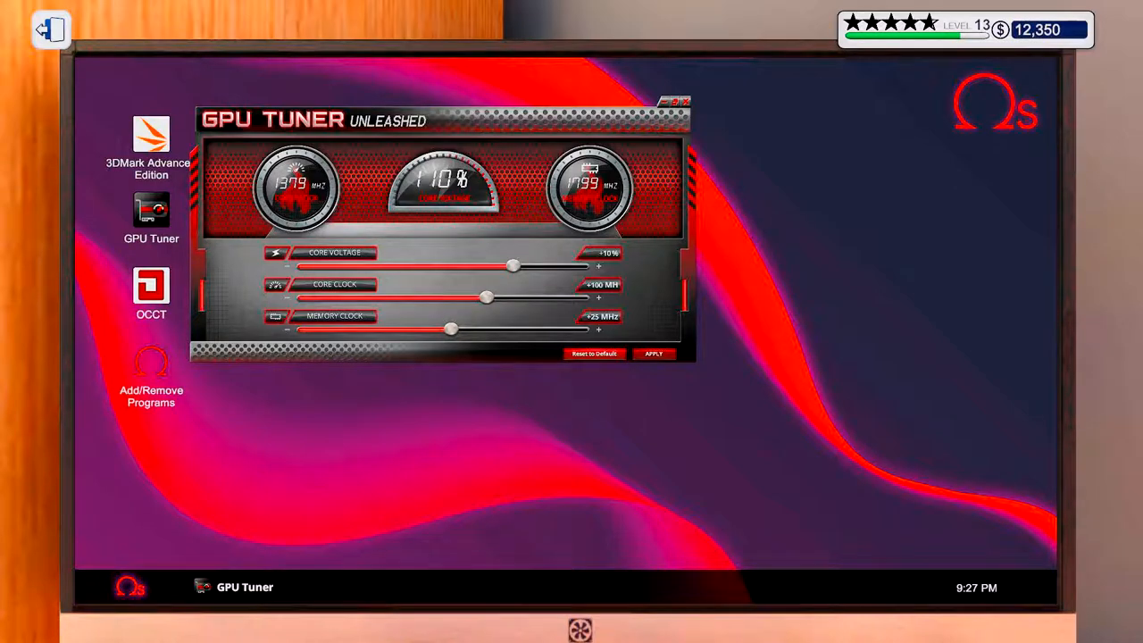
{"action": "left_click_drag", "start_coordinate": [450, 328], "coordinate": [465, 328]}
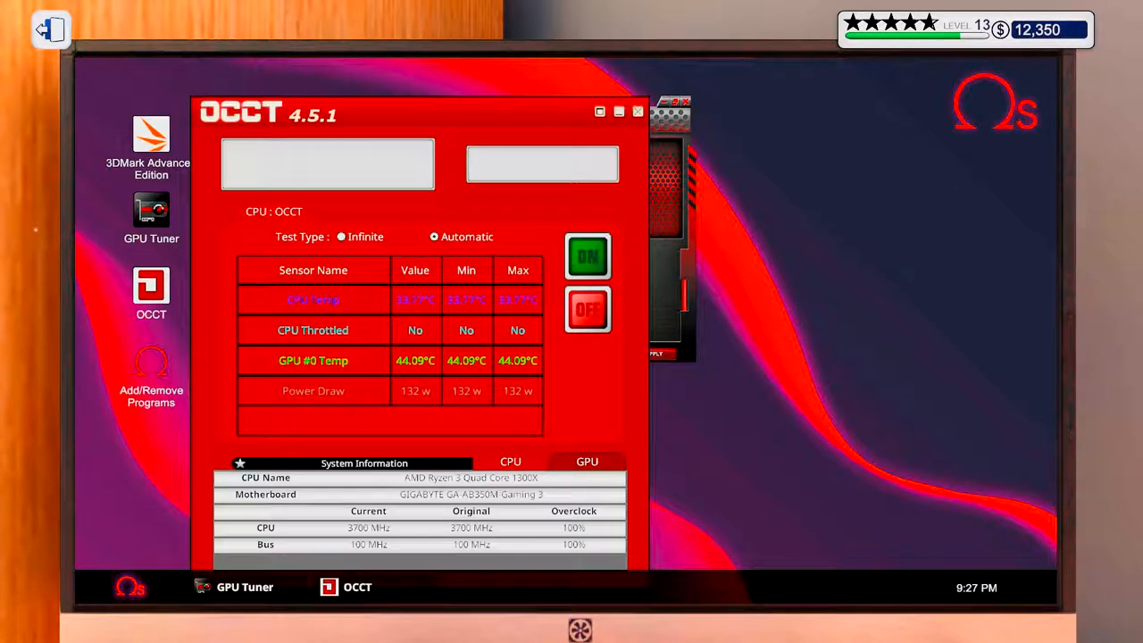
Step: Run an OCCT stress test while nudging the GPU core and memory clocks higher, then stop it
{"action": "left_click", "coordinate": [586, 257]}
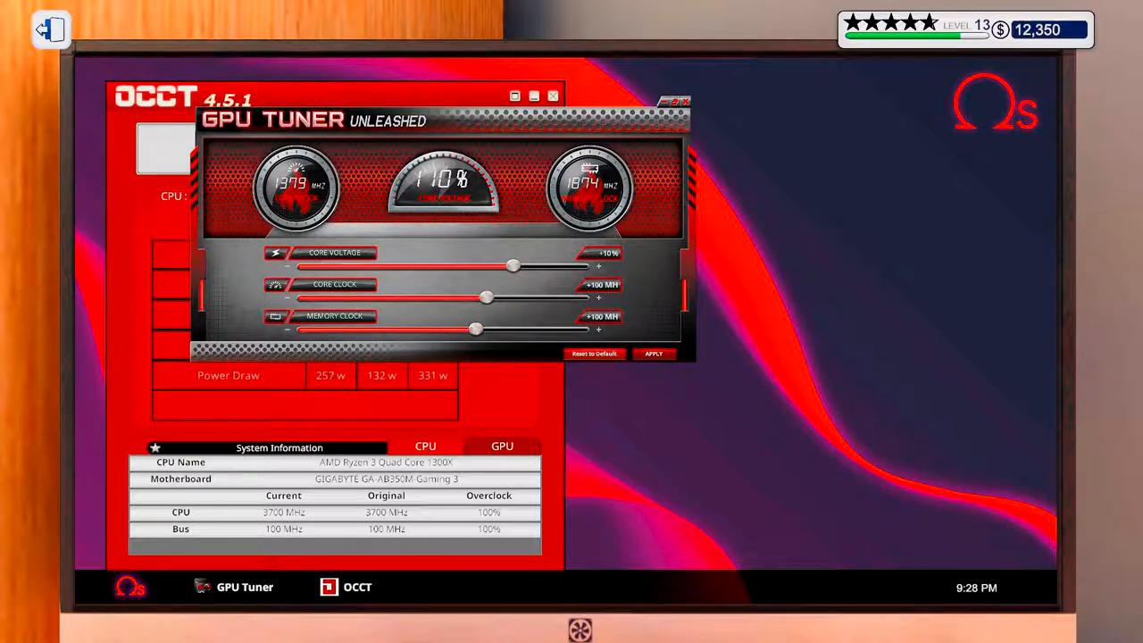
{"action": "left_click_drag", "start_coordinate": [485, 297], "coordinate": [489, 297]}
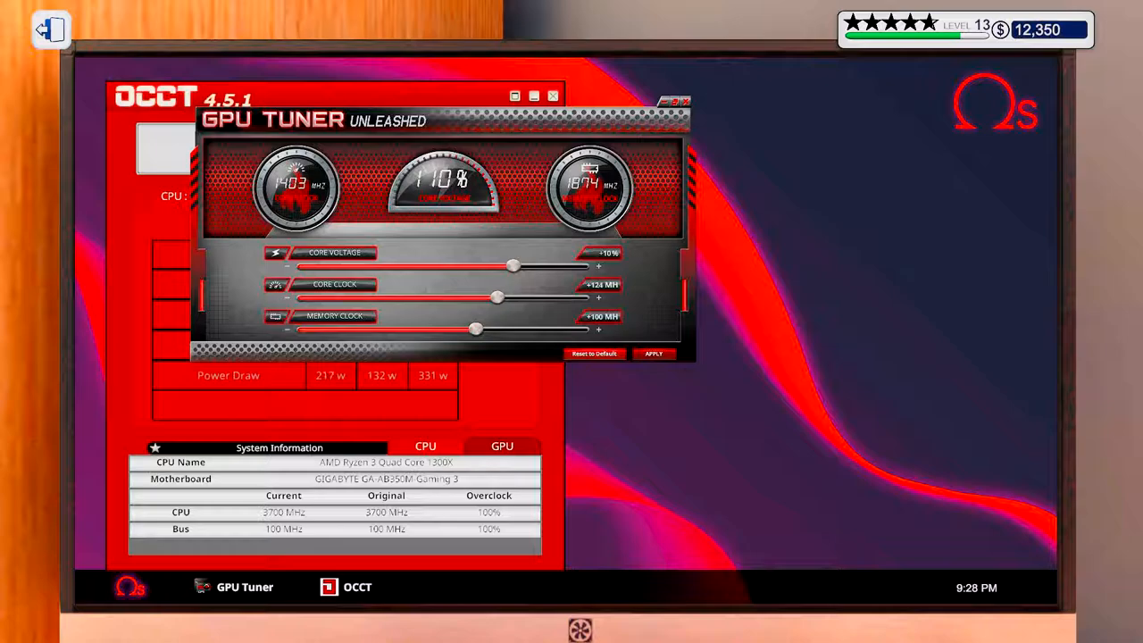
{"action": "left_click_drag", "start_coordinate": [497, 297], "coordinate": [504, 296]}
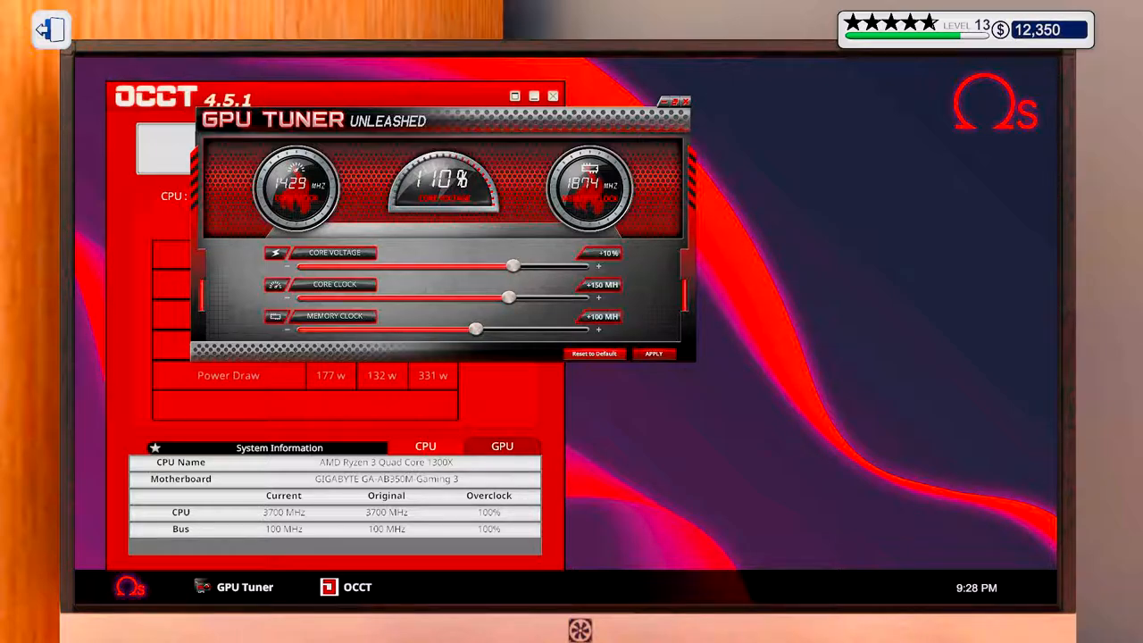
{"action": "left_click_drag", "start_coordinate": [475, 329], "coordinate": [486, 328]}
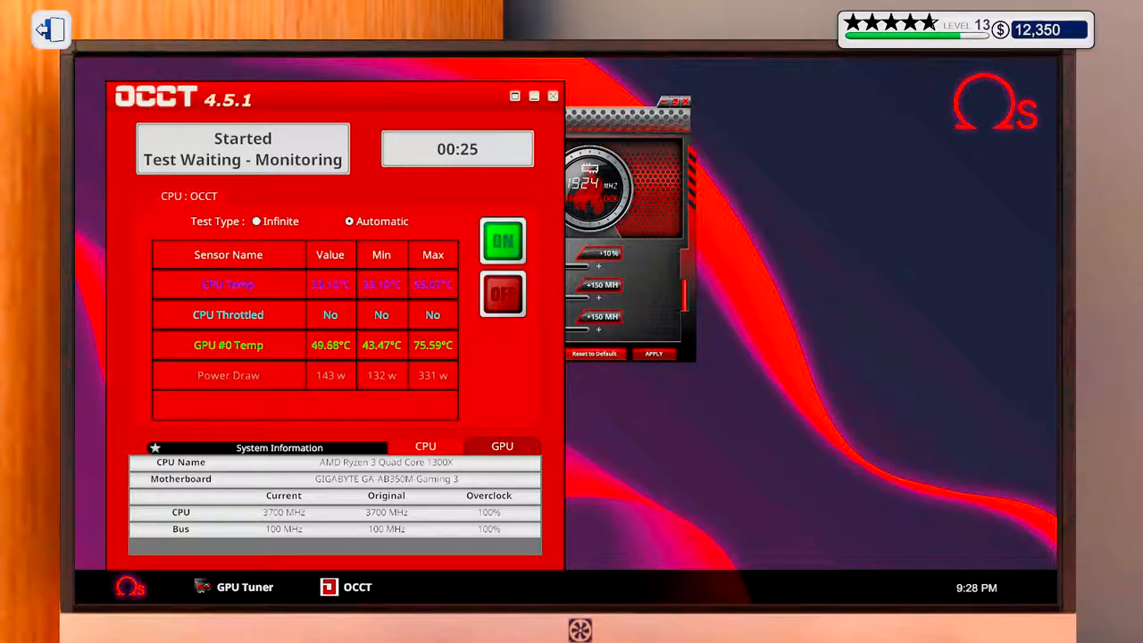
{"action": "left_click", "coordinate": [501, 241]}
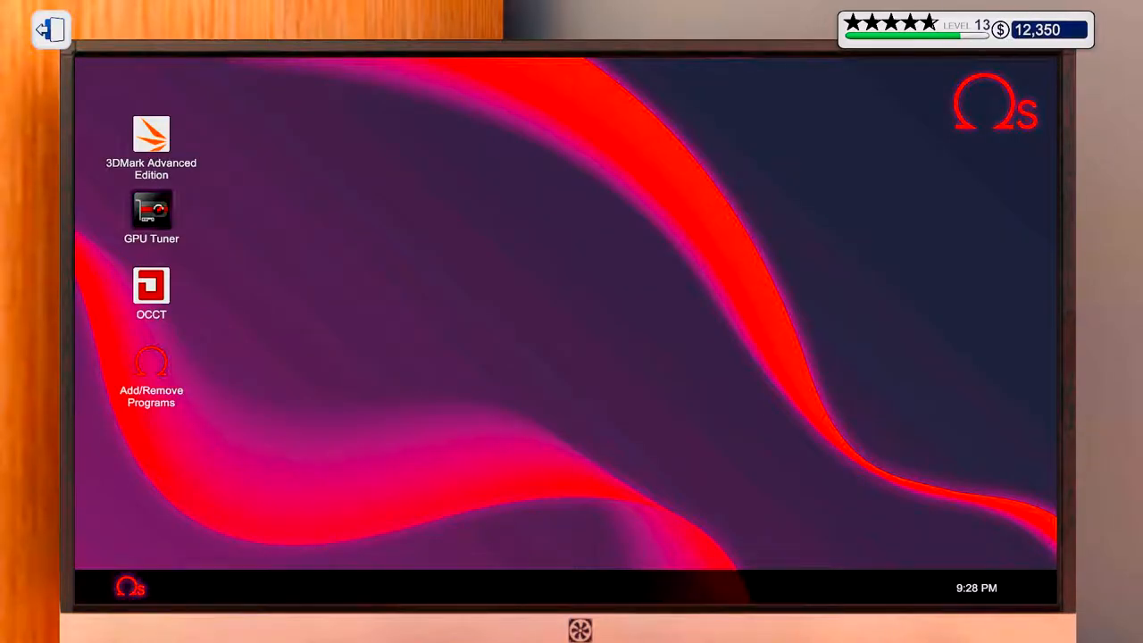
Step: Apply a slightly lower GPU core clock, then power the PC back on after the blue screen
{"action": "double_click", "coordinate": [150, 211]}
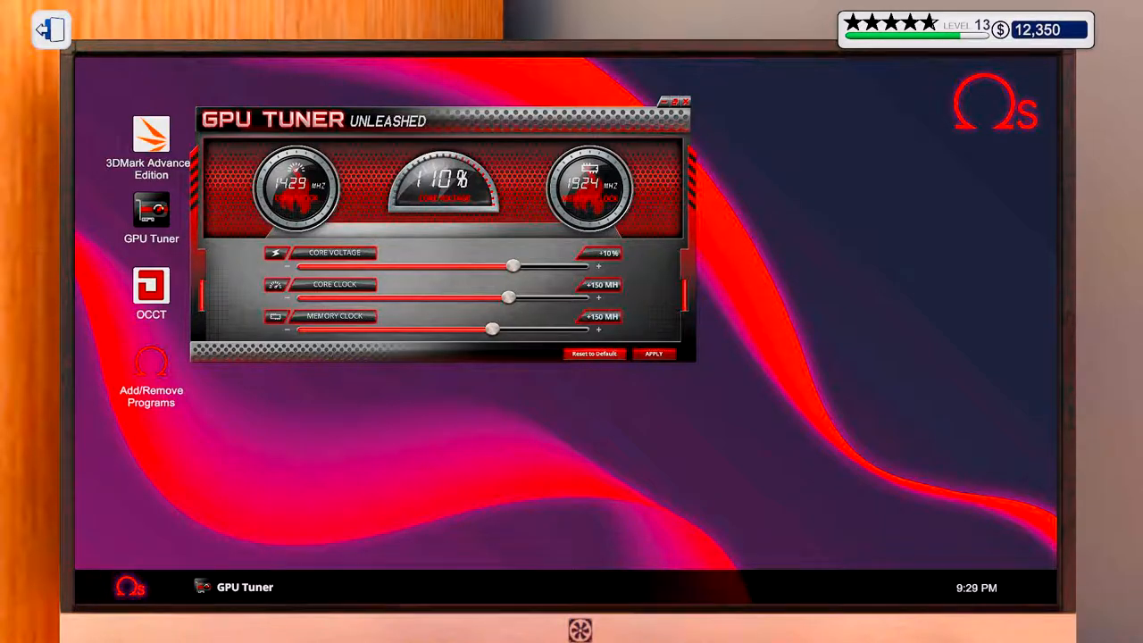
{"action": "left_click_drag", "start_coordinate": [509, 296], "coordinate": [497, 296]}
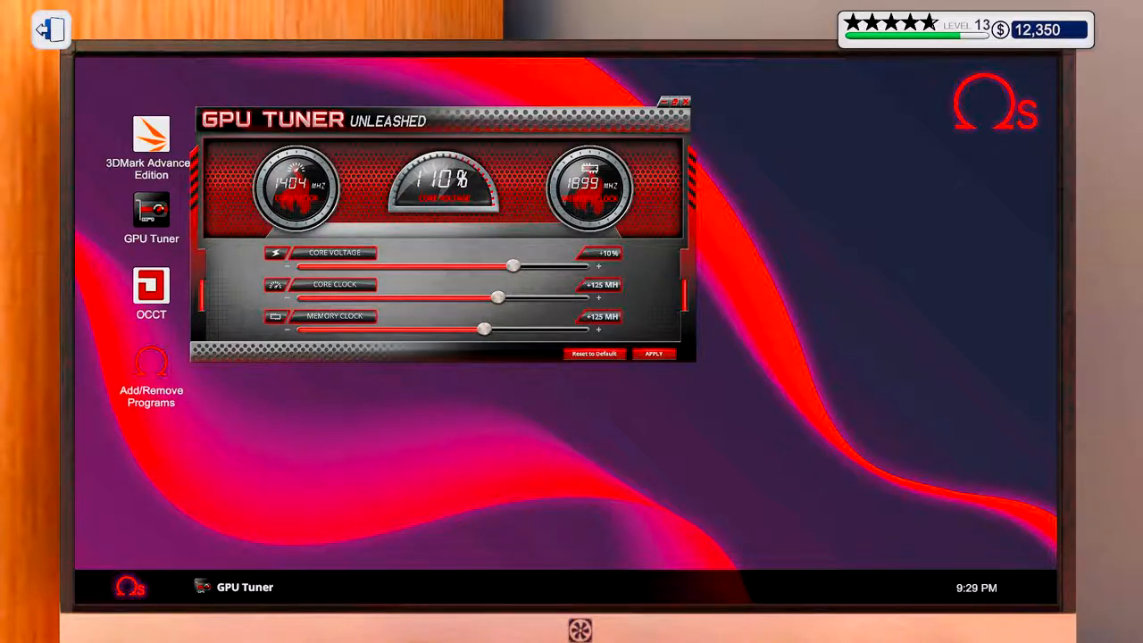
{"action": "left_click", "coordinate": [654, 353]}
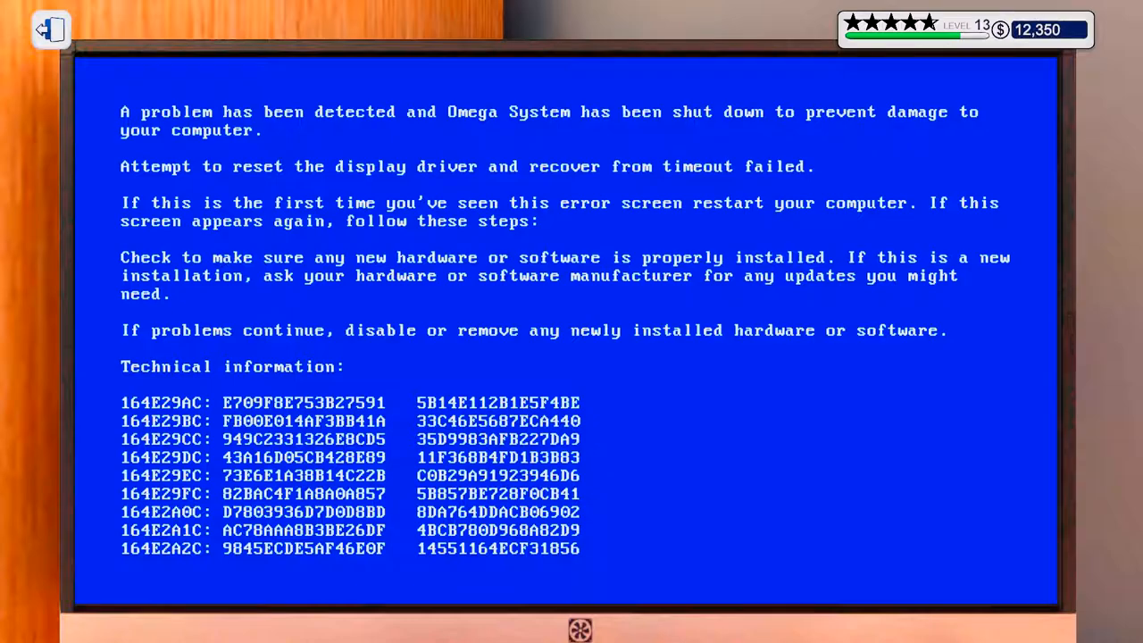
{"action": "key", "text": "p"}
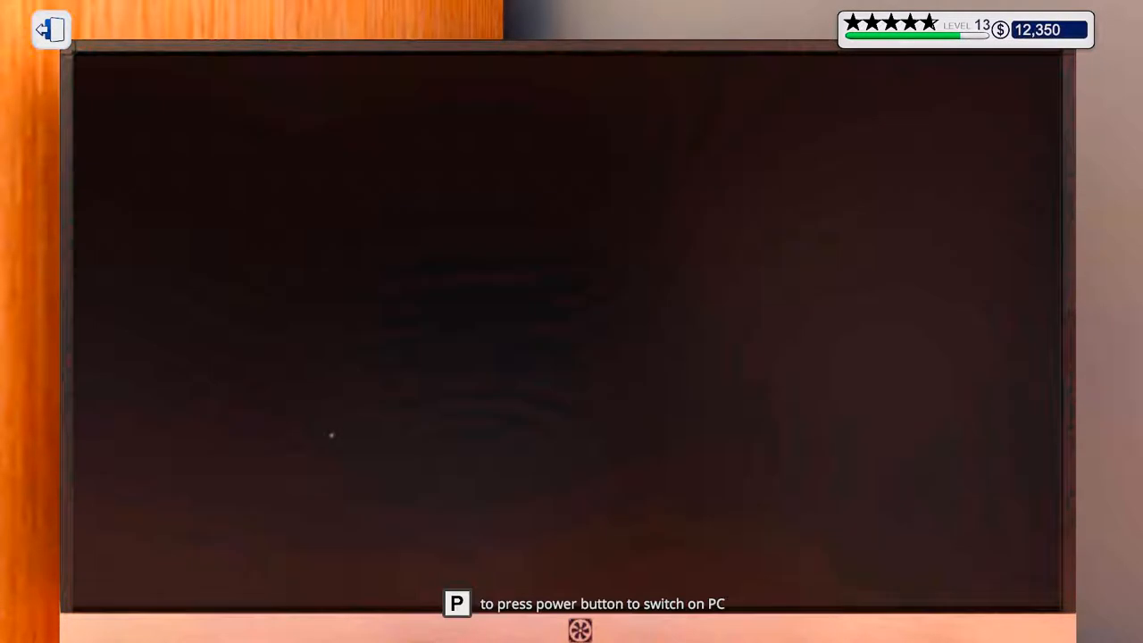
{"action": "key", "text": "p"}
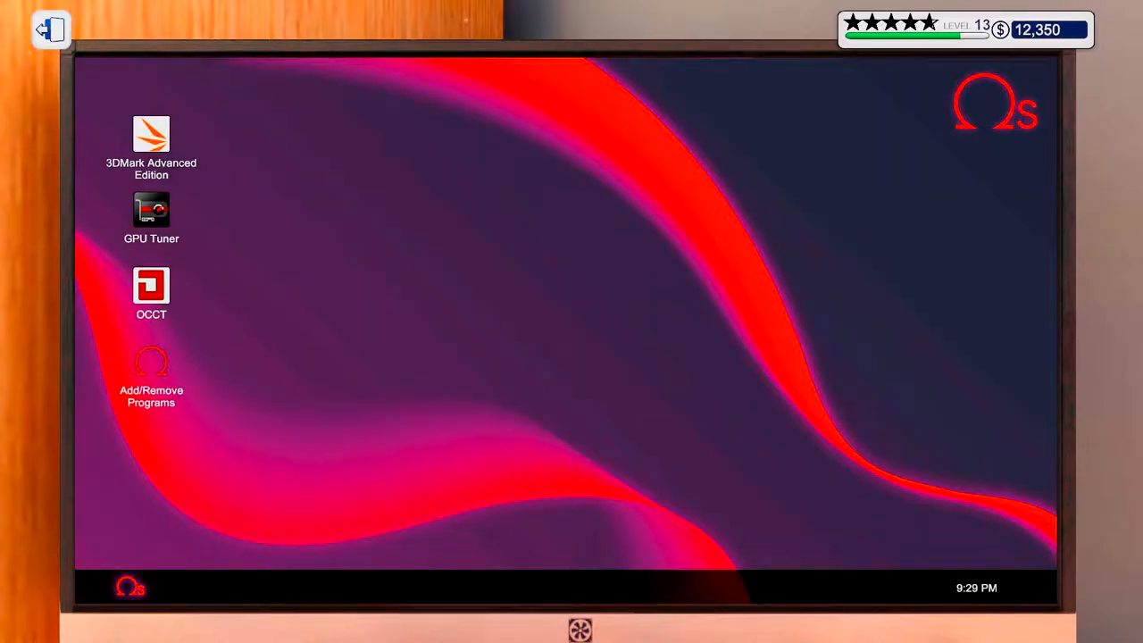
Step: Reopen GPU Tuner and back the GPU core clock off slightly
{"action": "double_click", "coordinate": [150, 210]}
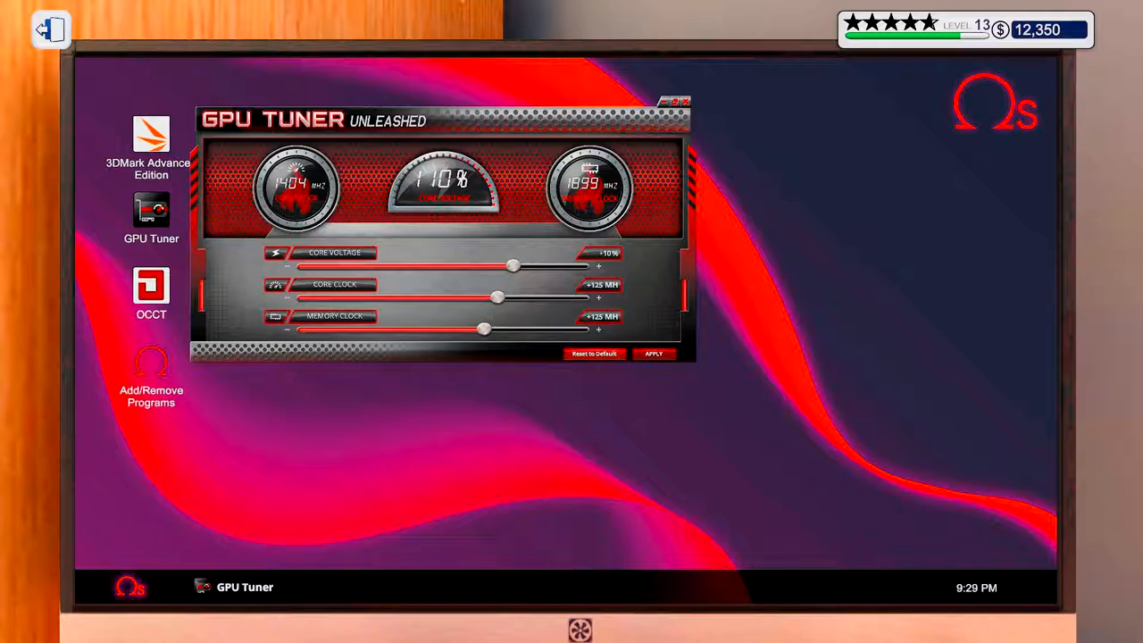
{"action": "left_click_drag", "start_coordinate": [497, 297], "coordinate": [485, 296]}
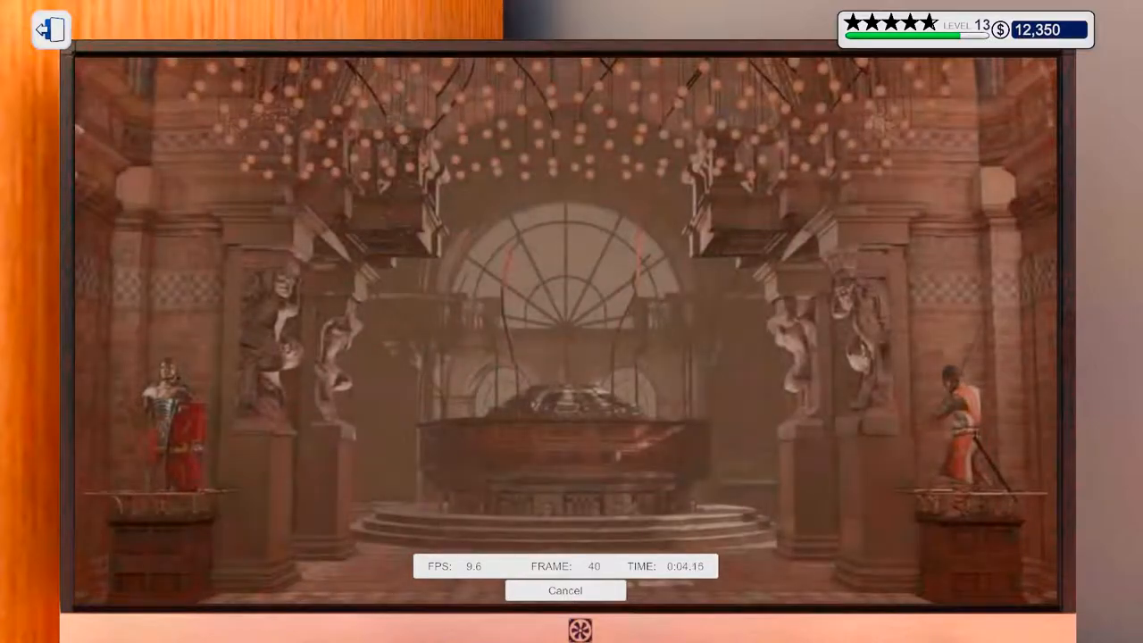
Step: Launch 3DMark Advanced Edition and let the benchmark run
{"action": "left_click", "coordinate": [565, 589]}
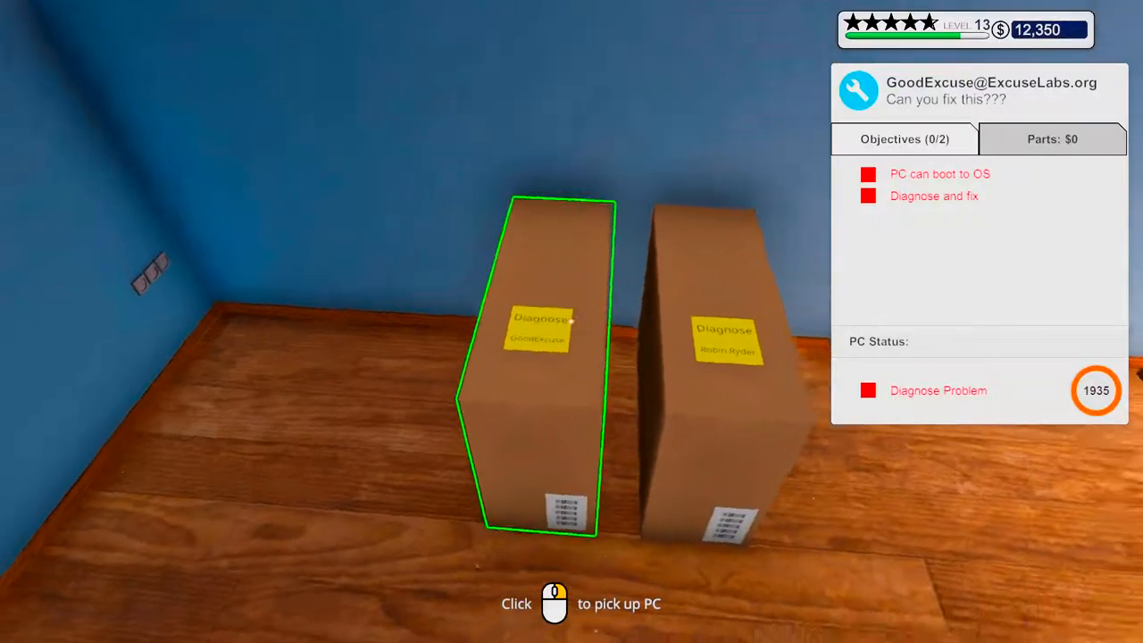
Step: Carry Robin Ryder's delivered PC to the workbench and set it down
{"action": "left_click", "coordinate": [545, 357]}
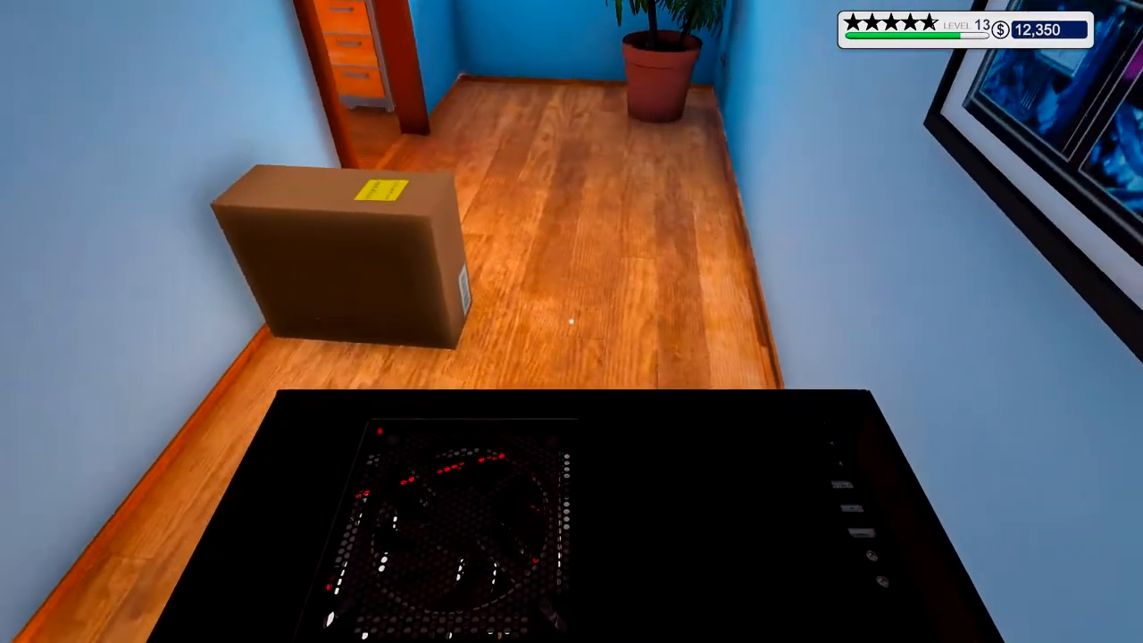
{"action": "mouse_move", "coordinate": [572, 322]}
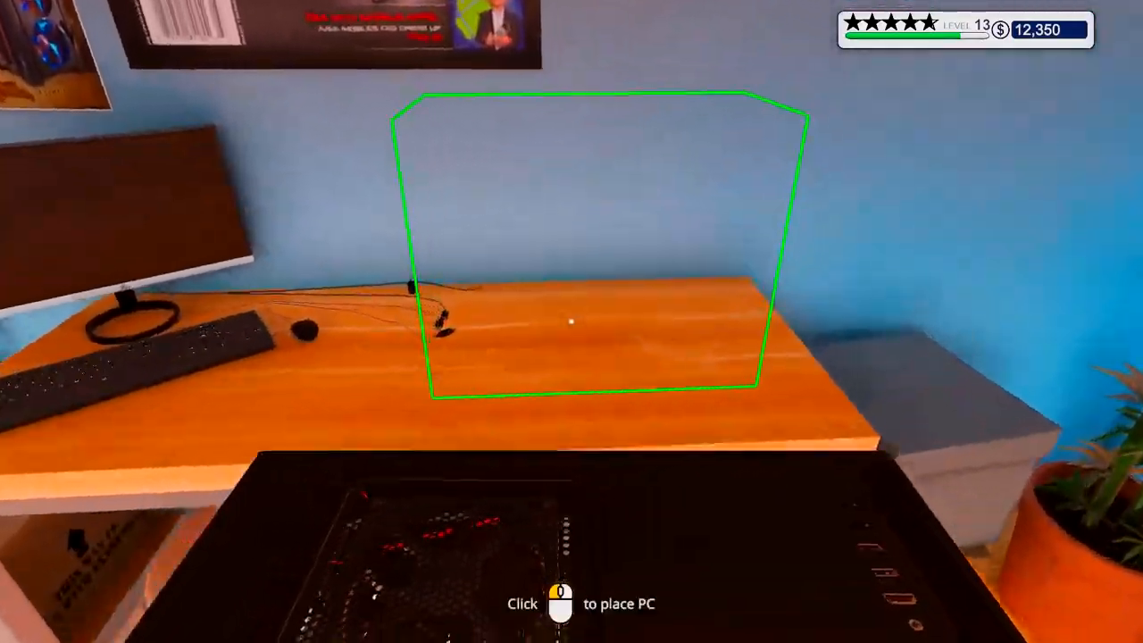
{"action": "left_click", "coordinate": [572, 321]}
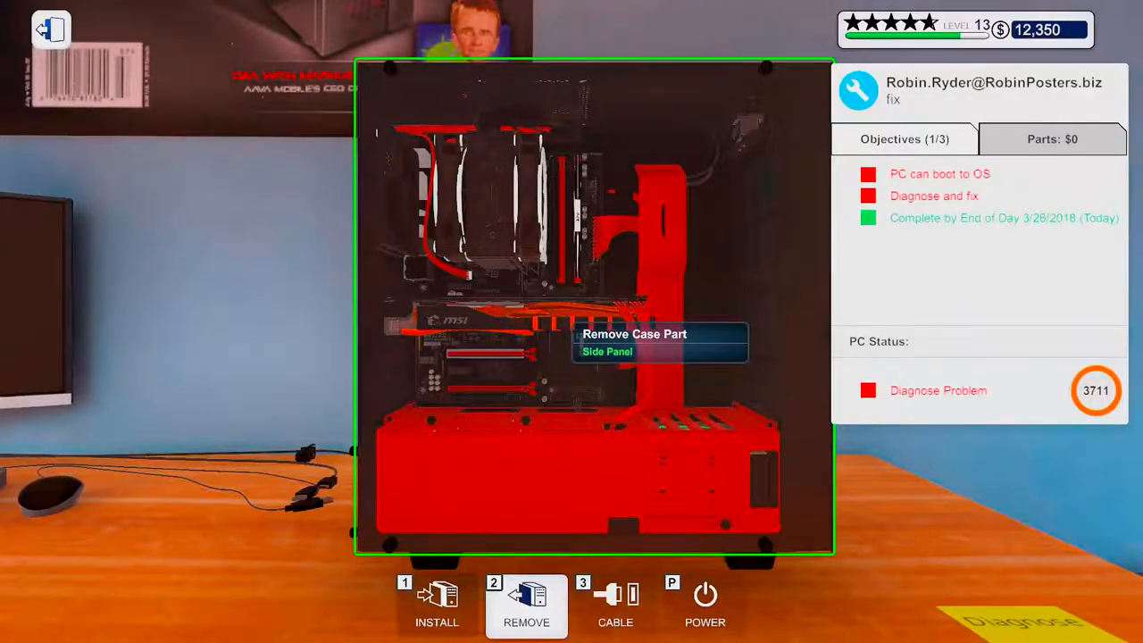
{"action": "left_click", "coordinate": [607, 350]}
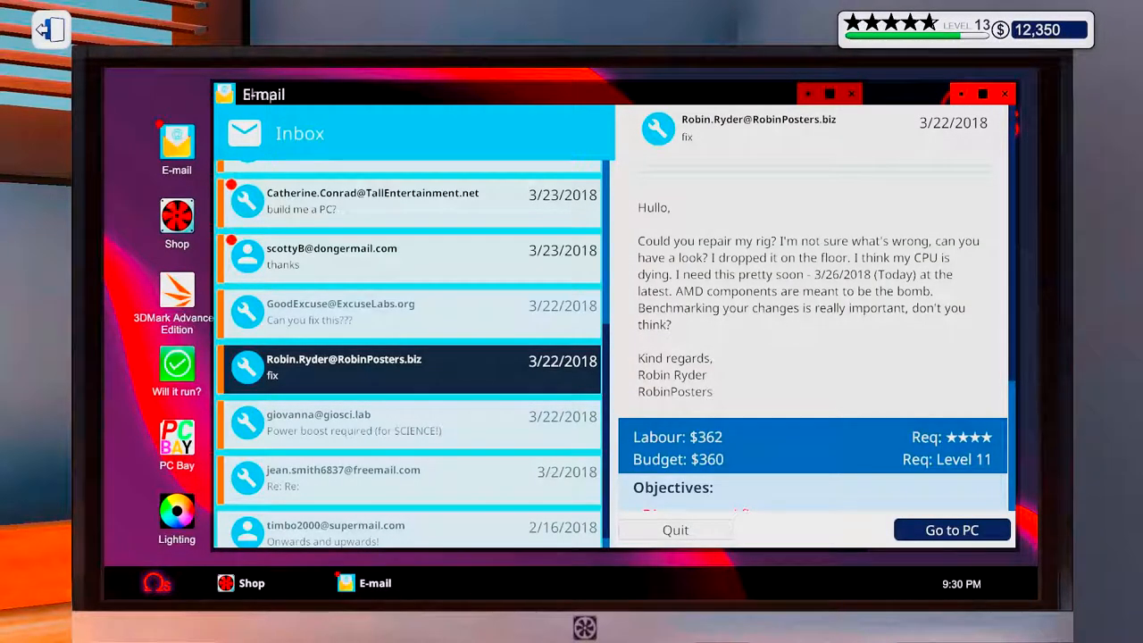
Step: Browse the Shop's CPU/Processors listings, then leave the computer
{"action": "scroll", "scroll_direction": "down", "scroll_amount": 3}
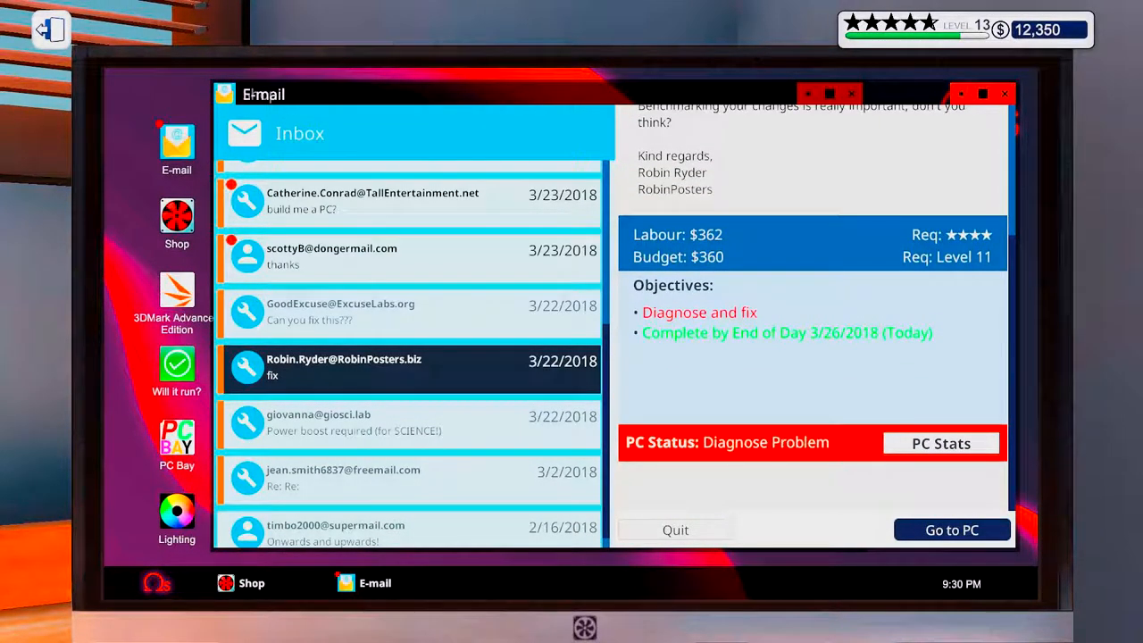
{"action": "left_click", "coordinate": [939, 443]}
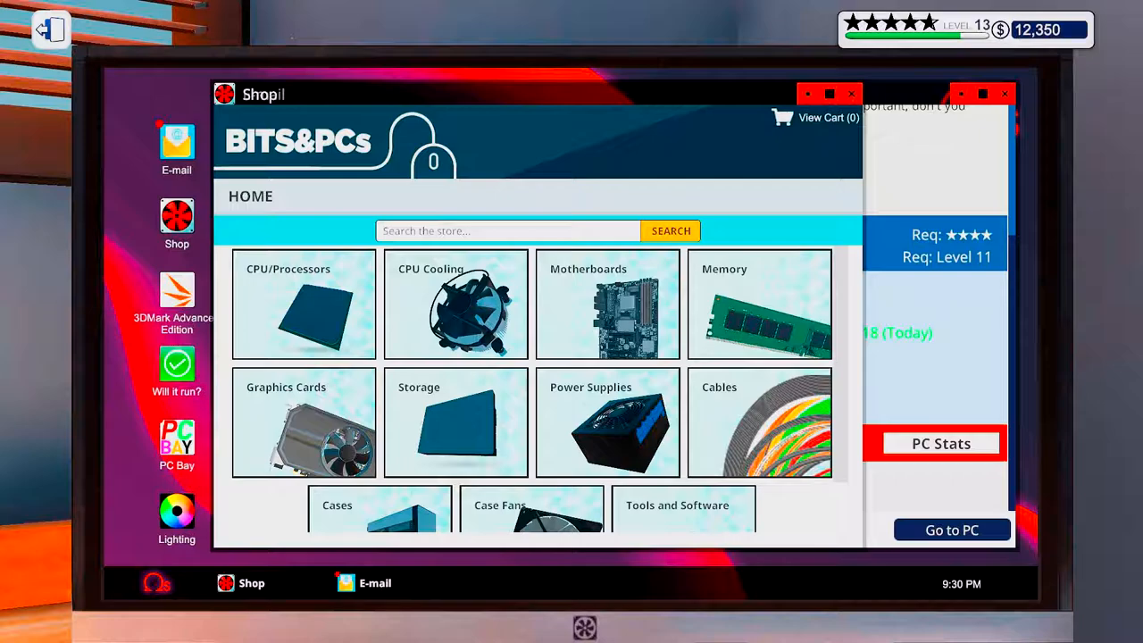
{"action": "left_click", "coordinate": [304, 303]}
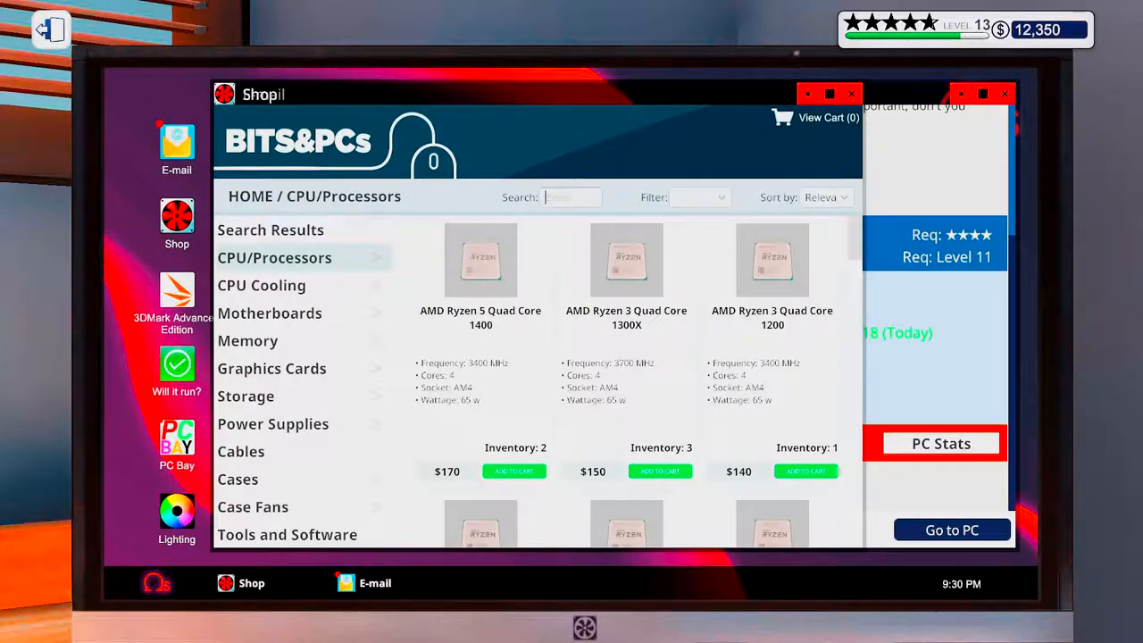
{"action": "type", "text": "17"}
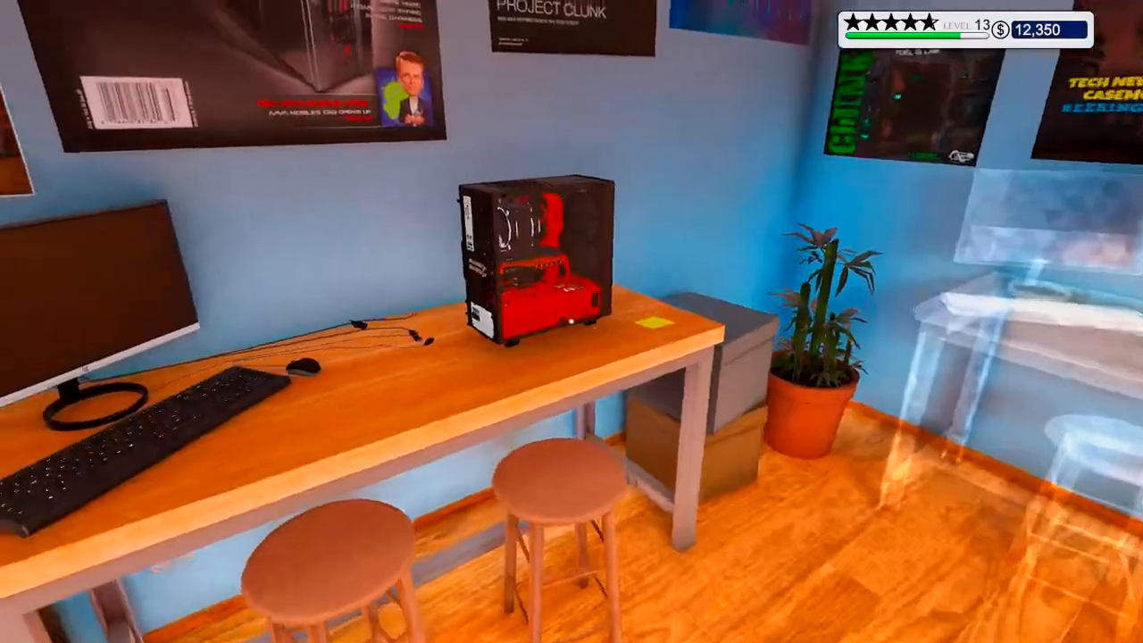
Step: Check the stored used processors, including the AMD Ryzen 3 1200, in the Inventory
{"action": "left_click", "coordinate": [536, 268]}
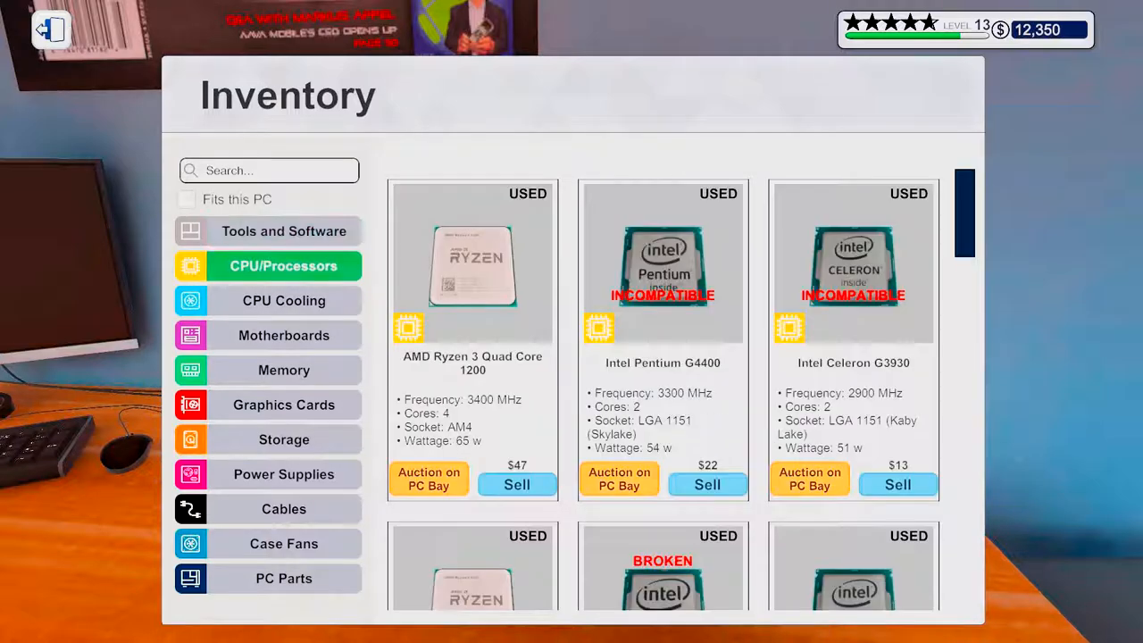
{"action": "scroll", "scroll_direction": "down", "scroll_amount": 3}
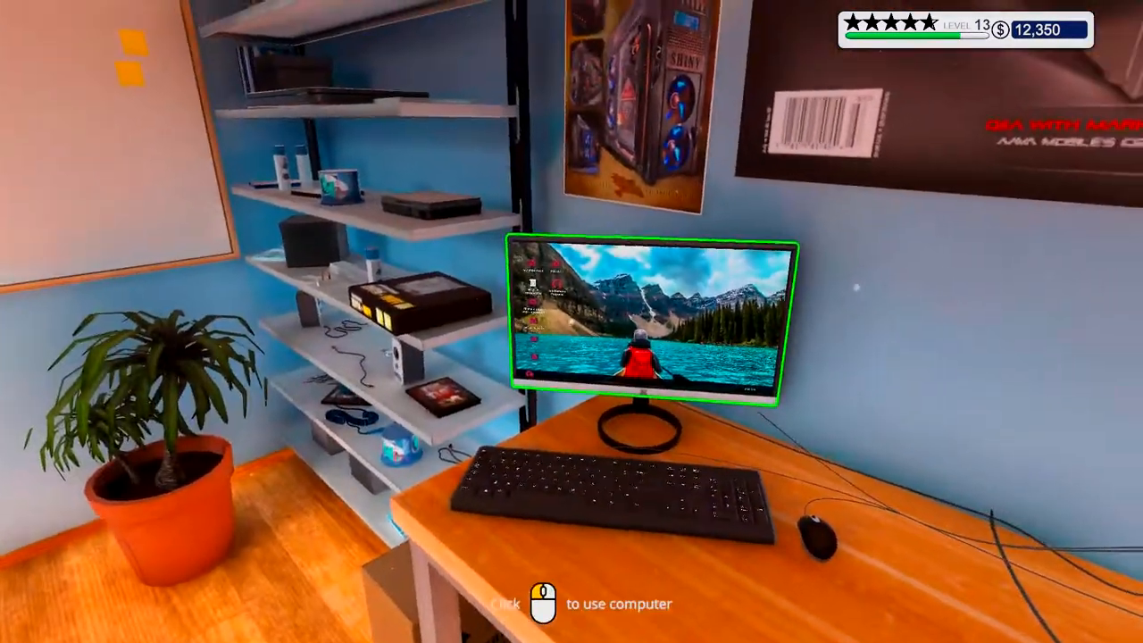
Step: Use the office computer and open giovanna's 'Power boost required' email in the inbox
{"action": "left_click", "coordinate": [652, 312]}
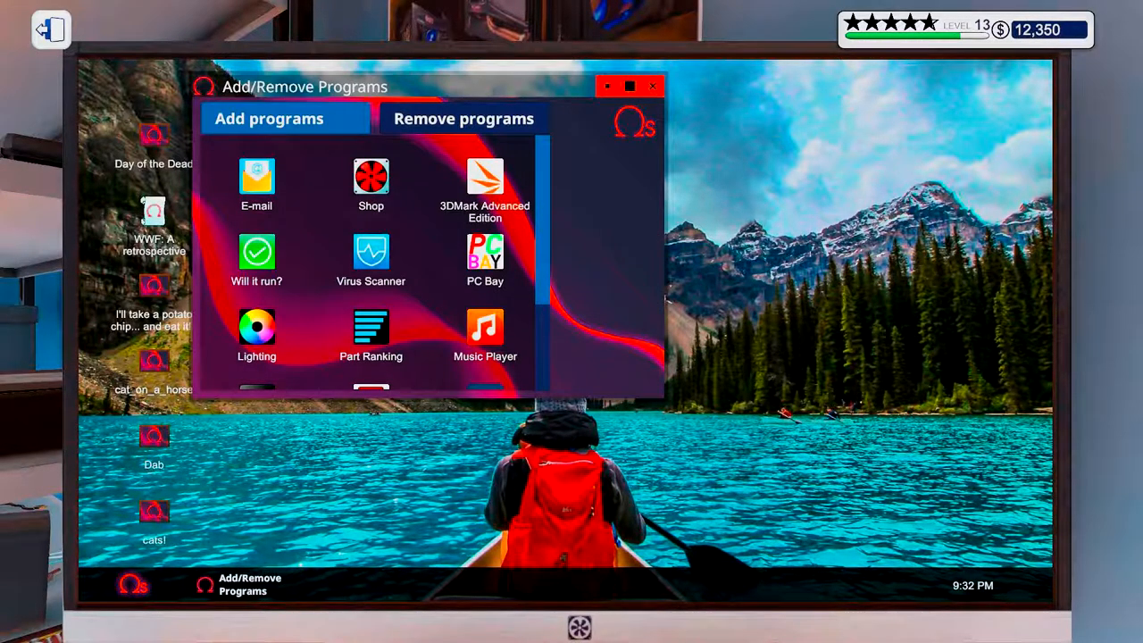
{"action": "left_click", "coordinate": [485, 182]}
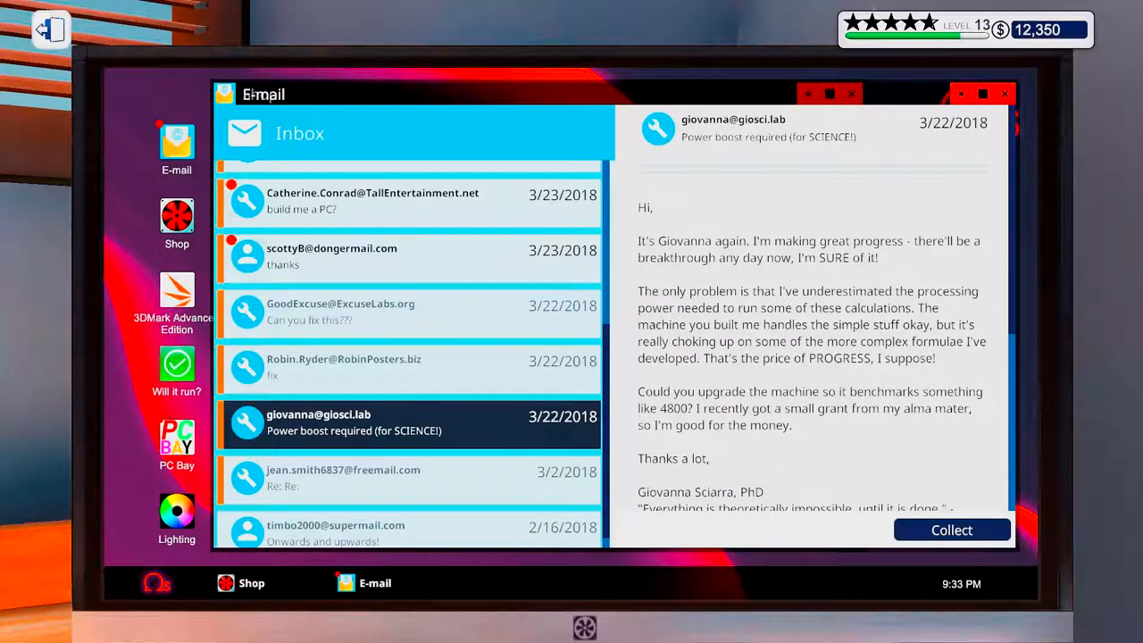
Step: Collect payment for Giovanna's benchmark upgrade, earning five stars and raising funds to $12,490
{"action": "scroll", "scroll_direction": "down", "scroll_amount": 3}
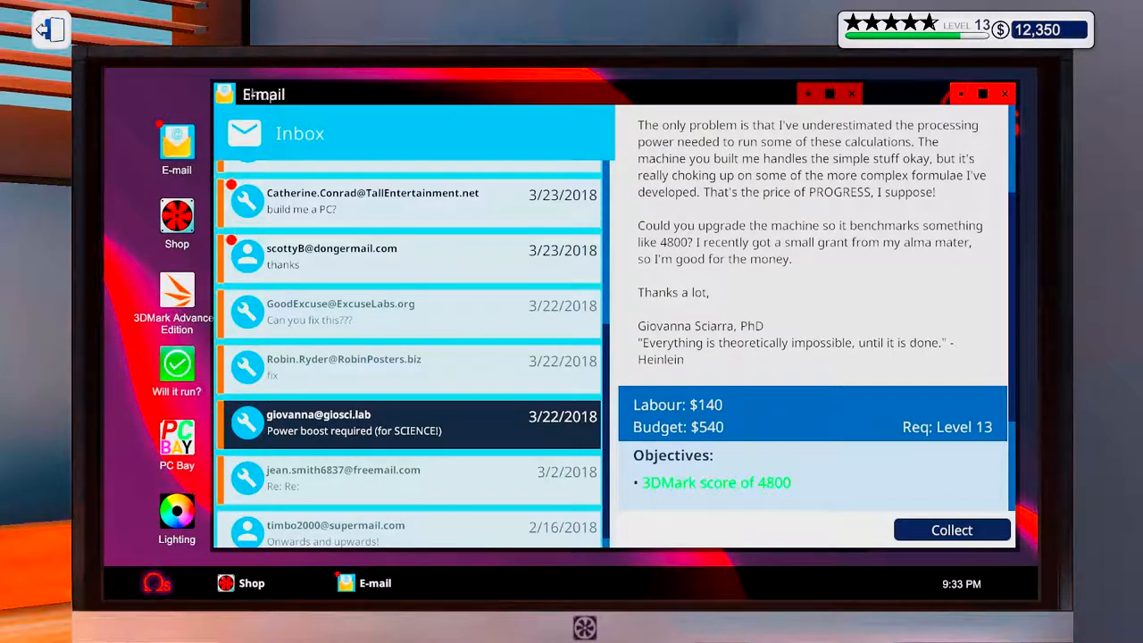
{"action": "scroll", "scroll_direction": "down", "scroll_amount": 3}
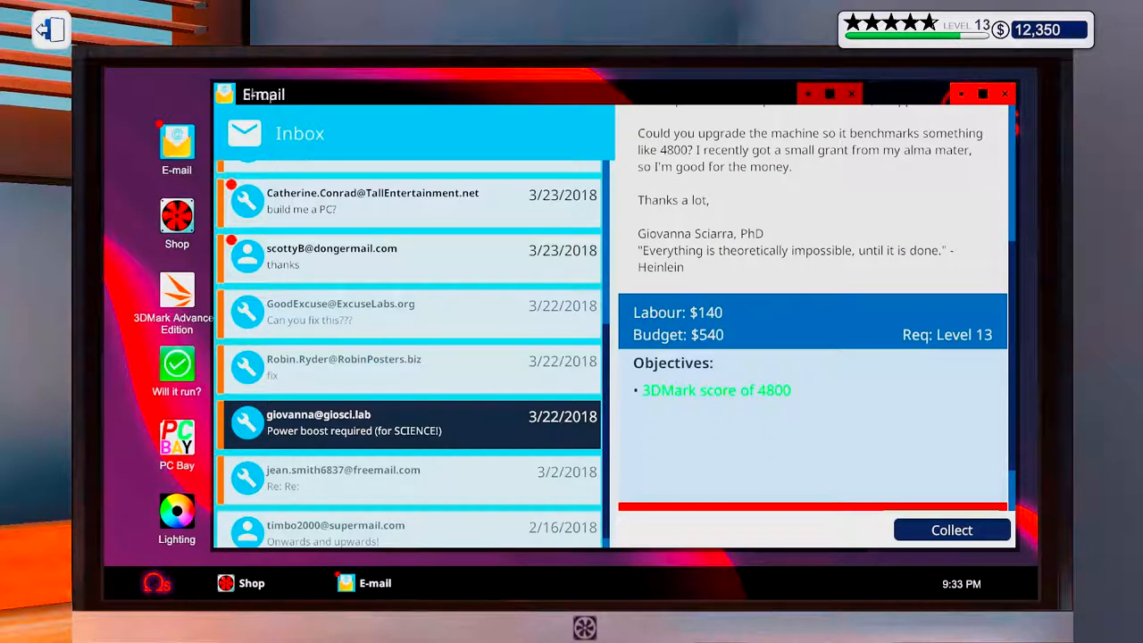
{"action": "left_click", "coordinate": [950, 529]}
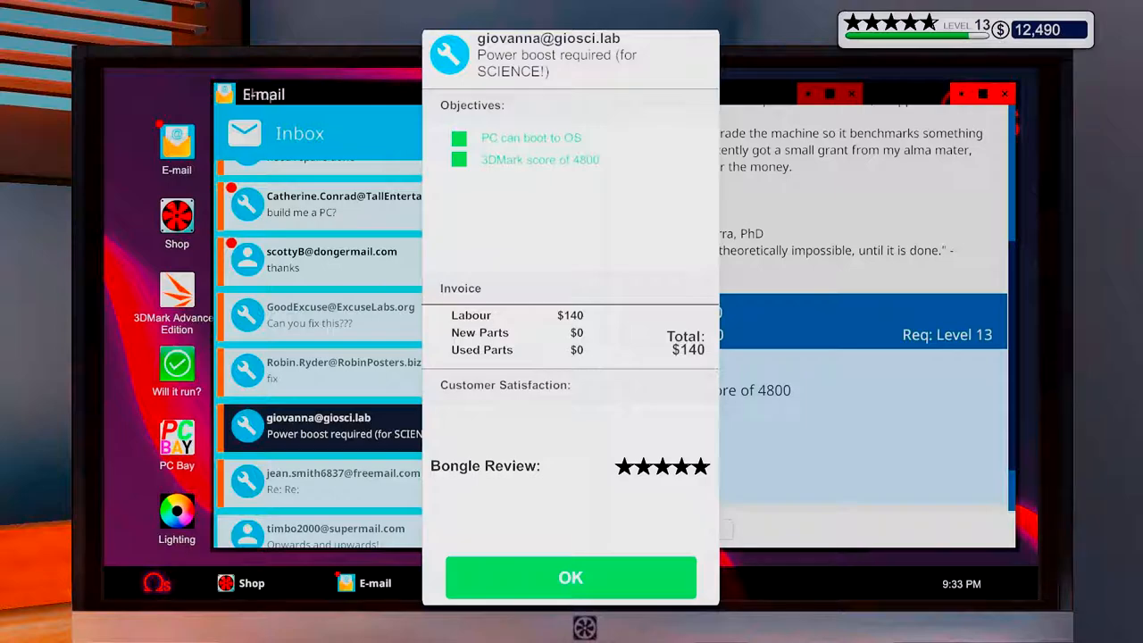
Step: Dismiss the invoice so GoodExcuse's 'Can you fix this???' $345 repair email shows
{"action": "left_click", "coordinate": [571, 577]}
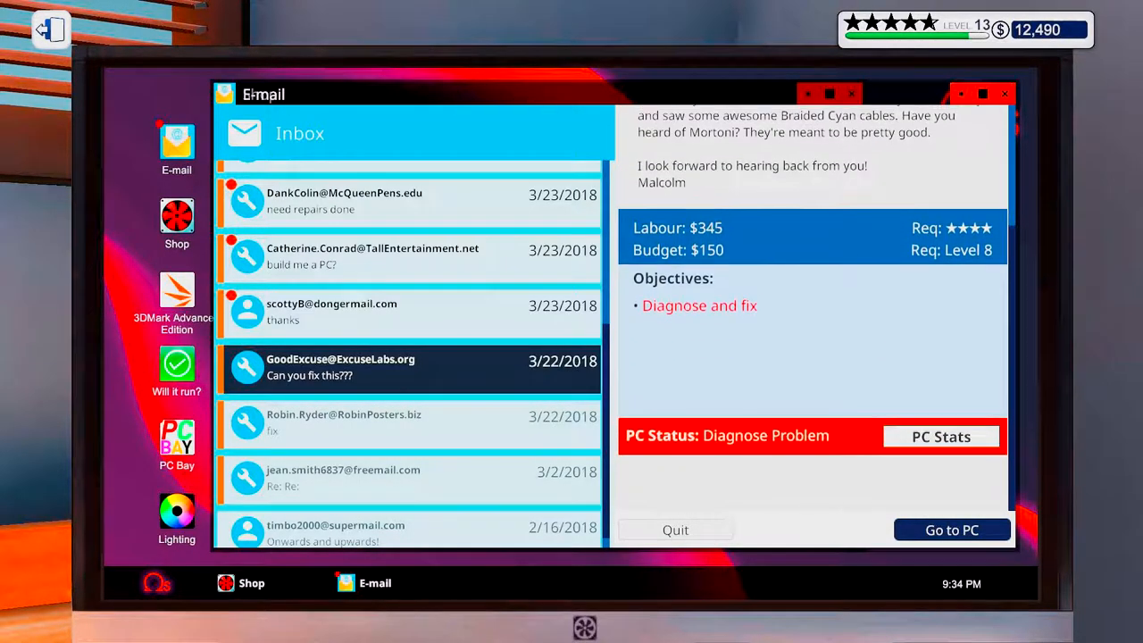
Step: Check the GoodExcuse PC's component stats (benchmark 1935) and close the summary
{"action": "left_click", "coordinate": [940, 435]}
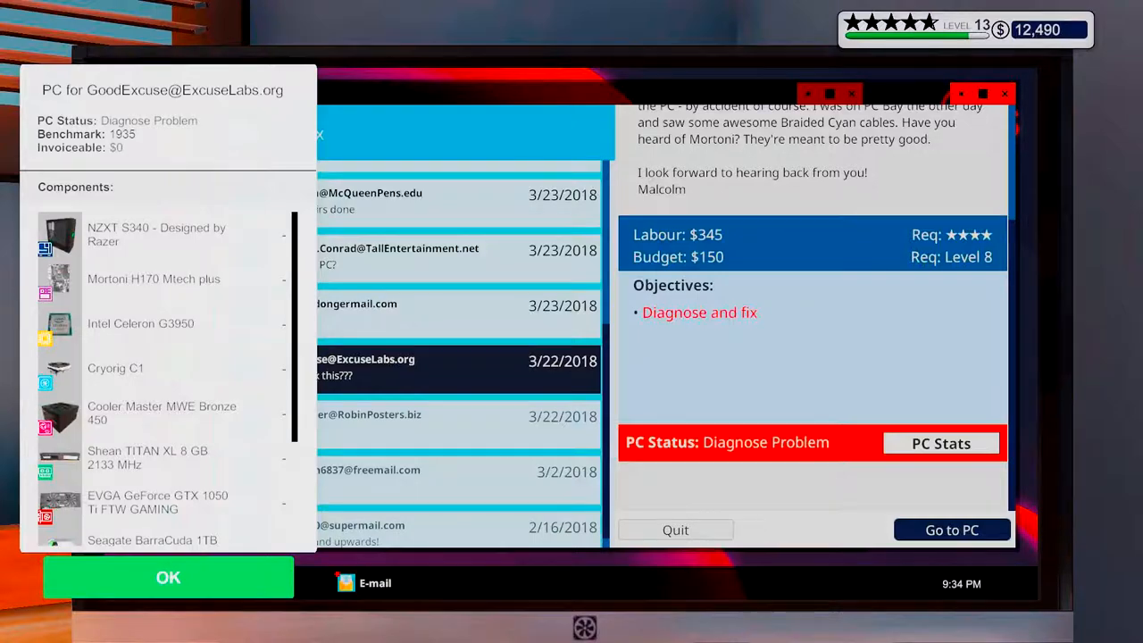
{"action": "left_click", "coordinate": [168, 577]}
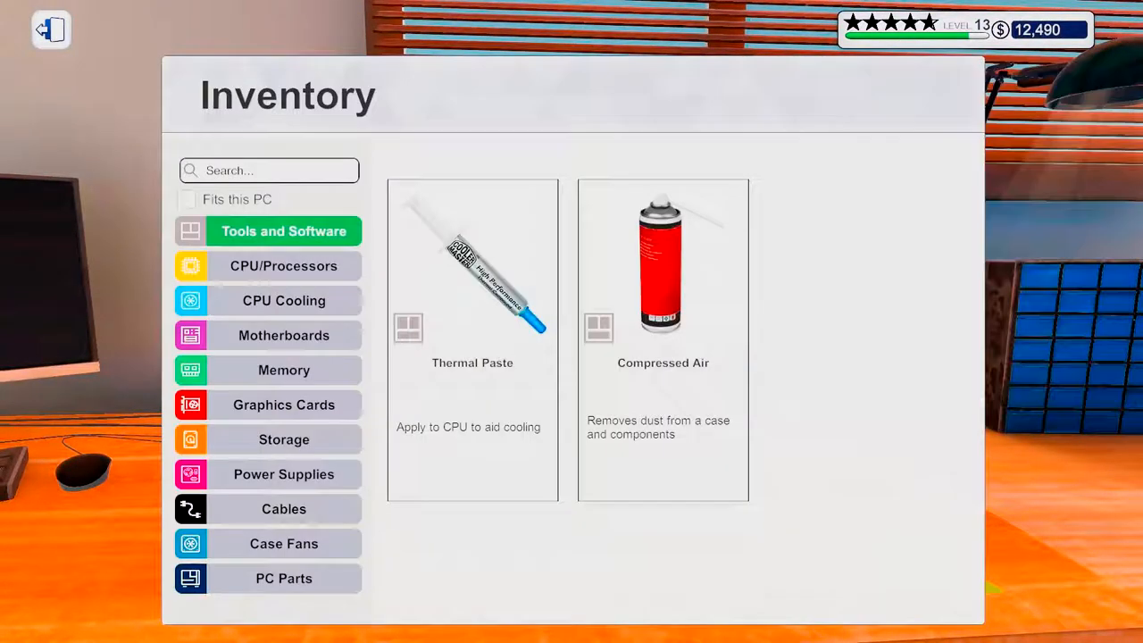
Step: Close the CPU socket shield and reopen the inventory from the workbench PC
{"action": "left_click", "coordinate": [284, 336]}
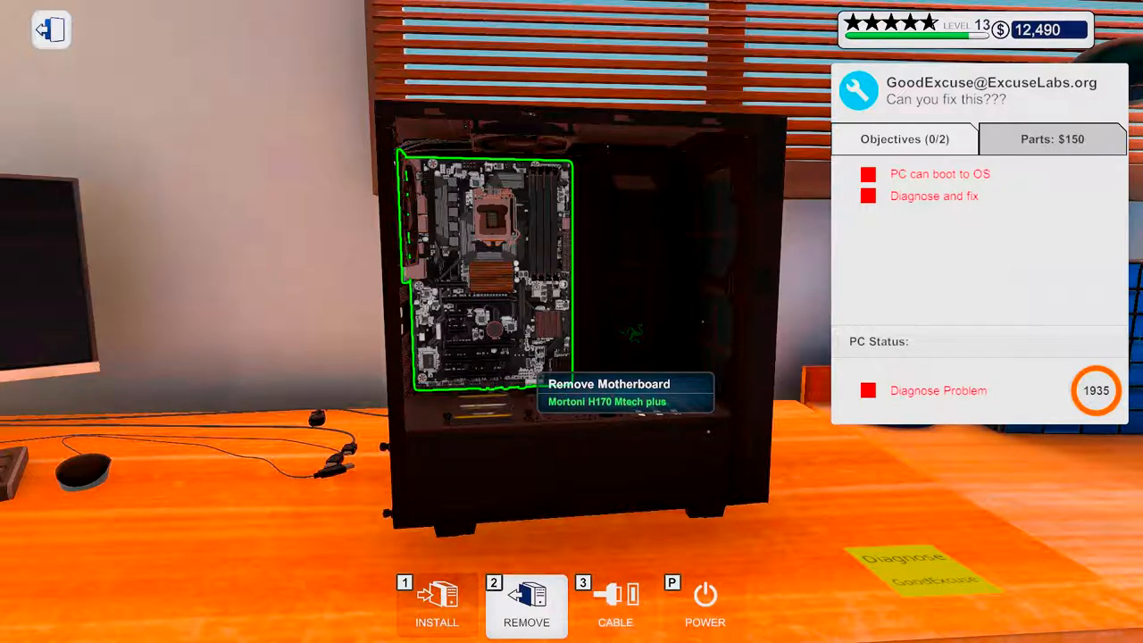
{"action": "mouse_move", "coordinate": [532, 170]}
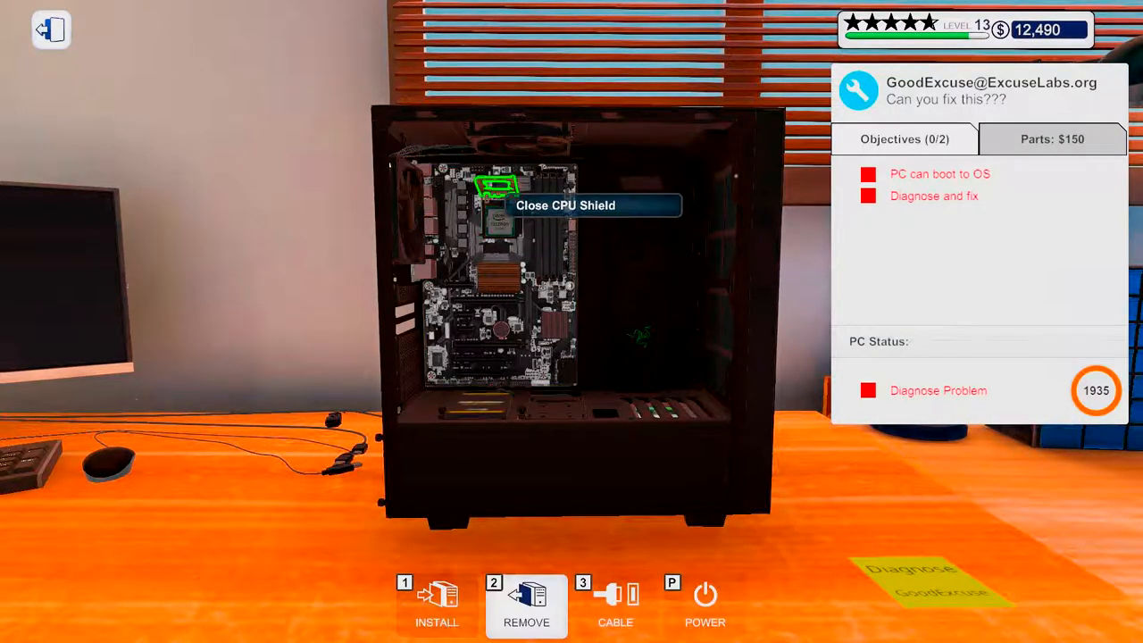
{"action": "left_click", "coordinate": [496, 206]}
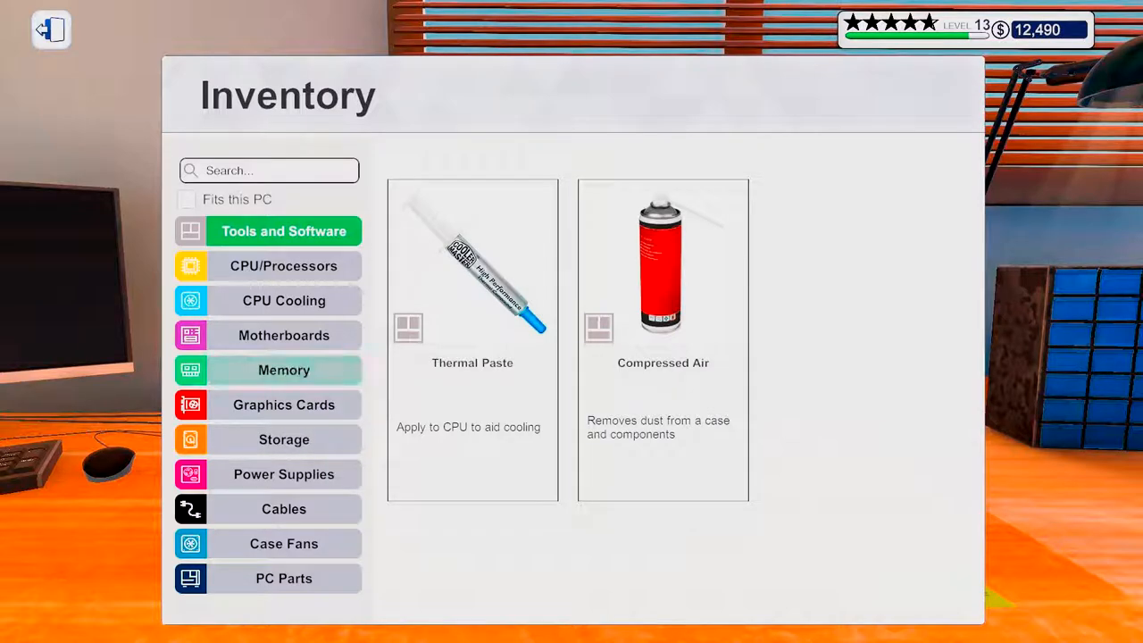
{"action": "left_click", "coordinate": [284, 369]}
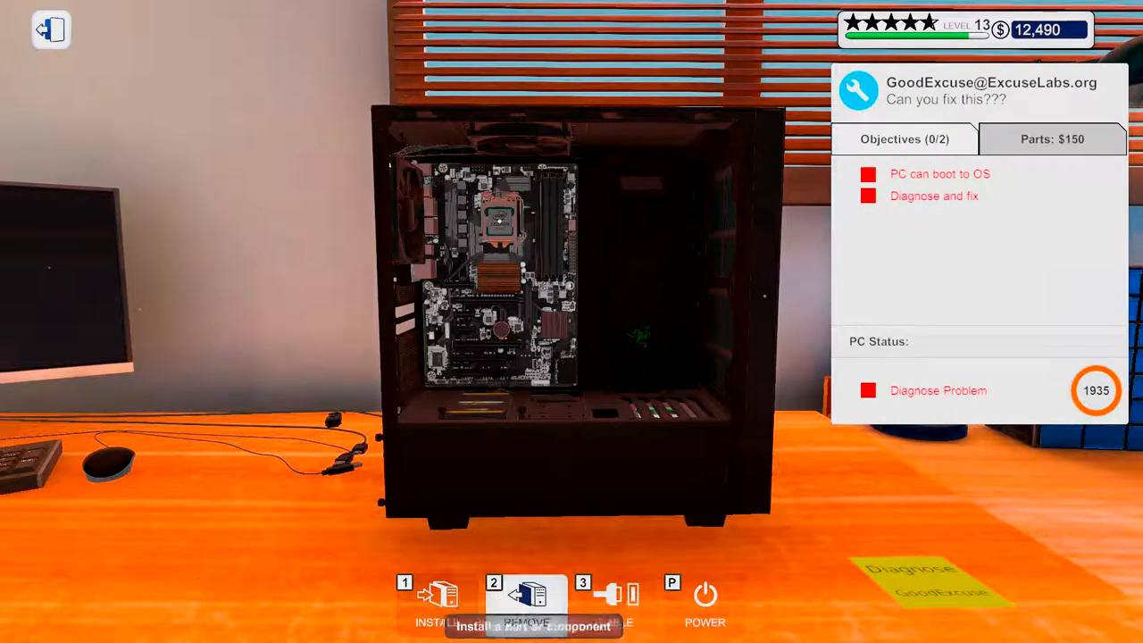
{"action": "left_click", "coordinate": [440, 598]}
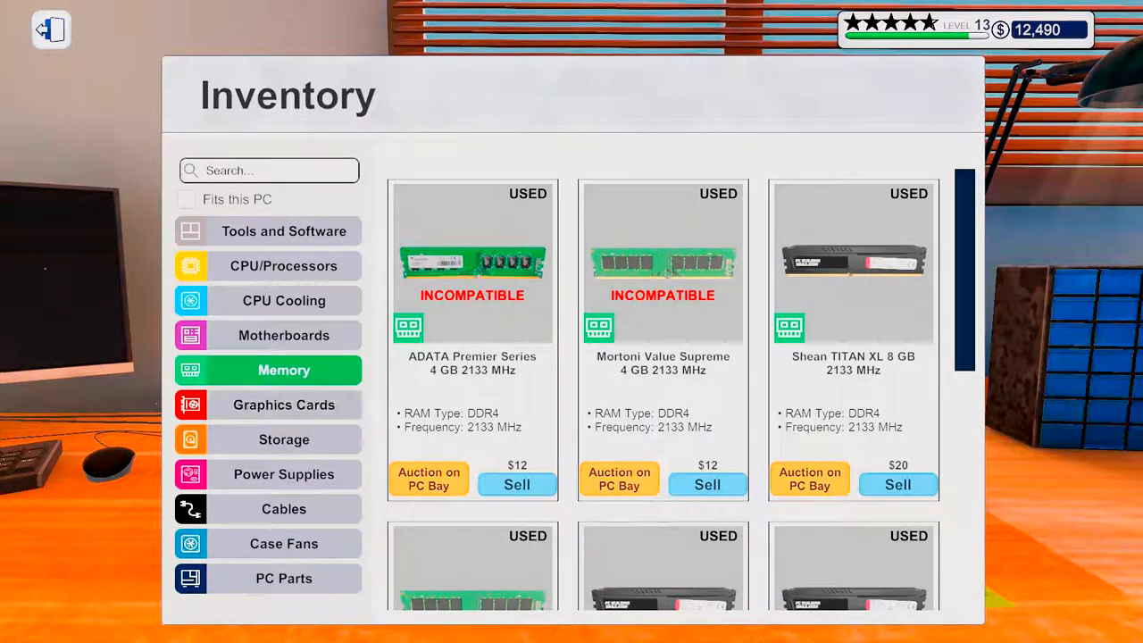
{"action": "mouse_move", "coordinate": [284, 299]}
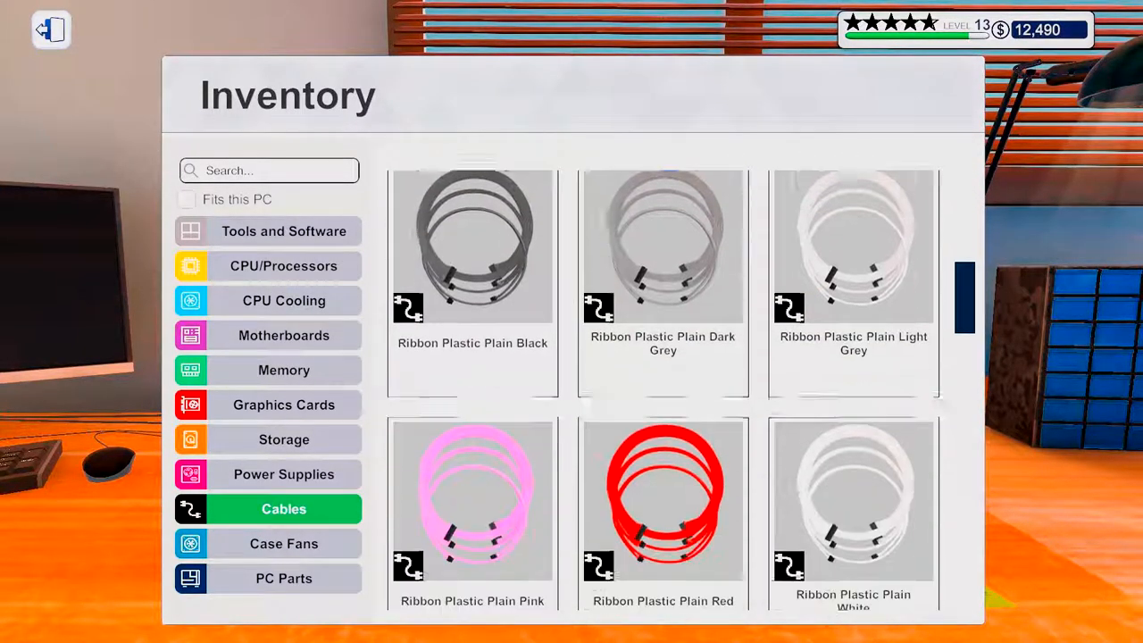
Step: Browse down the cable list to the Ribbon Braided cable options
{"action": "scroll", "scroll_direction": "down", "scroll_amount": 3}
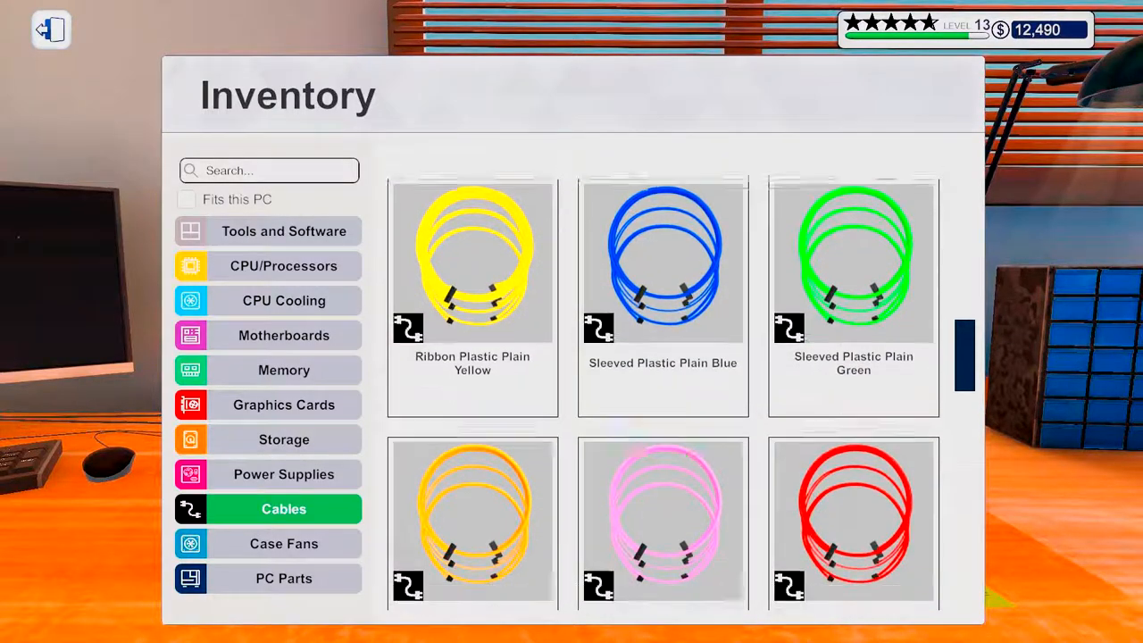
{"action": "scroll", "scroll_direction": "down", "scroll_amount": 3}
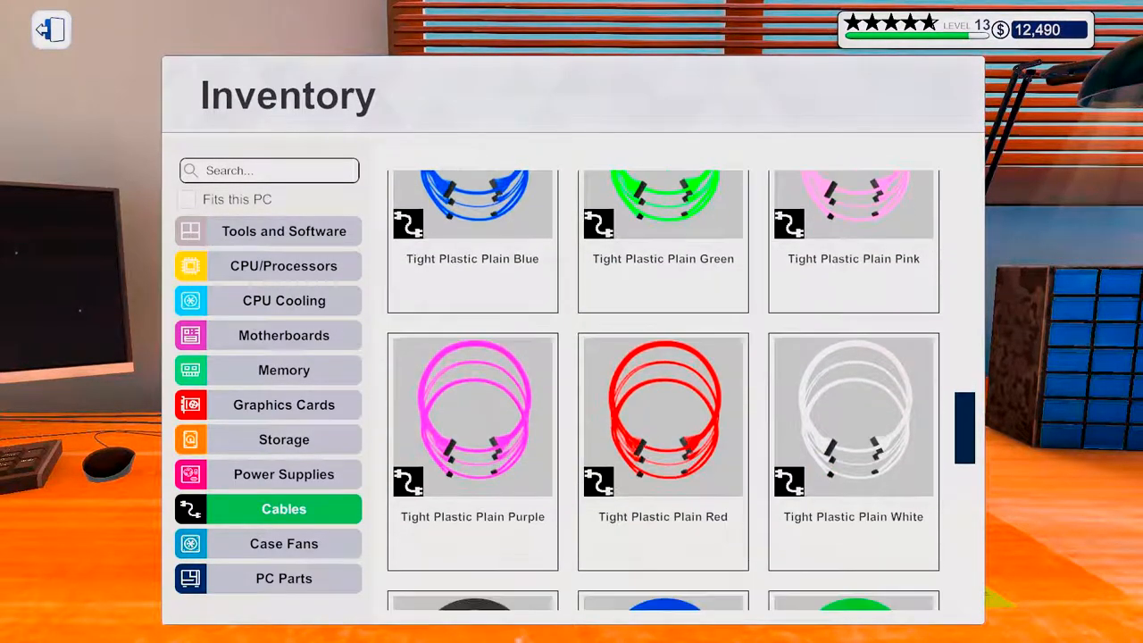
{"action": "scroll", "scroll_direction": "down", "scroll_amount": 3}
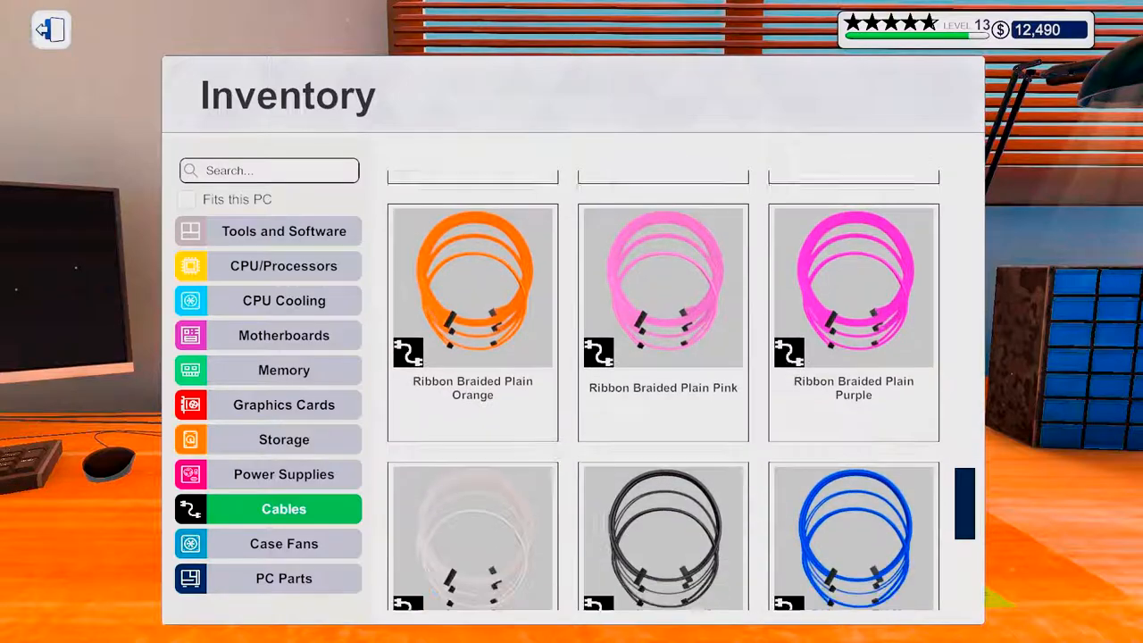
{"action": "scroll", "scroll_direction": "down", "scroll_amount": 3}
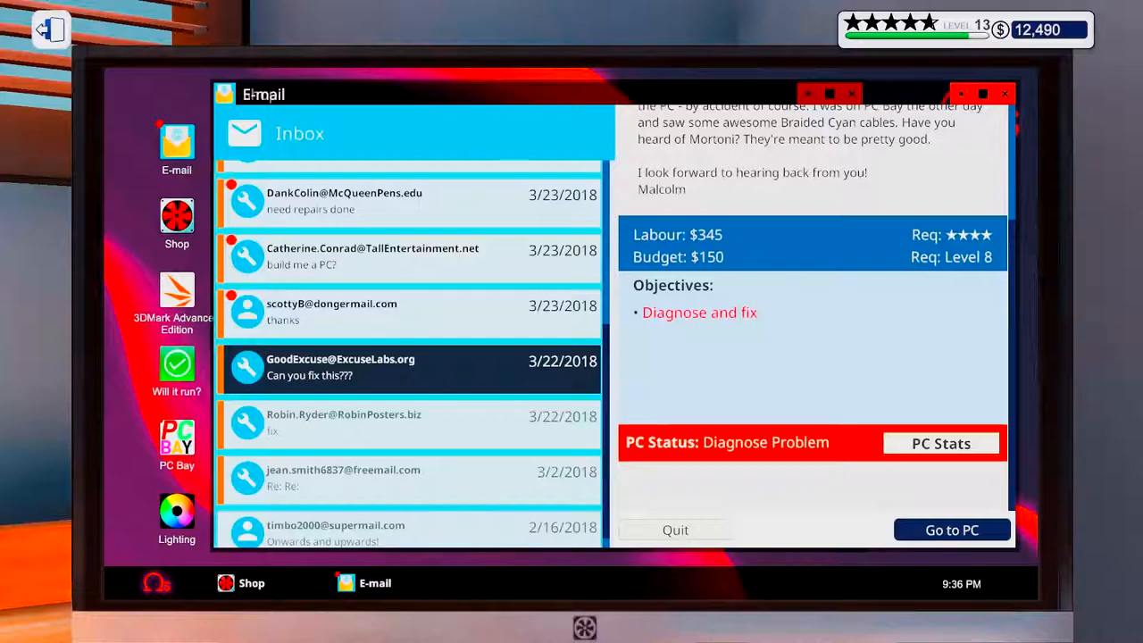
Step: Add the Ribbon Braided Plain Cyan cables to the BITS&PCs shop cart
{"action": "left_click", "coordinate": [175, 223]}
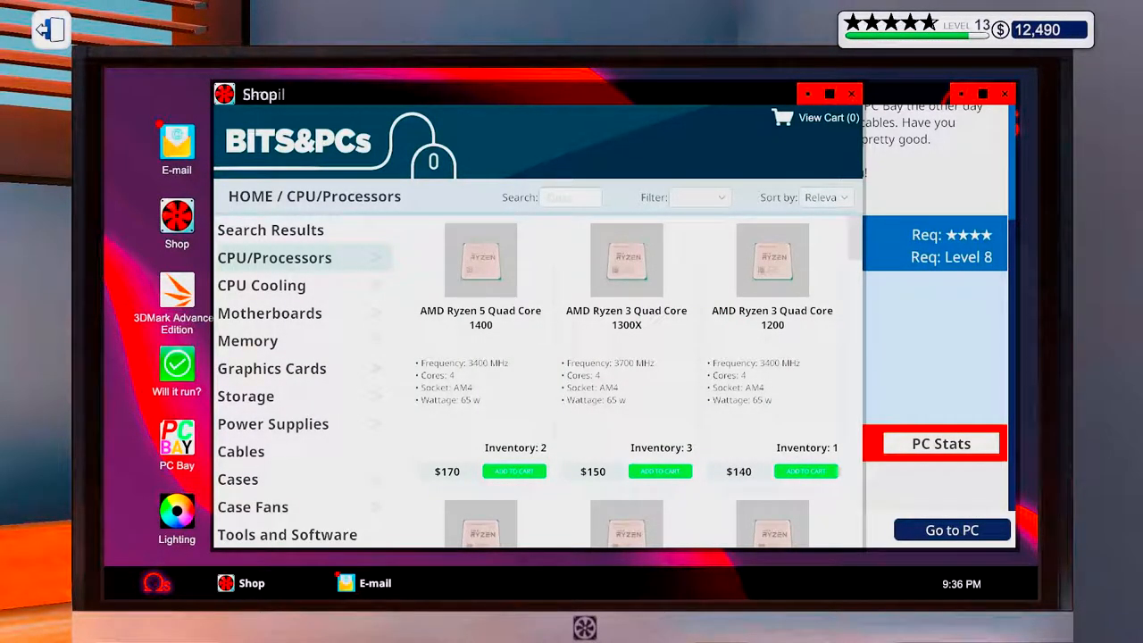
{"action": "left_click", "coordinate": [239, 450]}
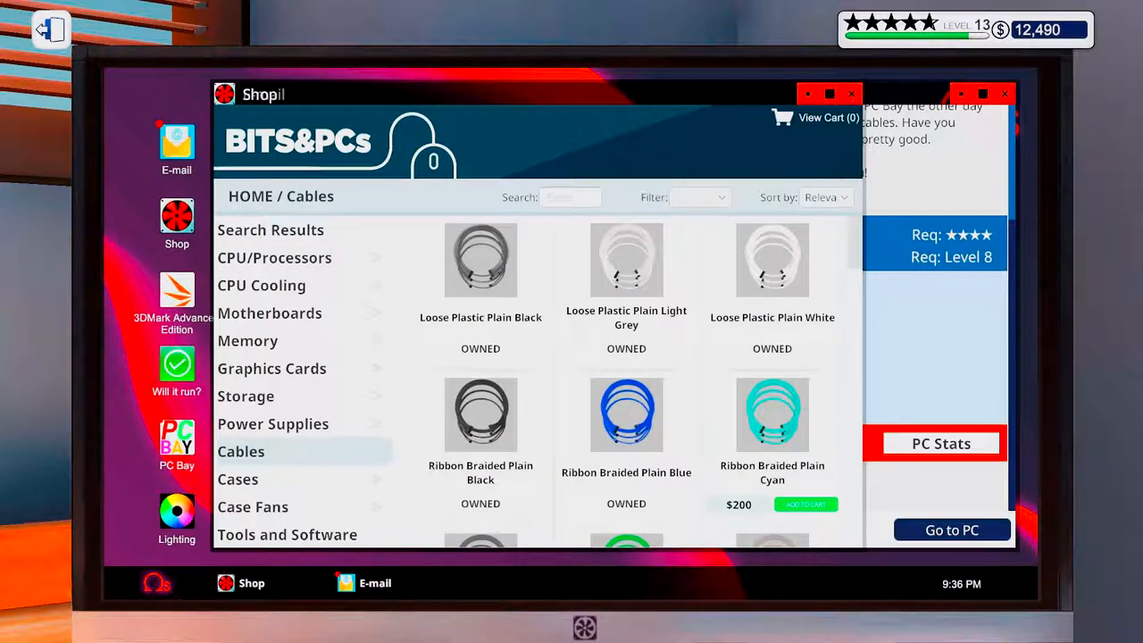
{"action": "left_click", "coordinate": [803, 504]}
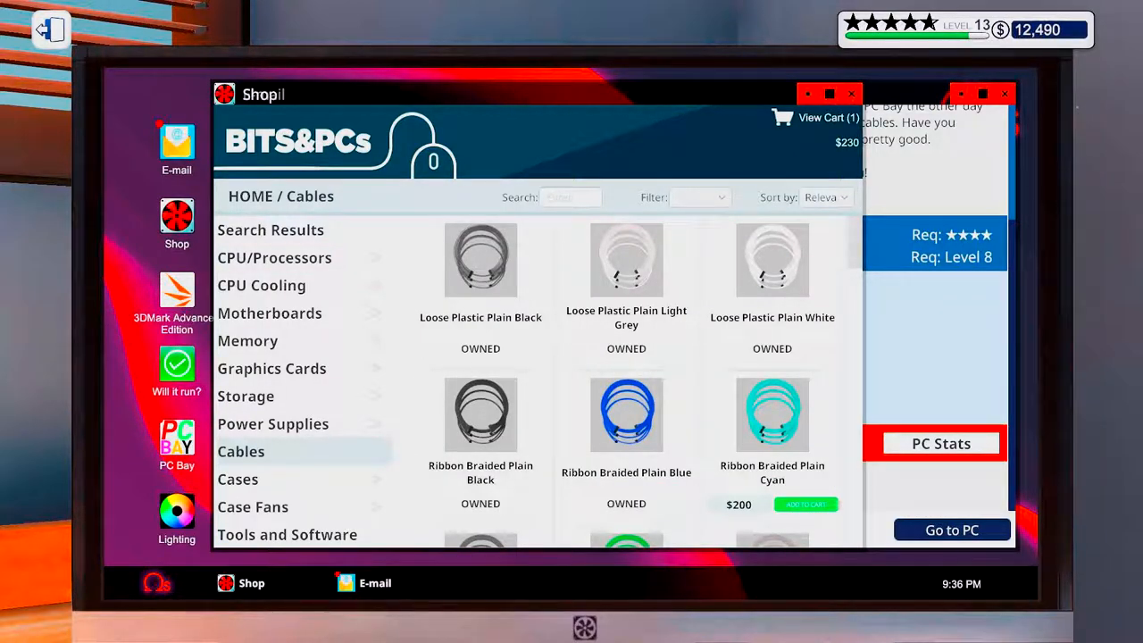
Step: Add the purple sleeved plastic and other cable sets, nine items totalling $1,400, and check out
{"action": "scroll", "scroll_direction": "down", "scroll_amount": 3}
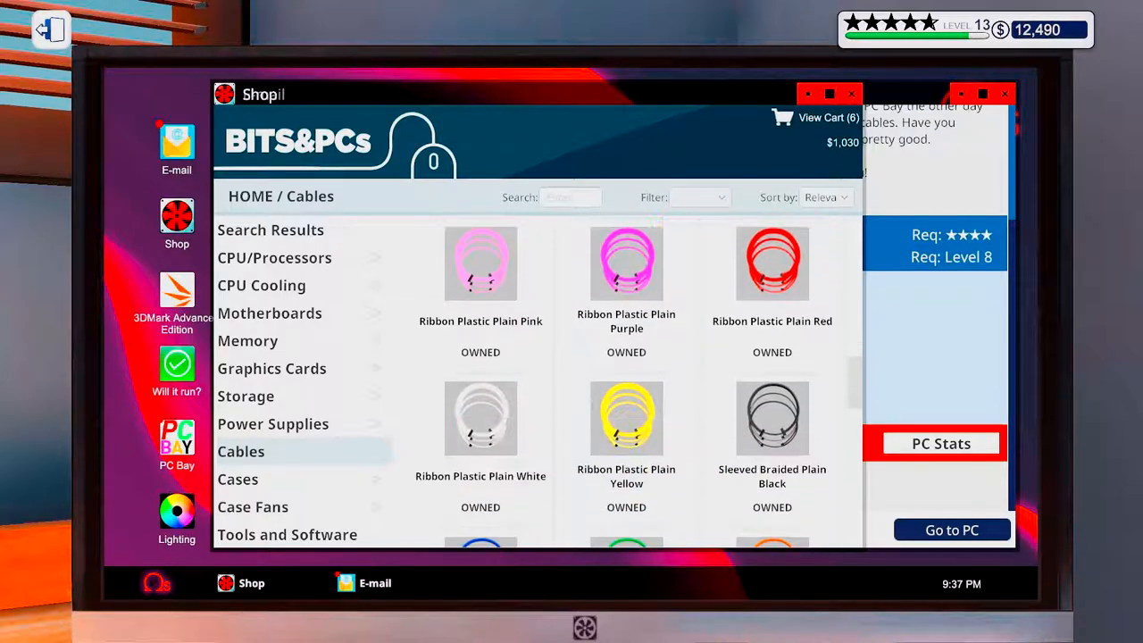
{"action": "scroll", "scroll_direction": "down", "scroll_amount": 3}
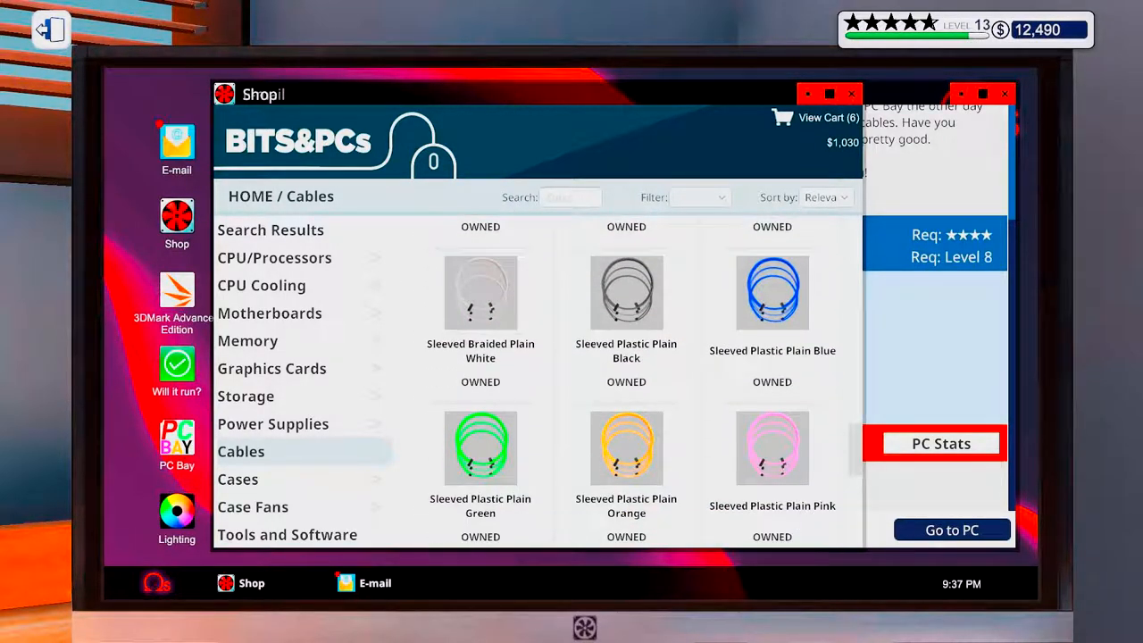
{"action": "scroll", "scroll_direction": "down", "scroll_amount": 3}
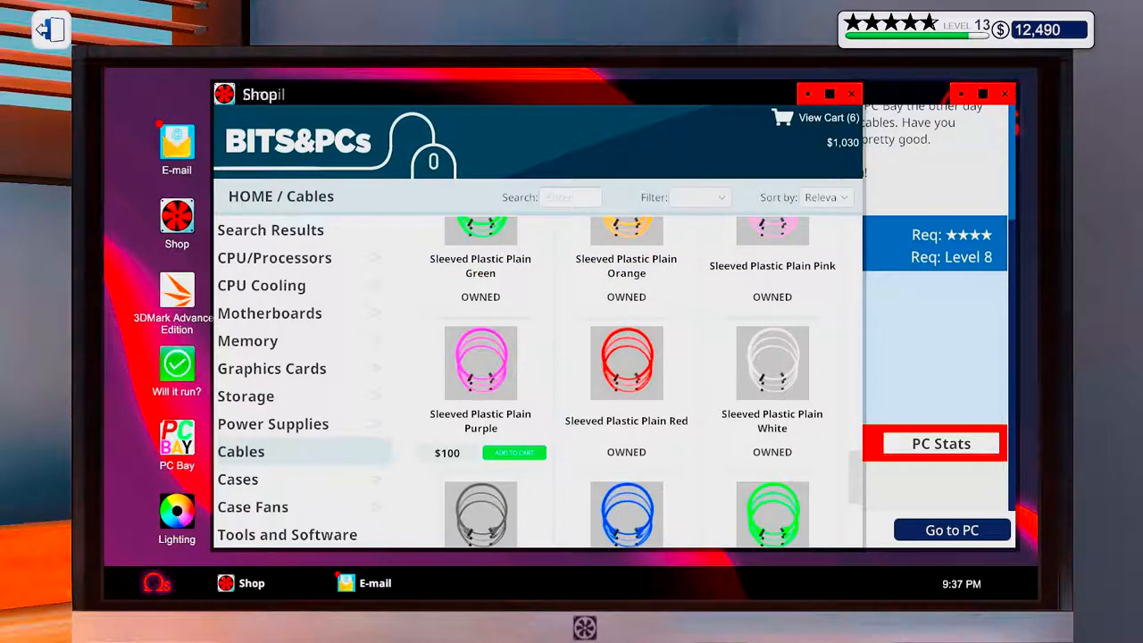
{"action": "left_click", "coordinate": [514, 452]}
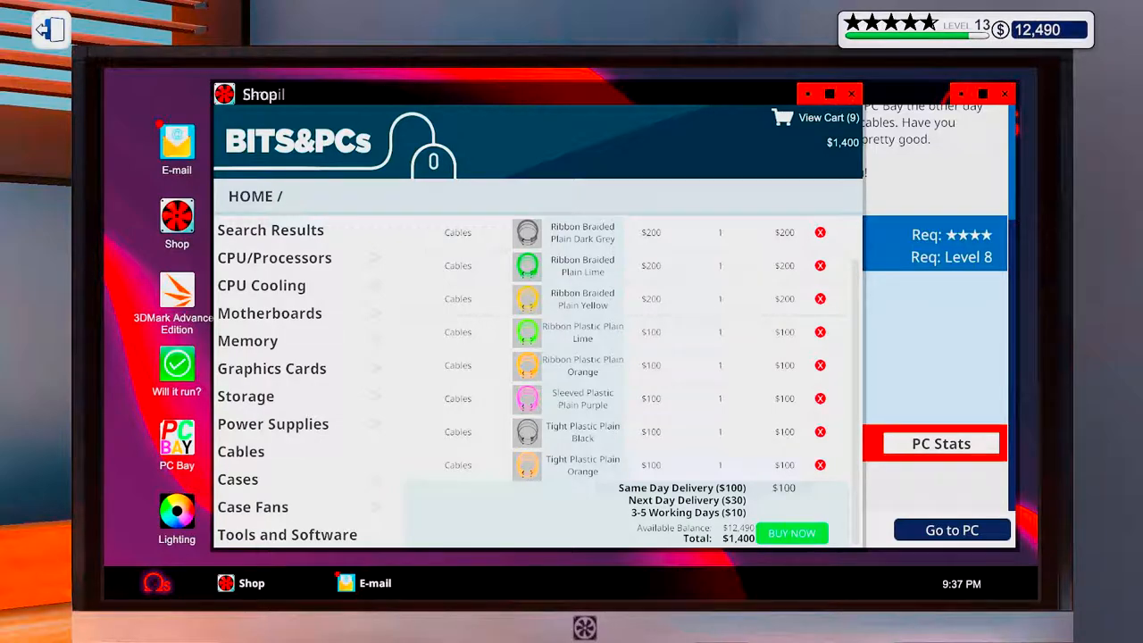
{"action": "left_click", "coordinate": [791, 532]}
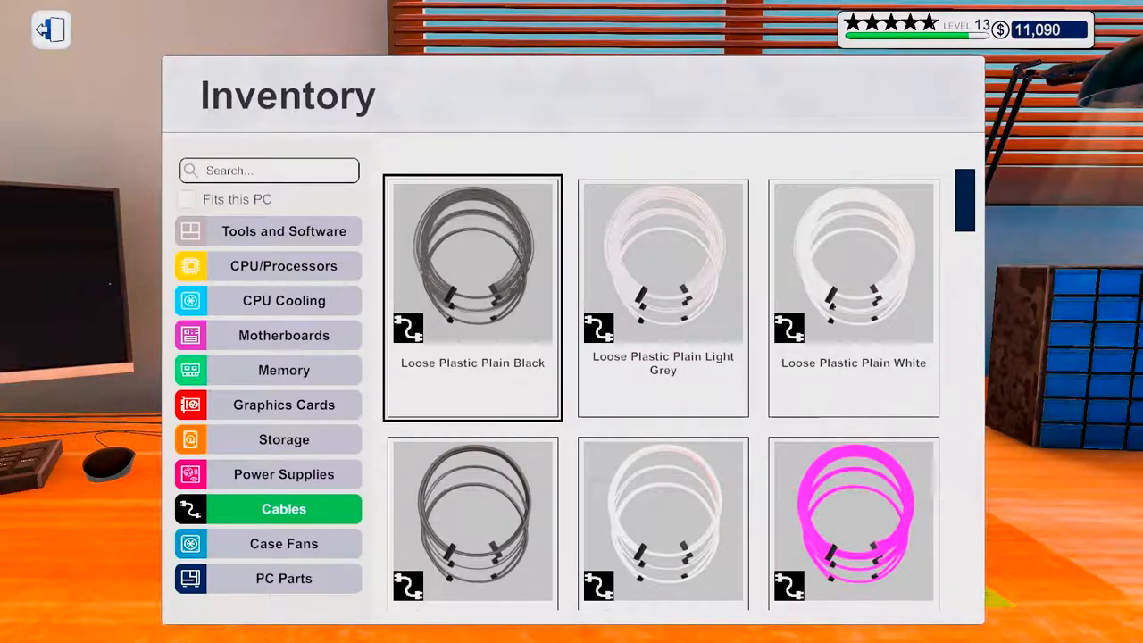
Step: Browse the stored cables after the purchase leaves $11,090
{"action": "scroll", "scroll_direction": "down", "scroll_amount": 3}
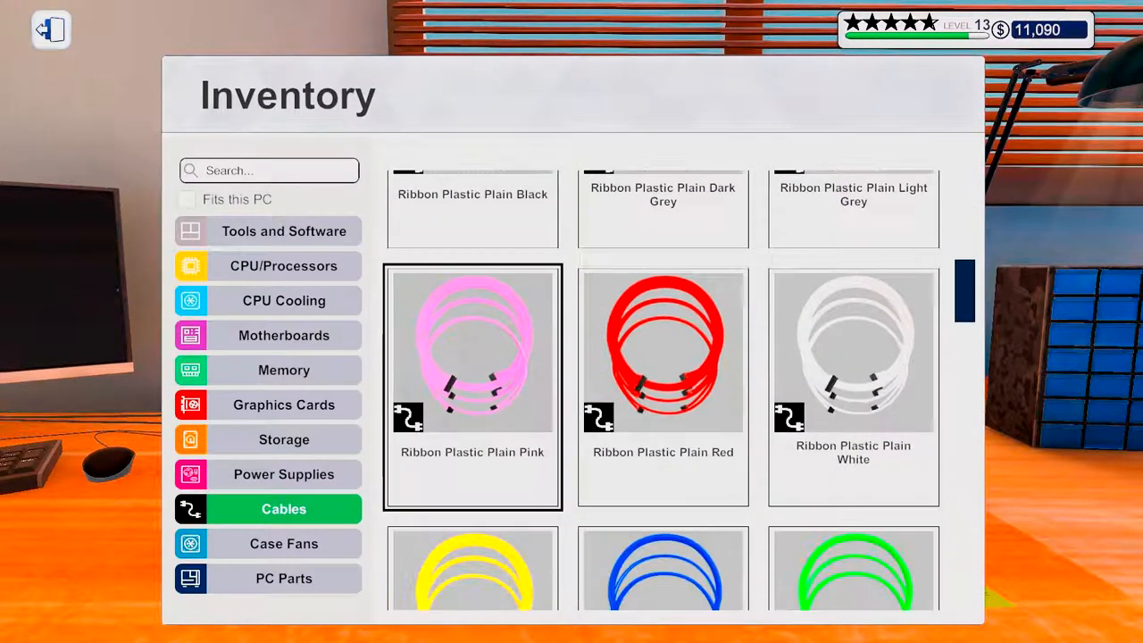
{"action": "scroll", "scroll_direction": "down", "scroll_amount": 3}
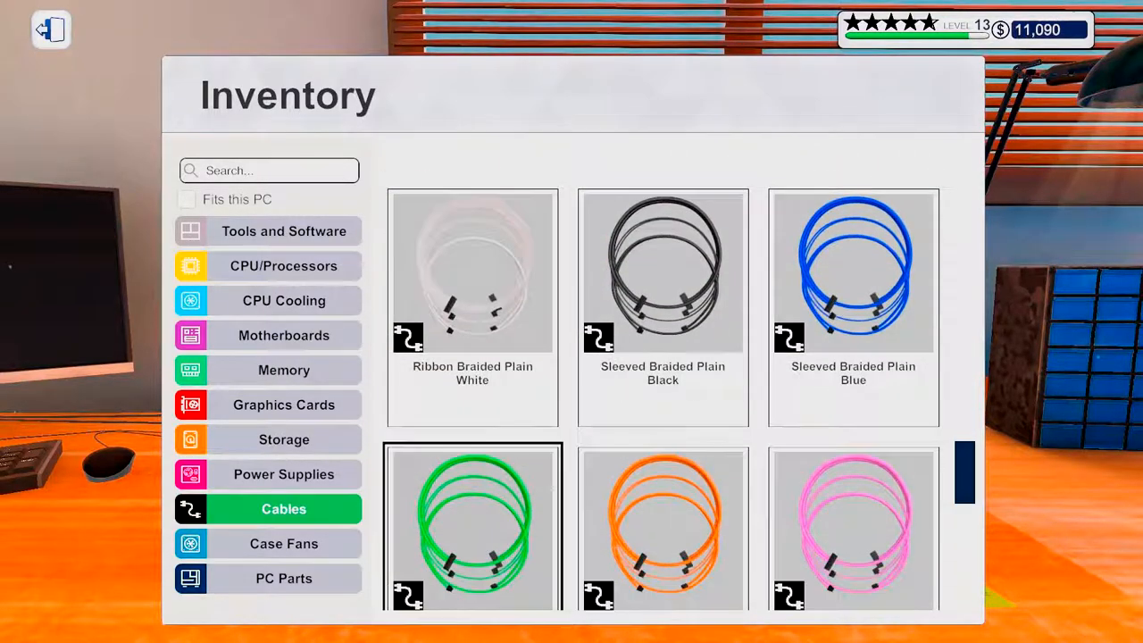
{"action": "scroll", "scroll_direction": "down", "scroll_amount": 3}
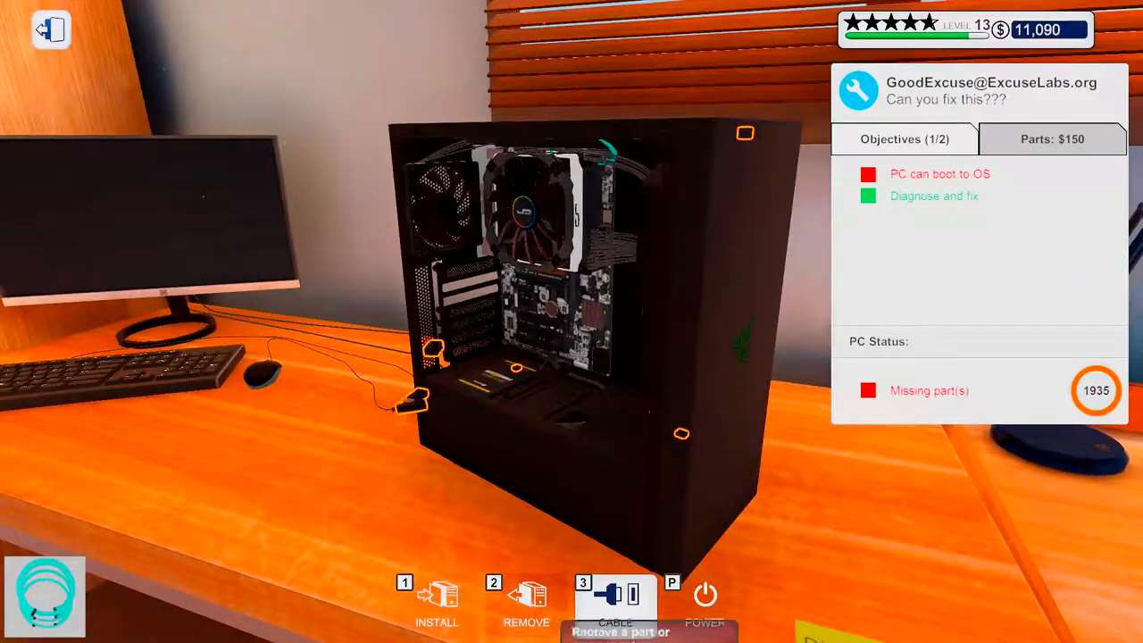
Step: Fit the needed part and cables so the GoodExcuse PC reports incomplete case instead of missing parts
{"action": "left_click", "coordinate": [525, 603]}
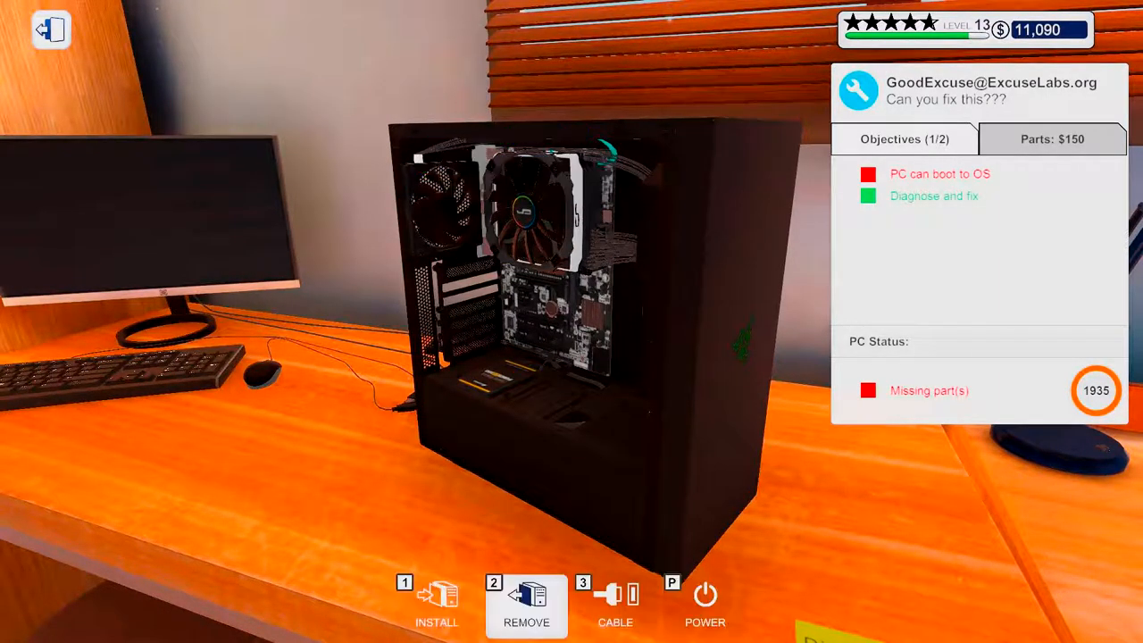
{"action": "left_click", "coordinate": [614, 603]}
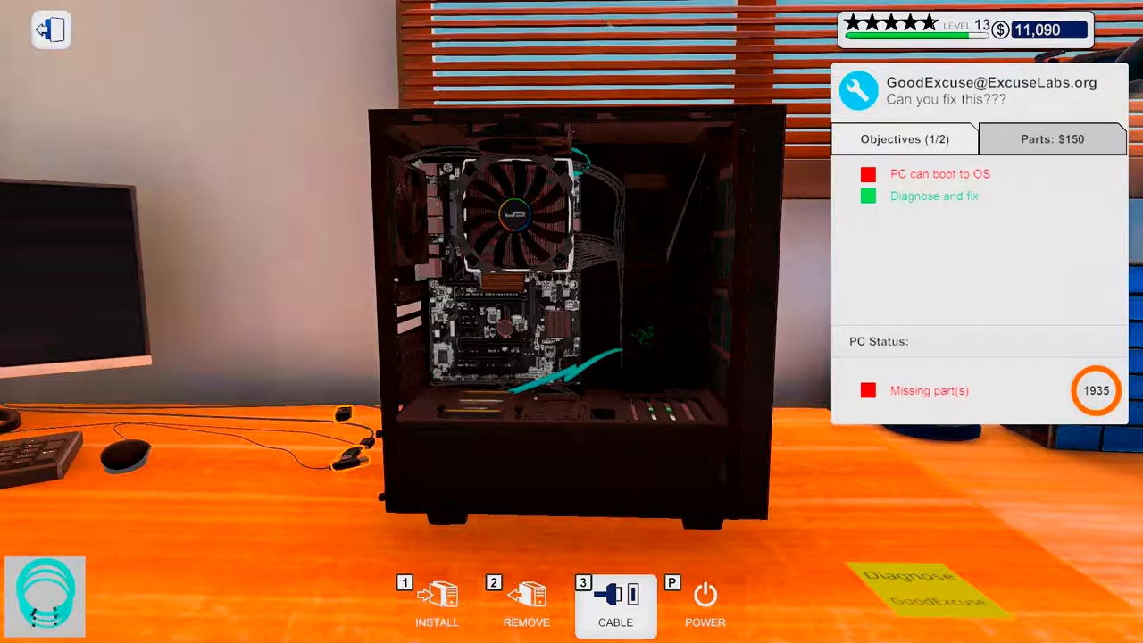
{"action": "left_click", "coordinate": [614, 604]}
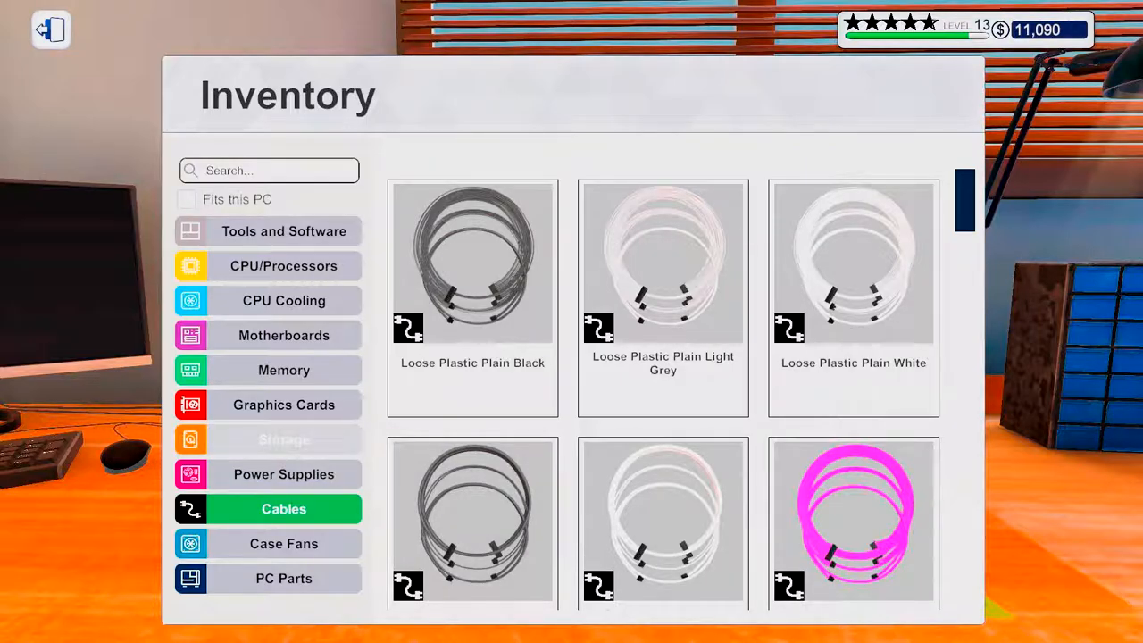
{"action": "left_click", "coordinate": [284, 403]}
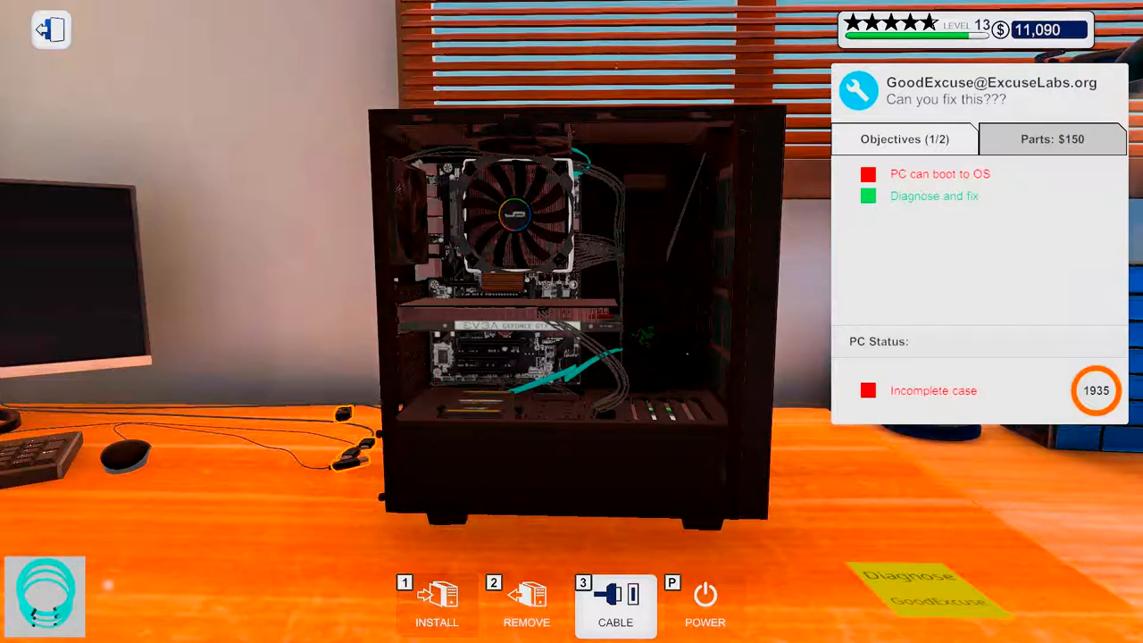
{"action": "mouse_move", "coordinate": [429, 429]}
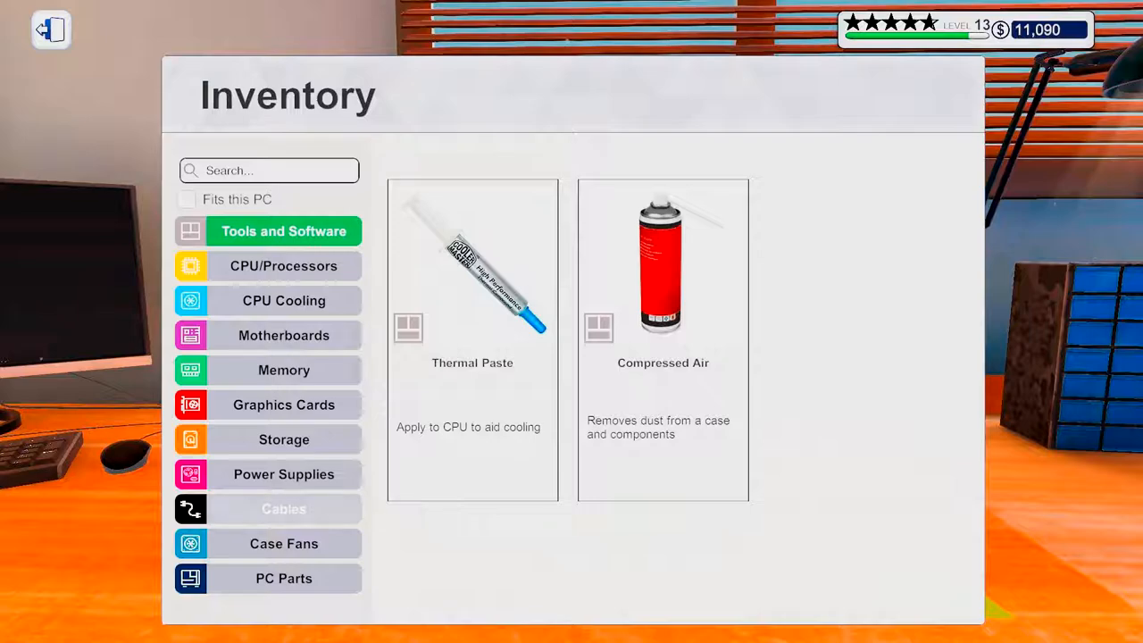
Step: Leave the inventory for the desk computer's 'Can you fix this???' email
{"action": "left_click", "coordinate": [282, 578]}
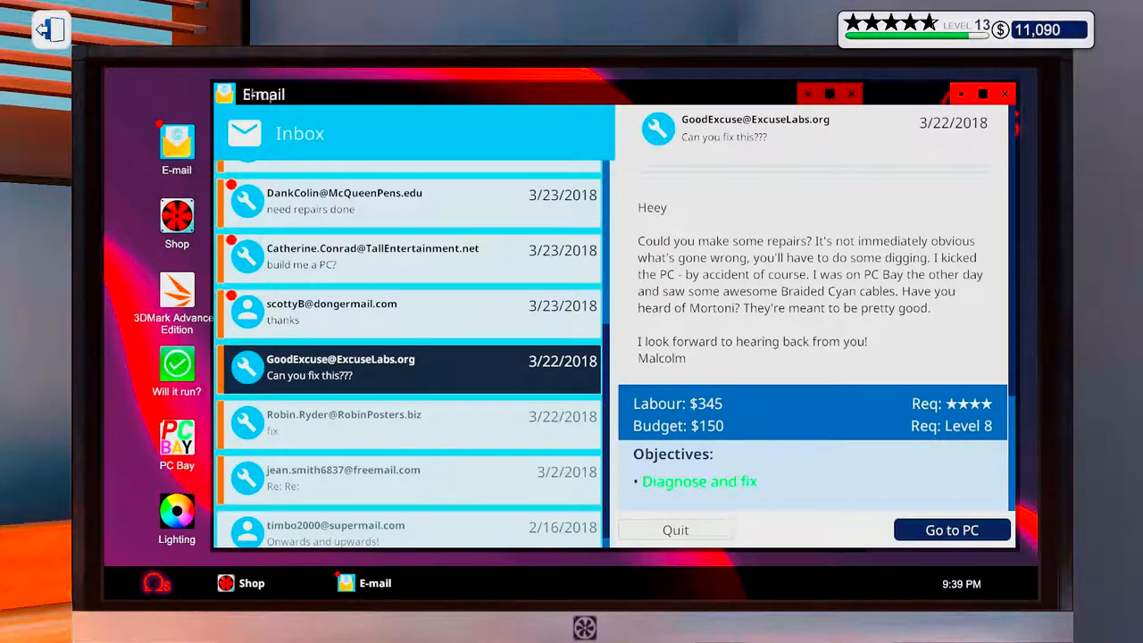
{"action": "left_click", "coordinate": [950, 529]}
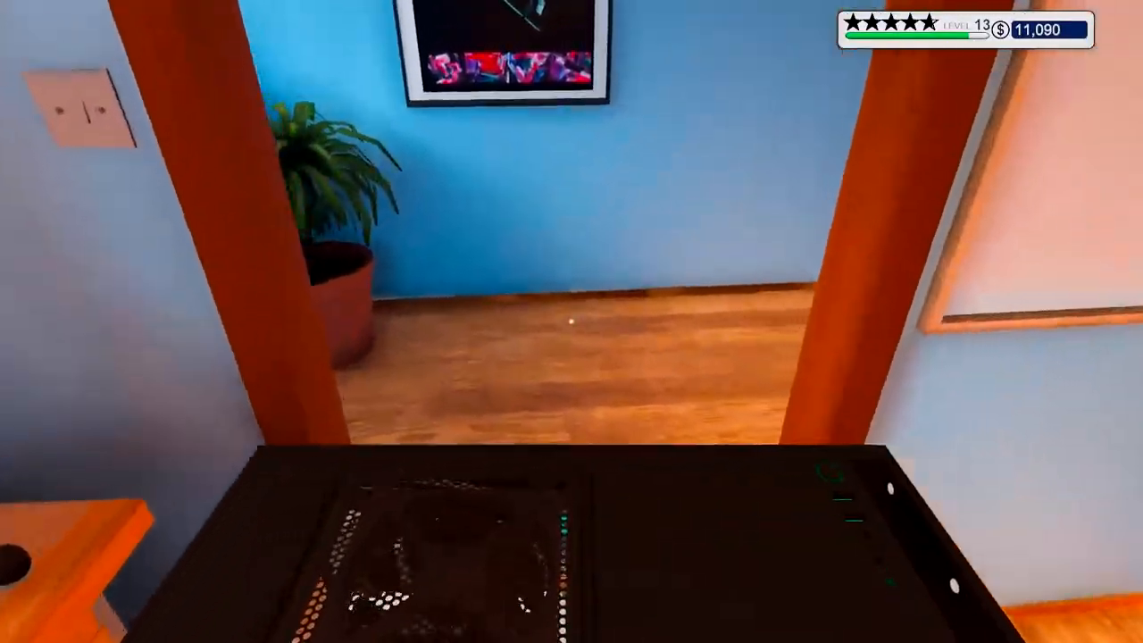
{"action": "mouse_move", "coordinate": [572, 322]}
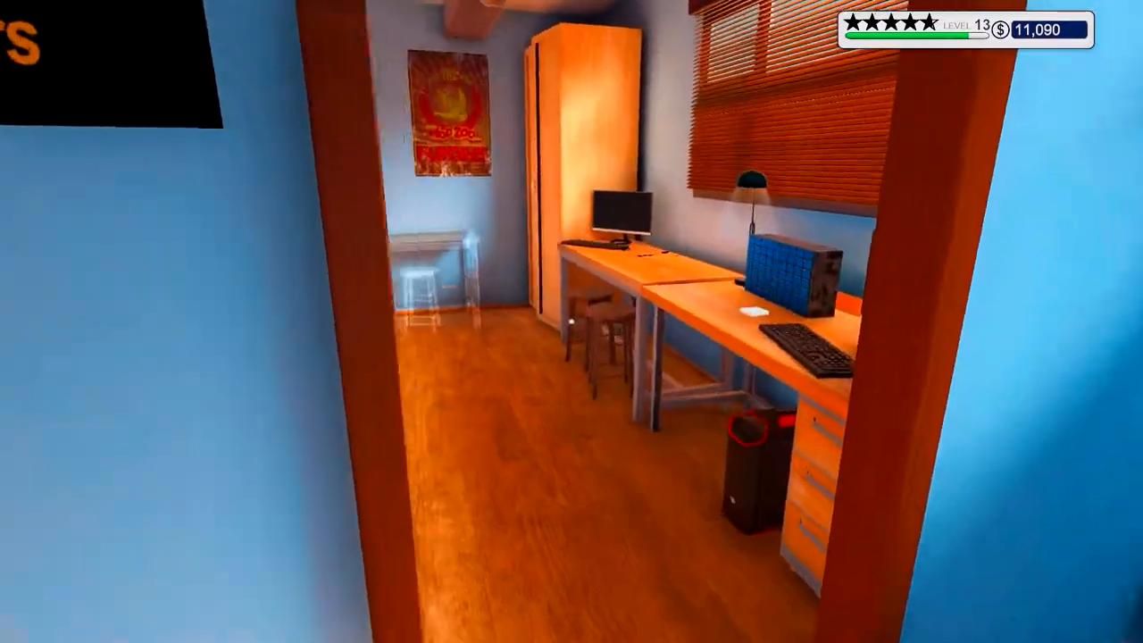
{"action": "mouse_move", "coordinate": [571, 322]}
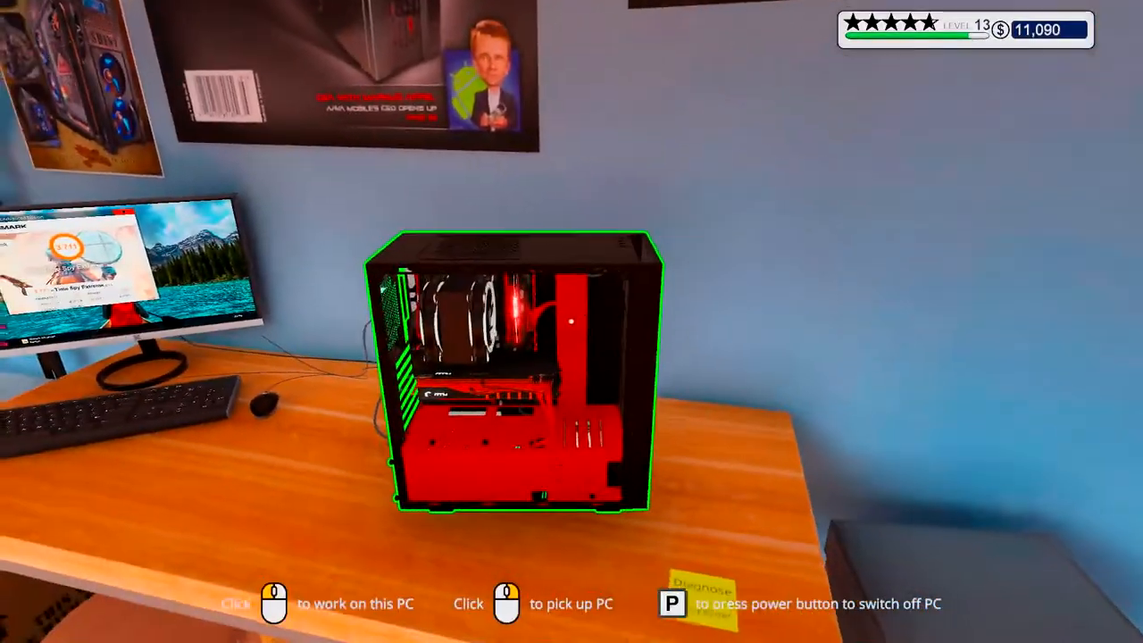
{"action": "left_click", "coordinate": [514, 375]}
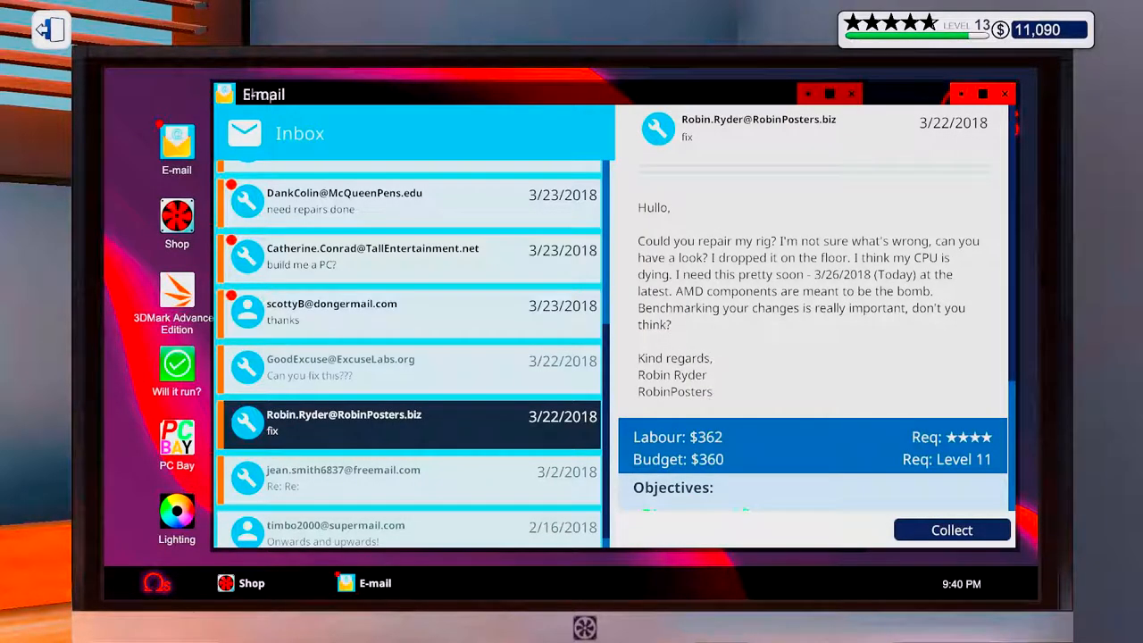
Step: Collect Robin Ryder's and GoodExcuse's repair jobs with five-star reviews, lifting funds to $12,307
{"action": "left_click", "coordinate": [950, 529]}
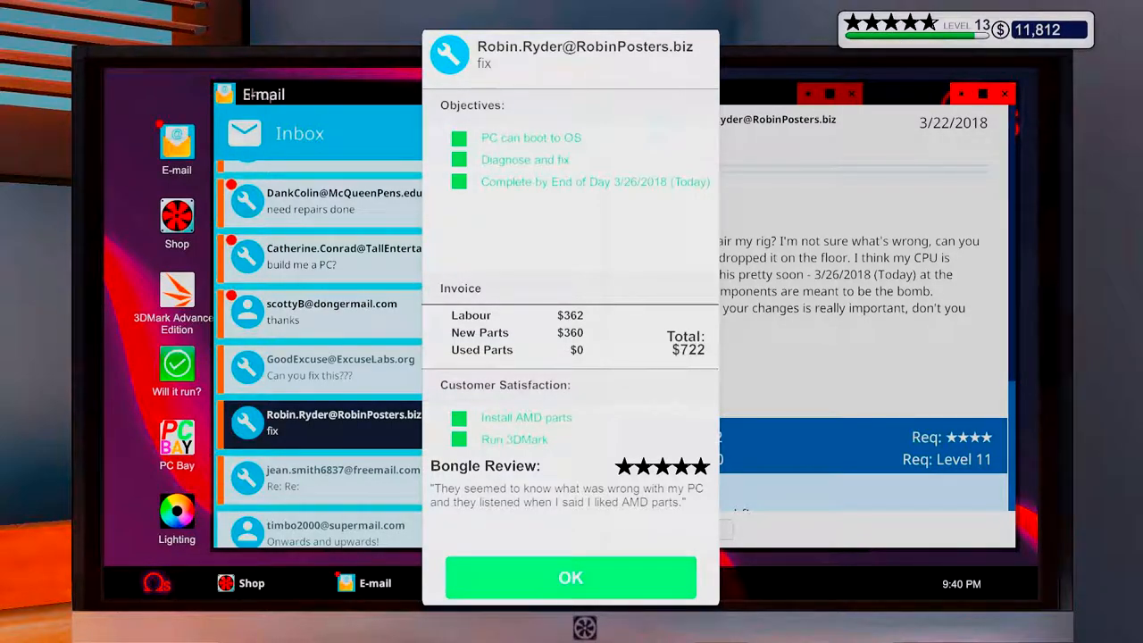
{"action": "left_click", "coordinate": [572, 577]}
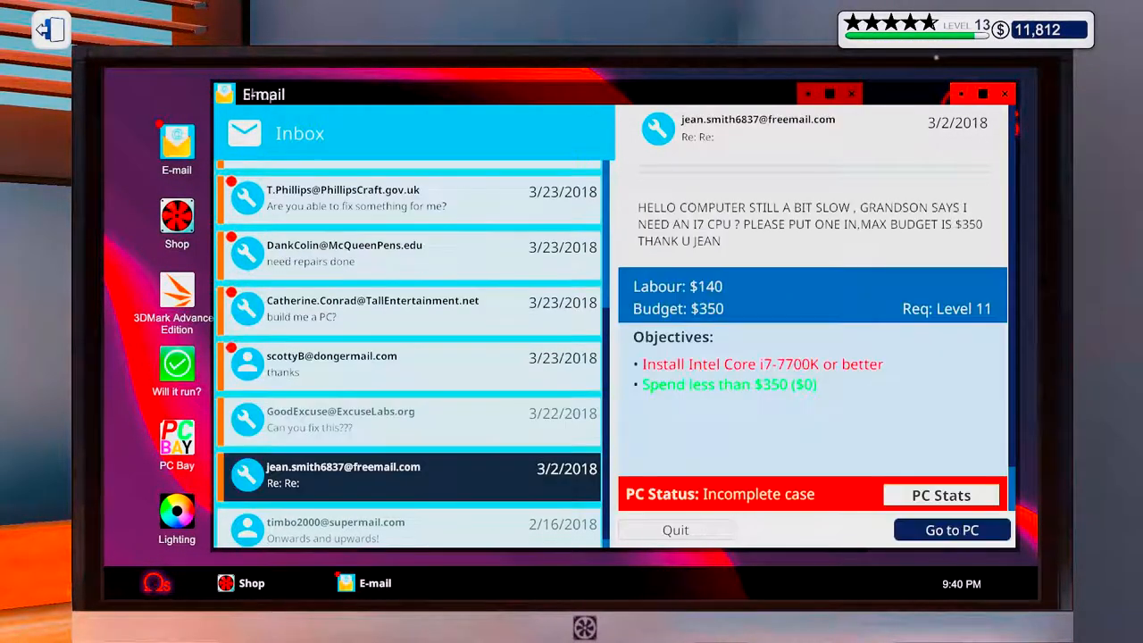
{"action": "left_click", "coordinate": [407, 420]}
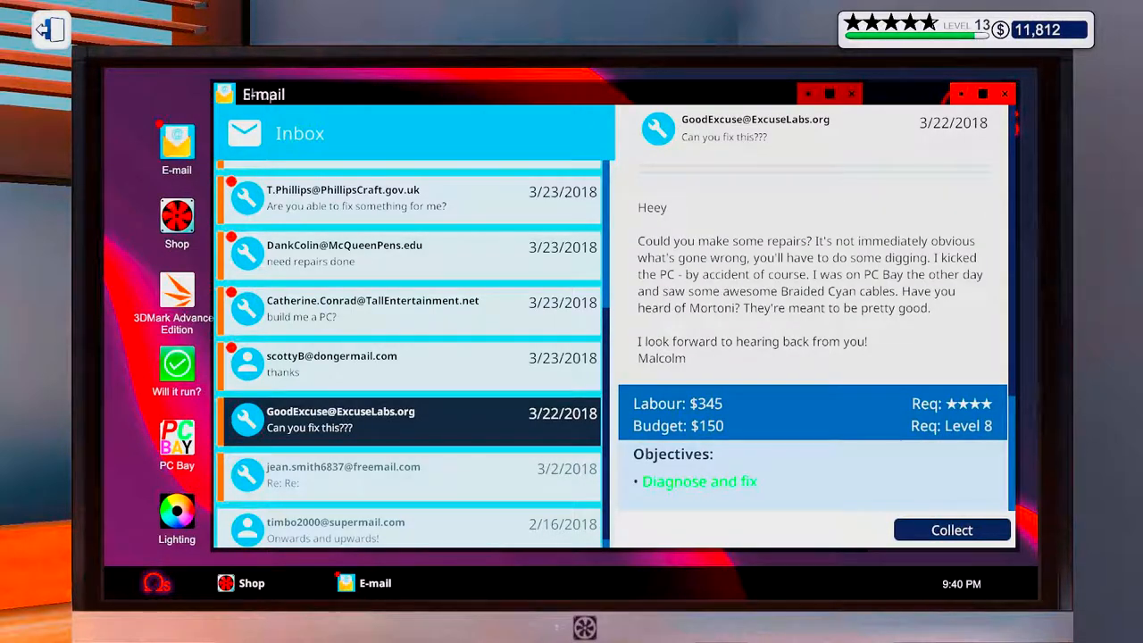
{"action": "left_click", "coordinate": [950, 528]}
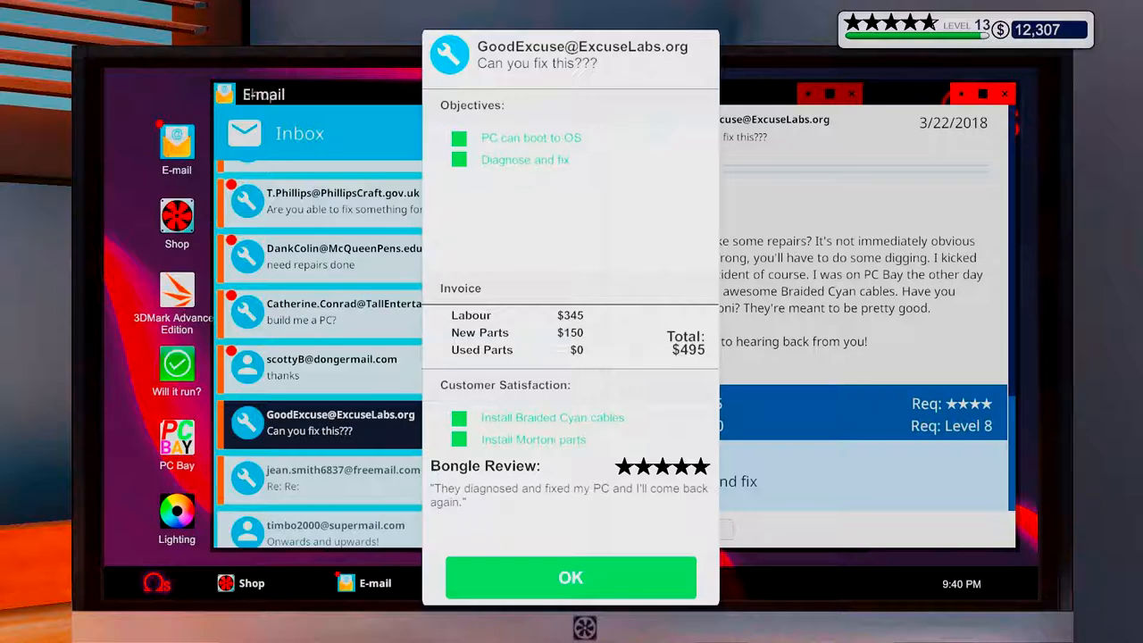
{"action": "left_click", "coordinate": [571, 578]}
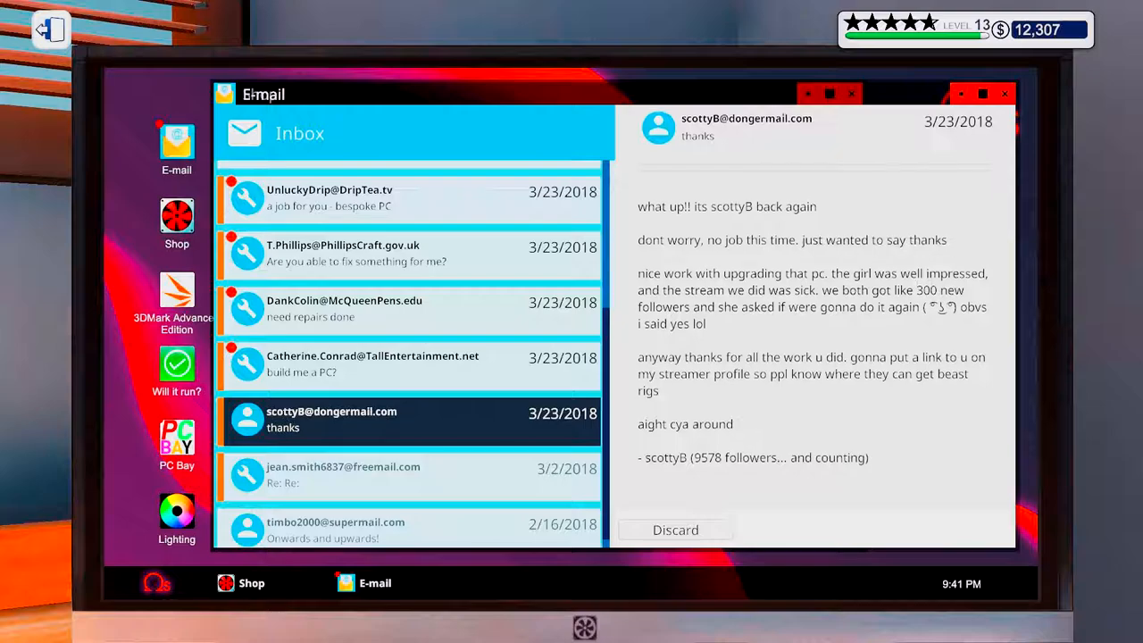
{"action": "left_click", "coordinate": [343, 474]}
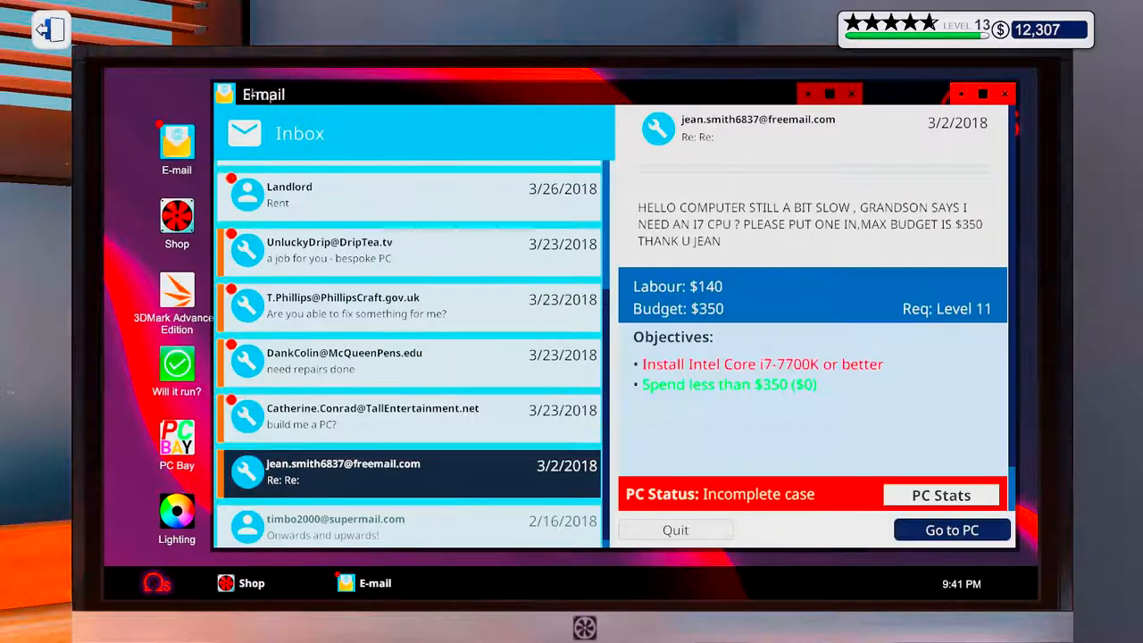